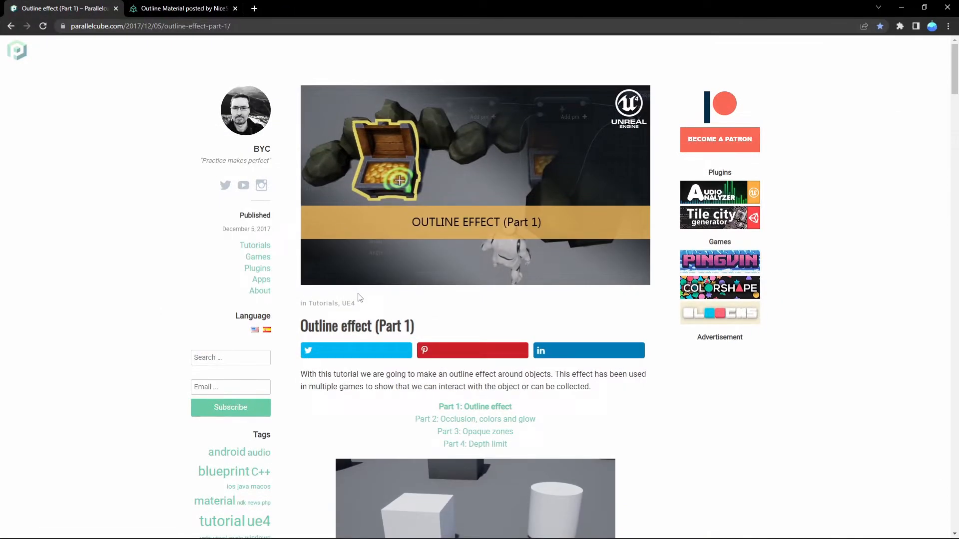
Step: Browse the Outline Material graph on blueprintUE and copy its node code
scroll(down, 3)
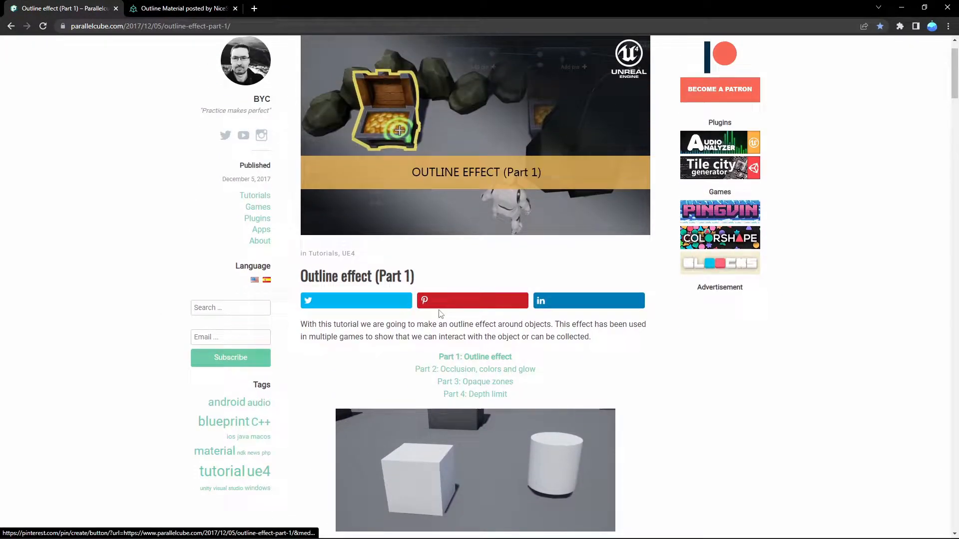
scroll(down, 3)
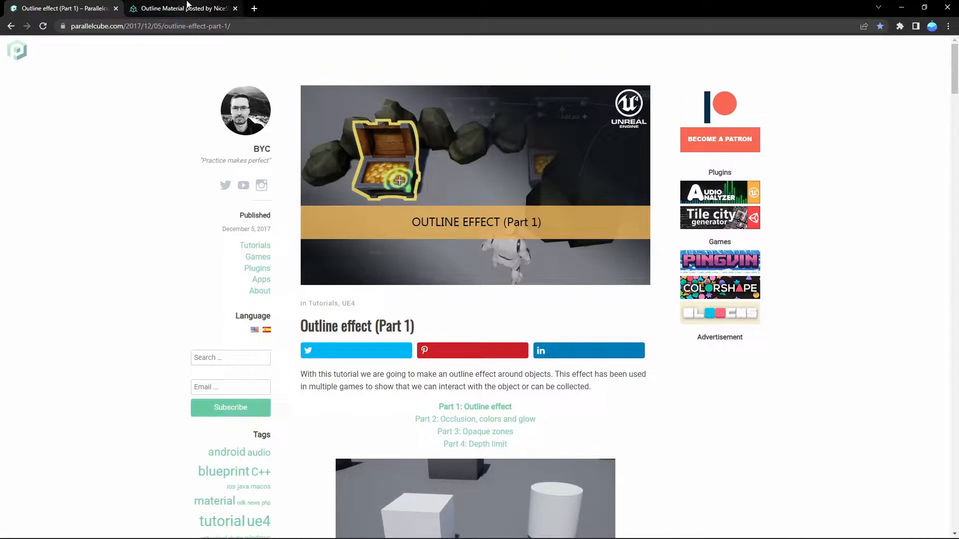
click(180, 8)
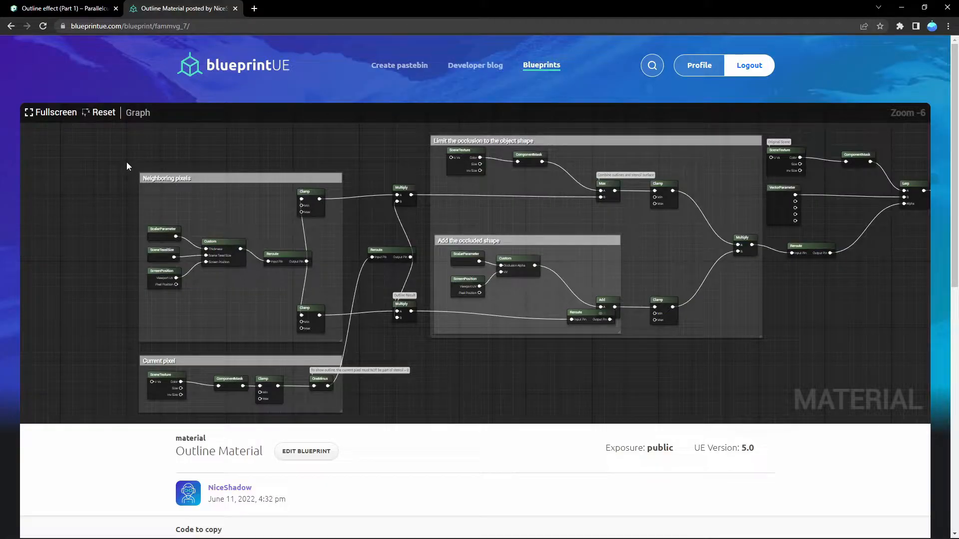
mouse_move(465, 218)
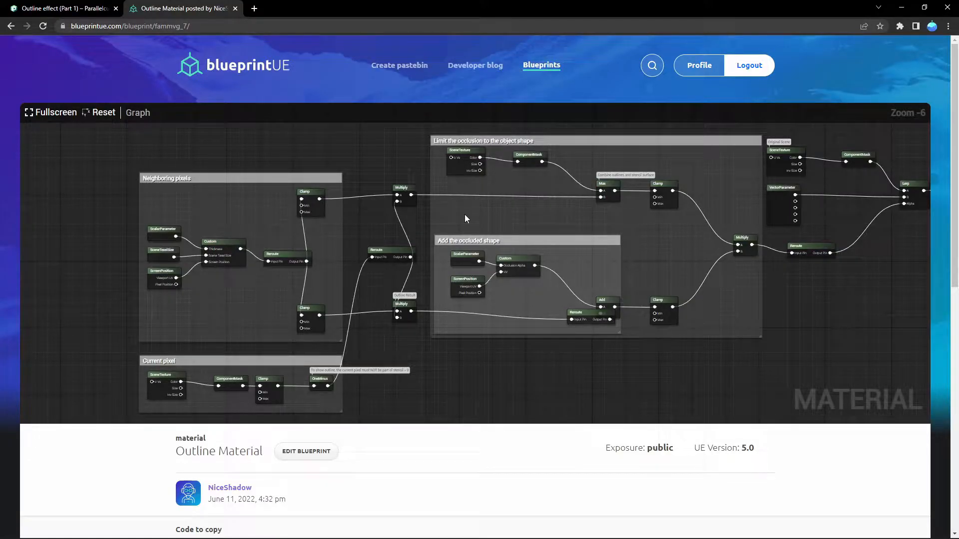
scroll(down, 3)
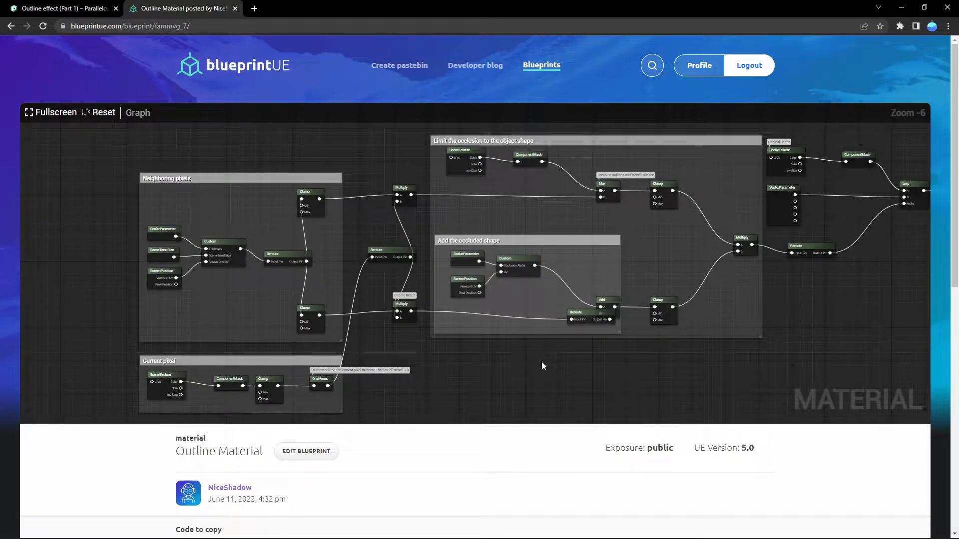
mouse_move(288, 313)
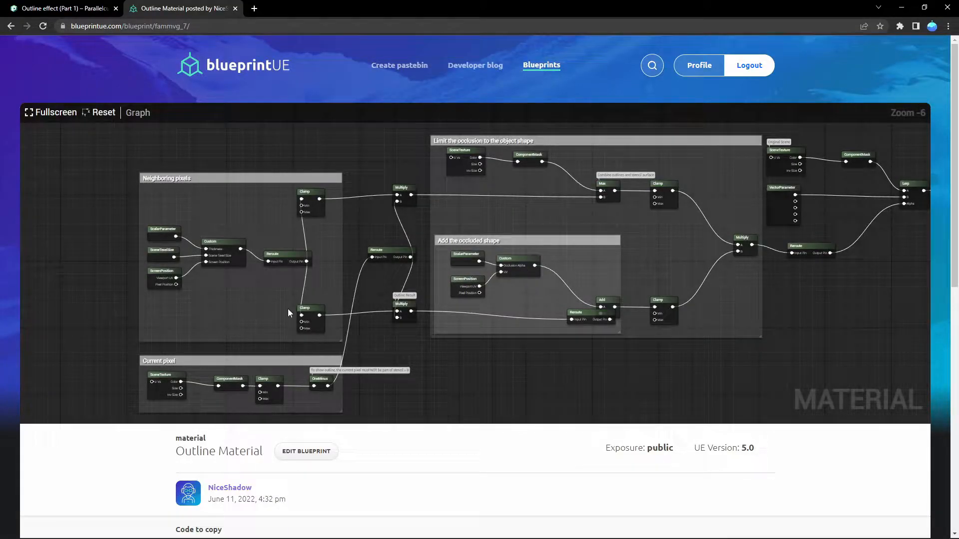
scroll(down, 3)
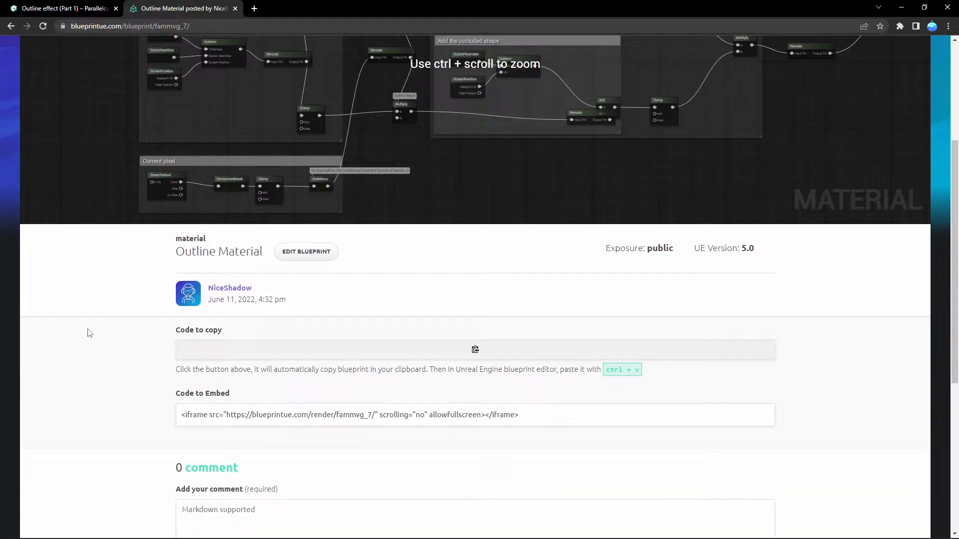
scroll(up, 3)
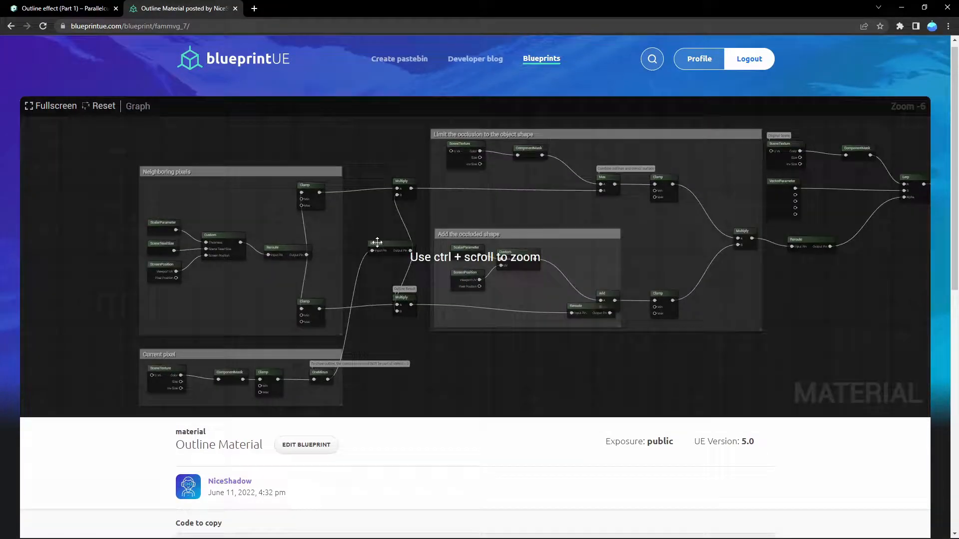
scroll(down, 3)
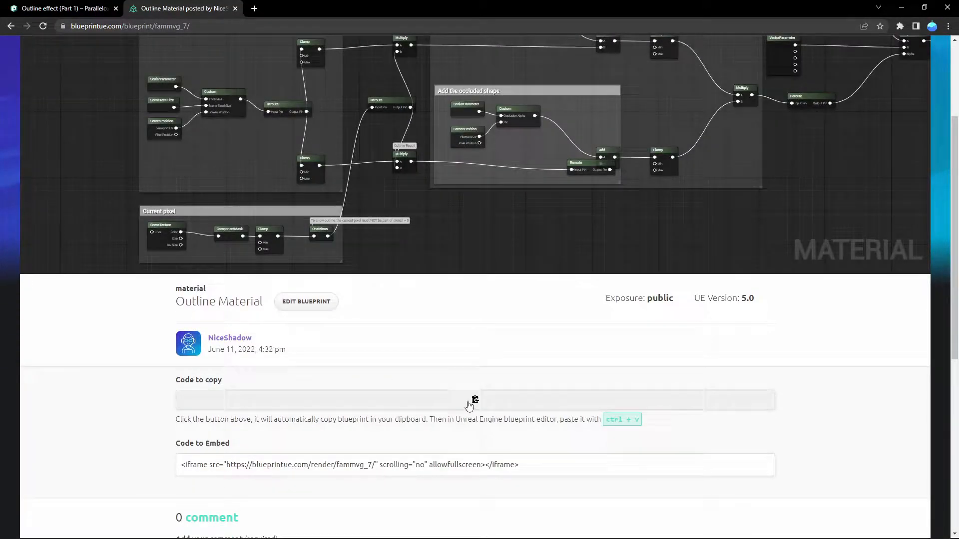
scroll(up, 3)
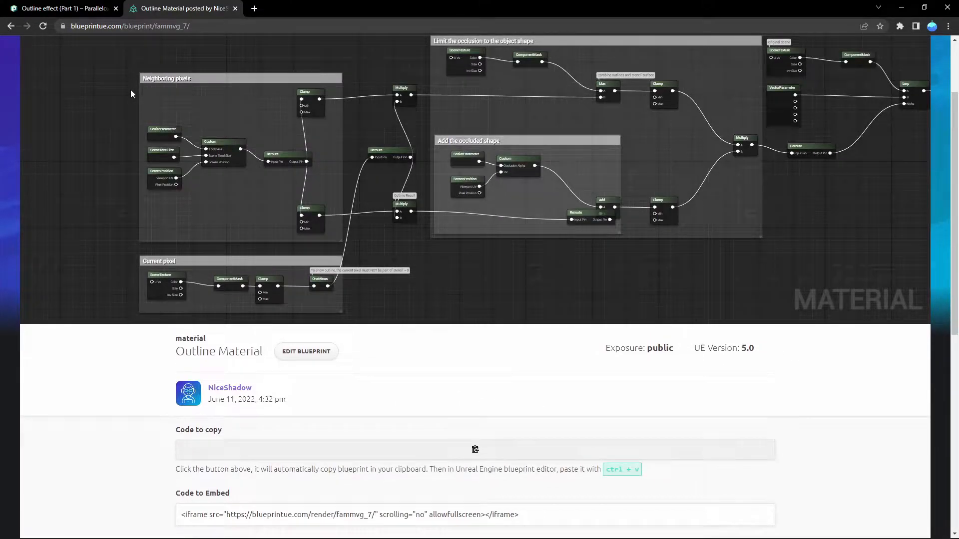
mouse_move(356, 264)
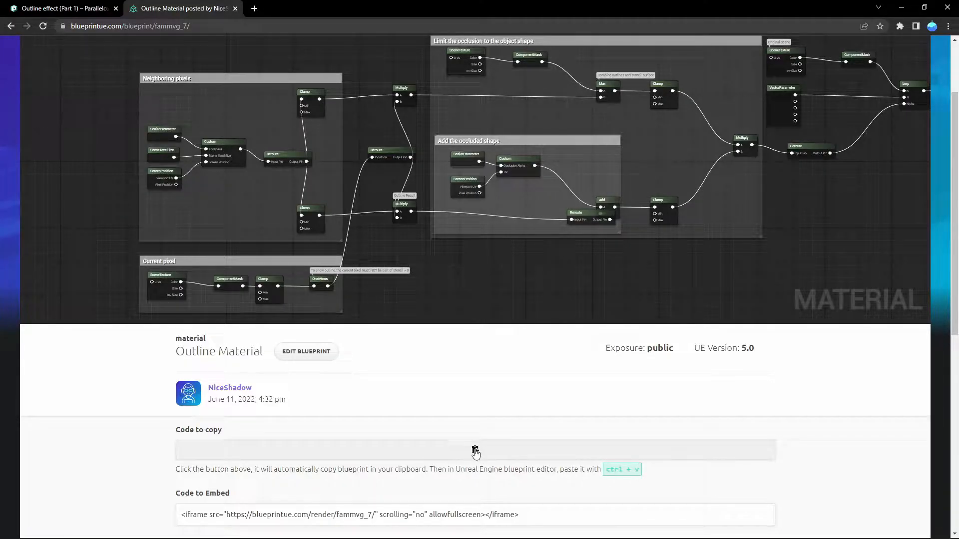
click(476, 450)
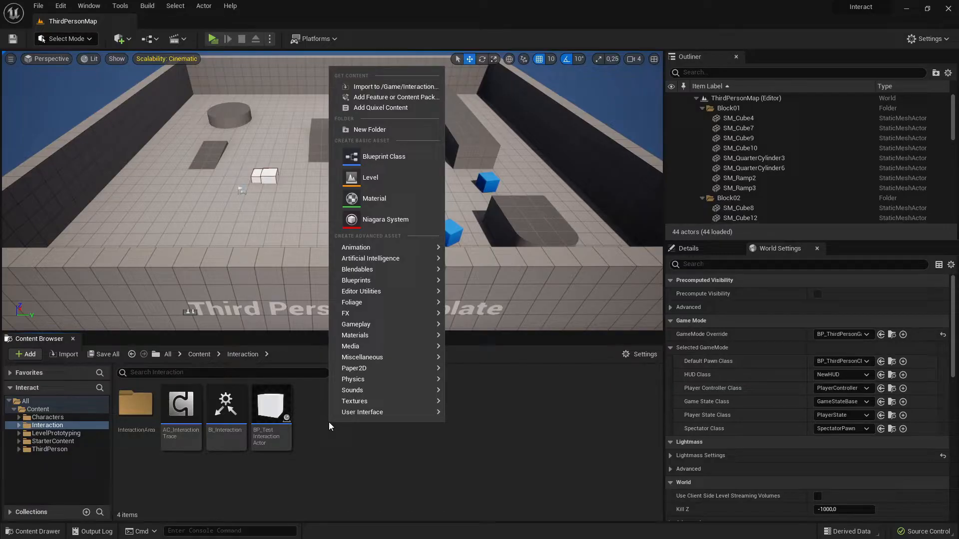
mouse_move(373, 198)
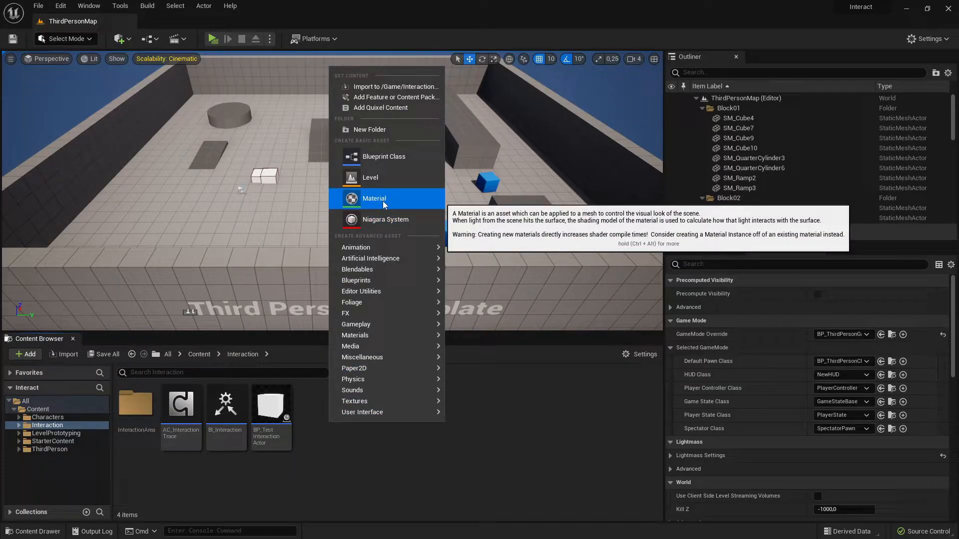
Step: Create the M_Outline material in the Interaction folder and open it in the Material Editor
click(374, 198)
text(M_Outline)
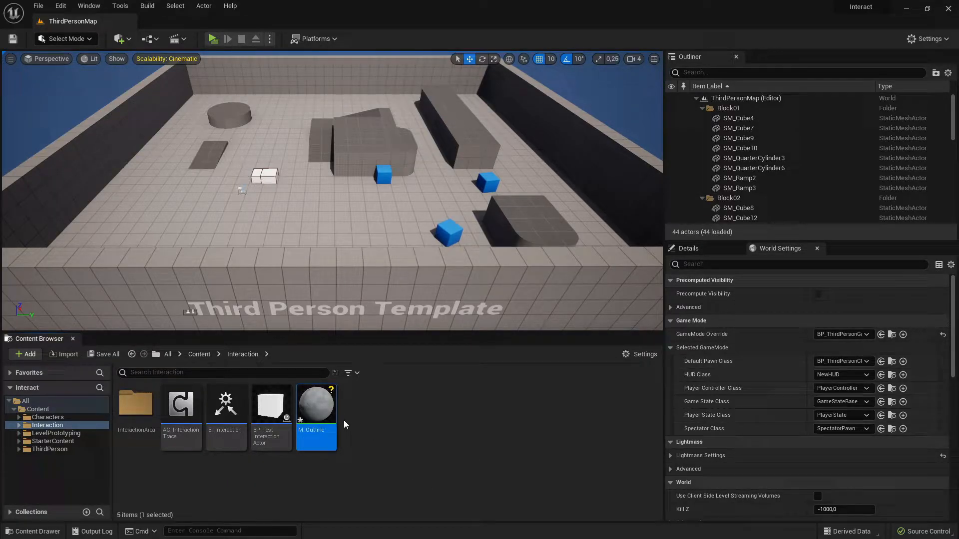
double_click(315, 403)
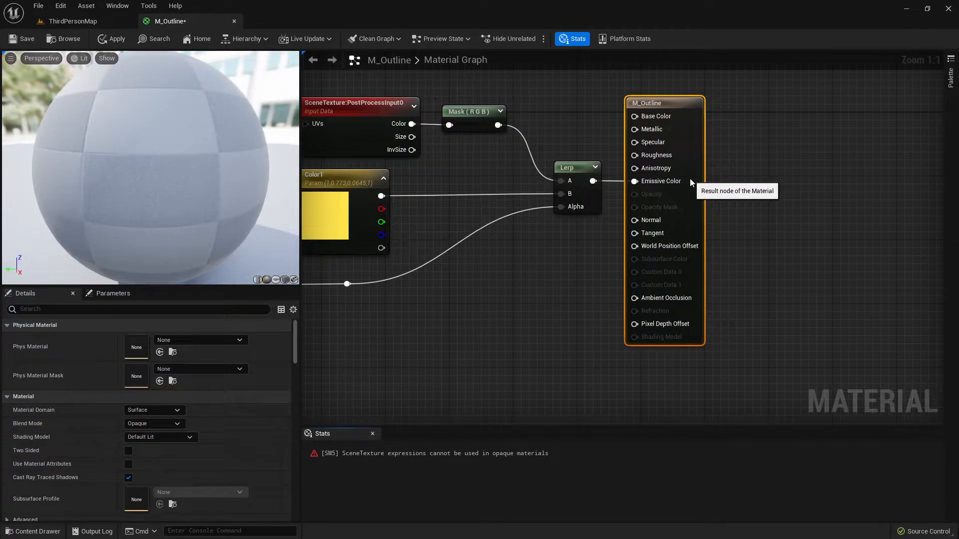
Step: Look over the pasted outline graph, with its Lerp output feeding Emissive Color
scroll(down, 3)
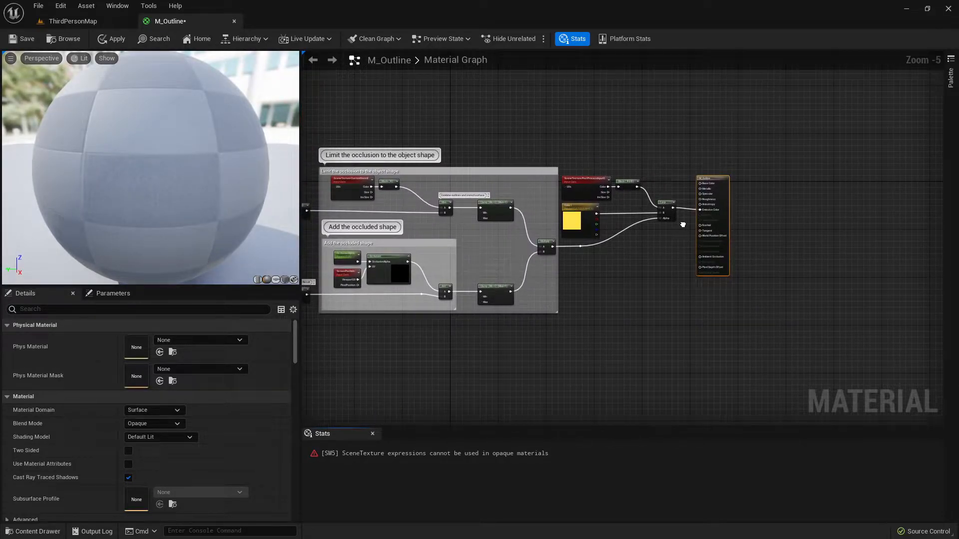
scroll(up, 3)
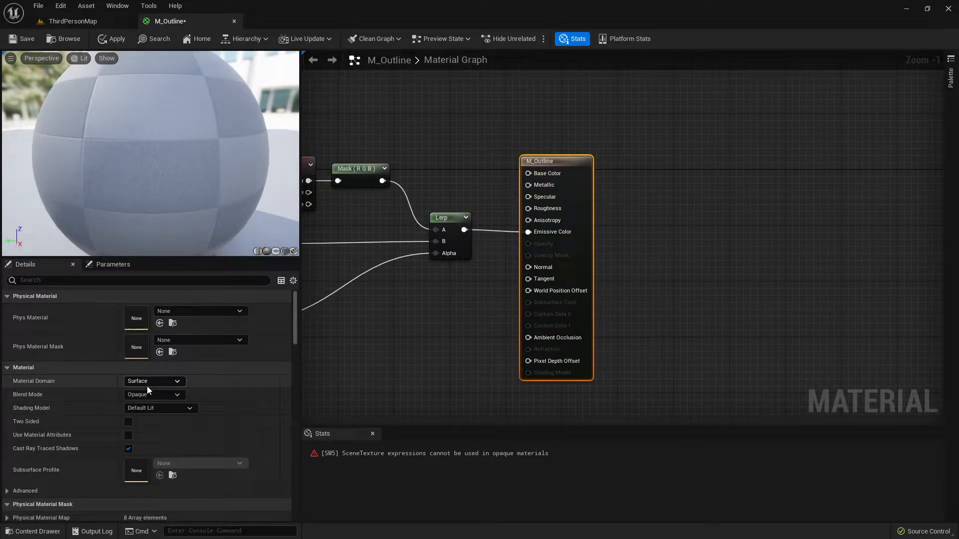
Step: Set M_Outline's Material Domain to Post Process and Blendable Location to Before Tonemapping, then apply
click(153, 381)
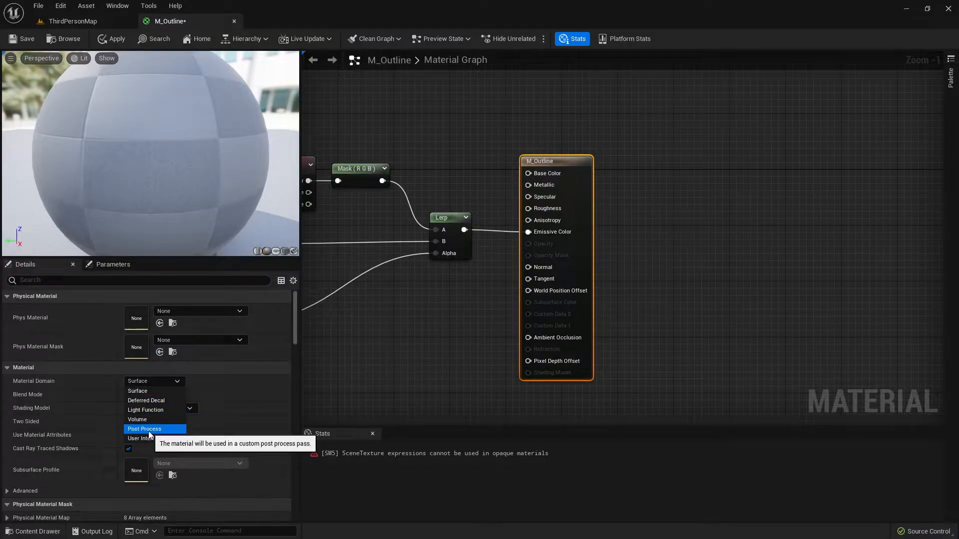
click(145, 429)
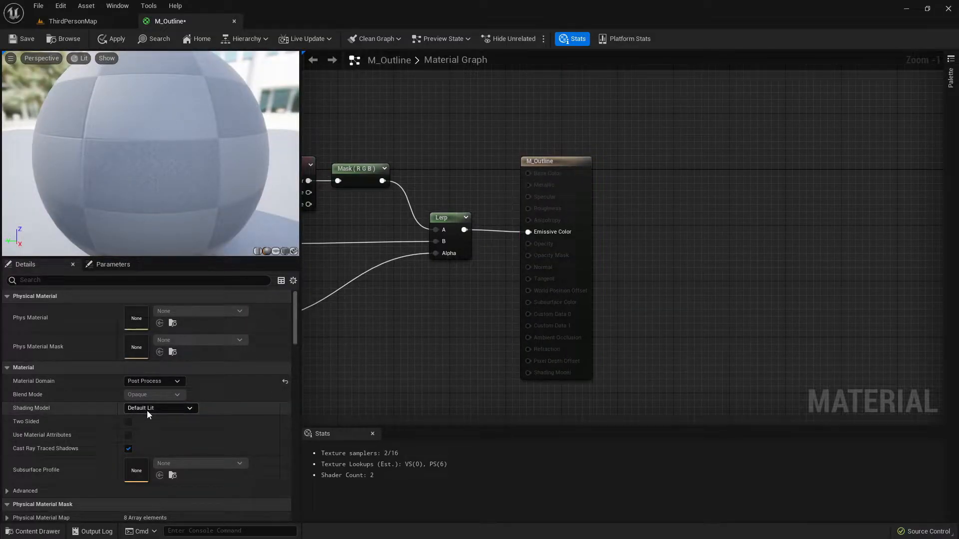
click(160, 408)
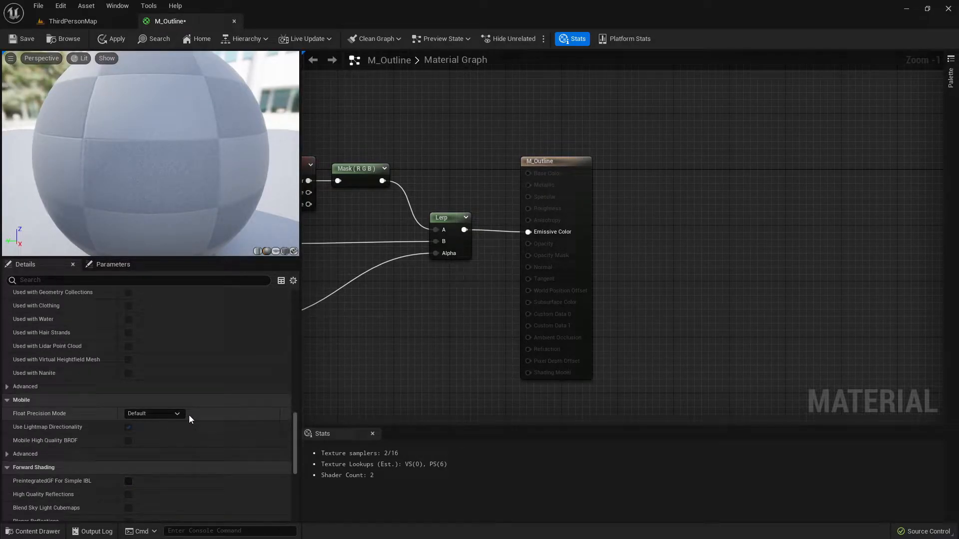
scroll(down, 3)
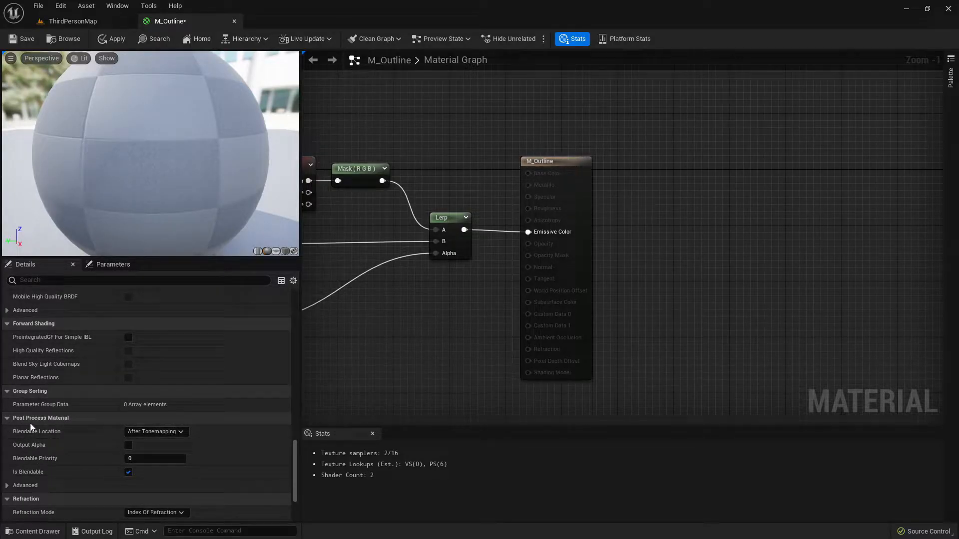
mouse_move(165, 434)
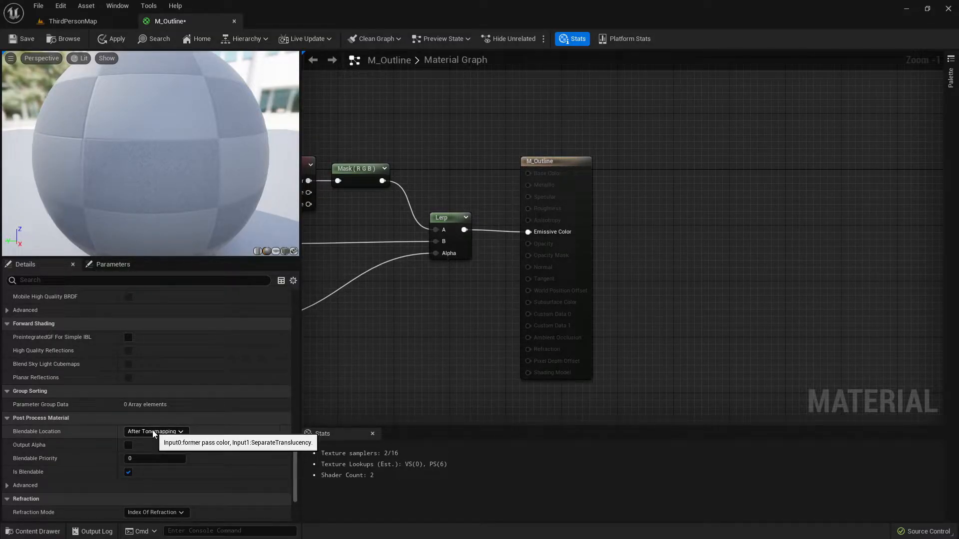
click(155, 431)
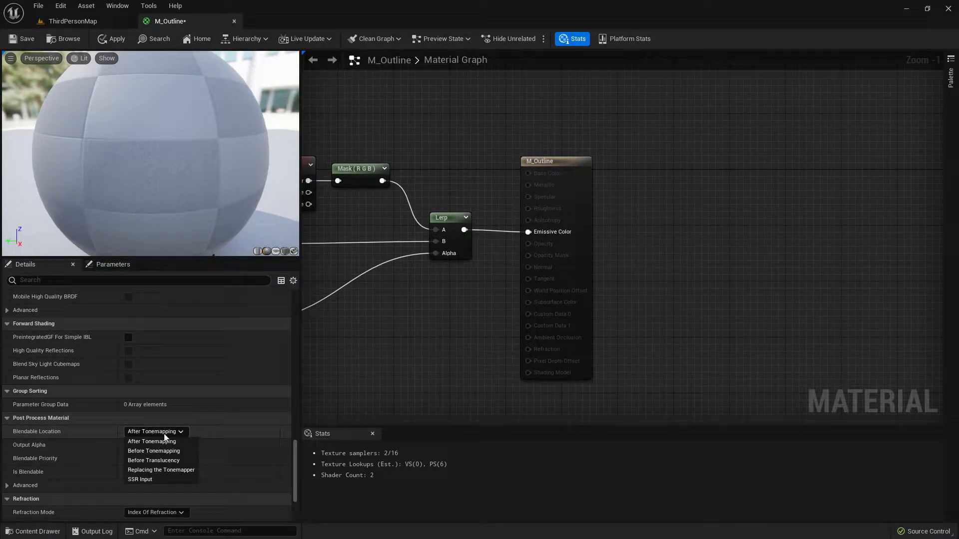
mouse_move(152, 450)
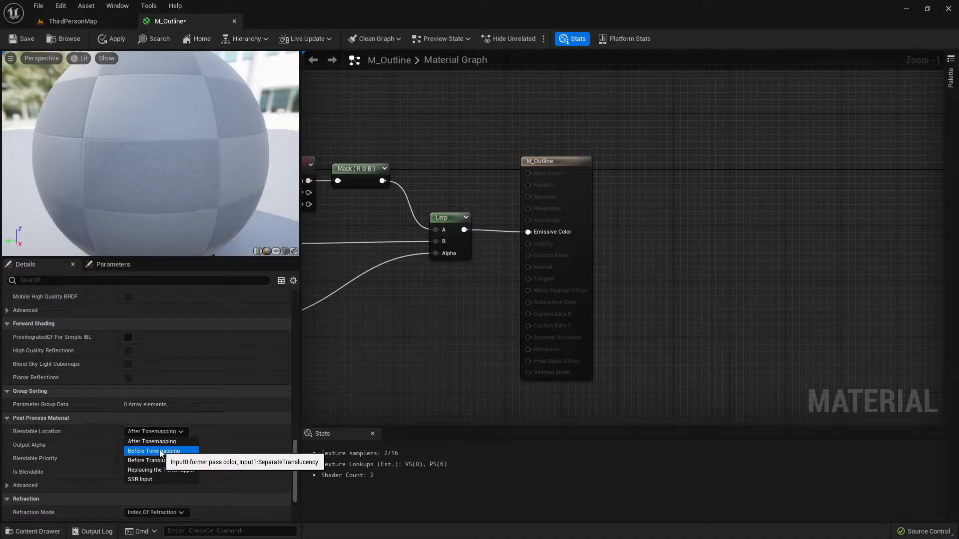
click(152, 451)
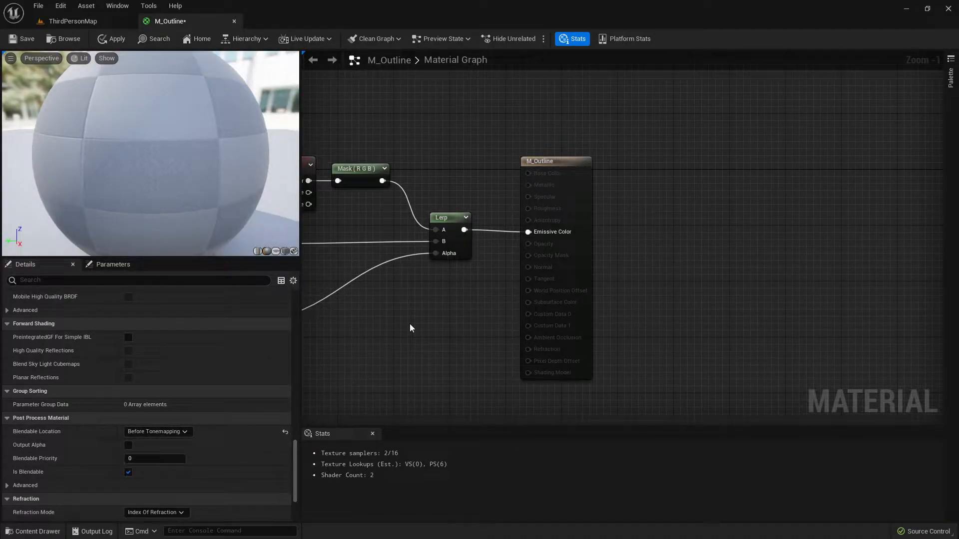
scroll(down, 3)
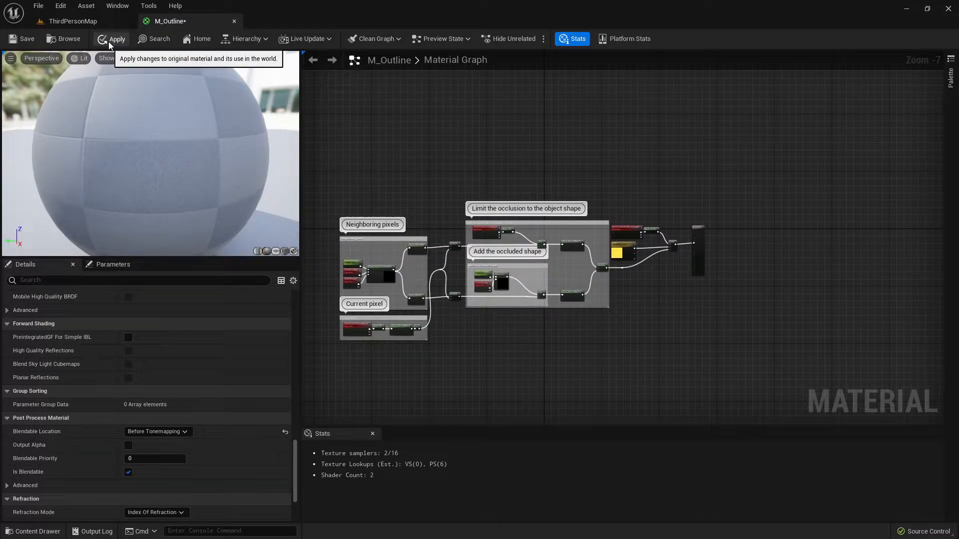
click(117, 38)
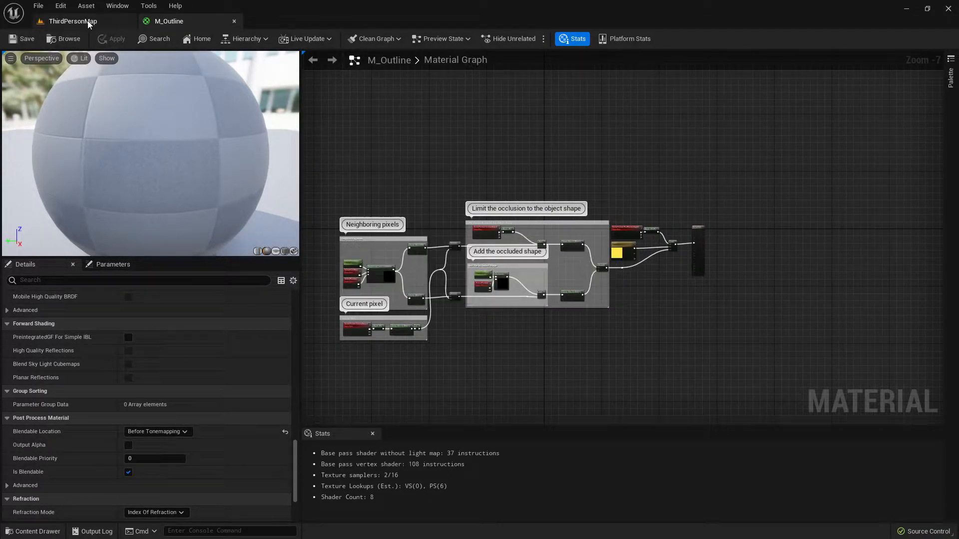
Step: Add an asset-reference Post Process Materials entry set to M_Outline on the level's PostProcessVolume
click(73, 21)
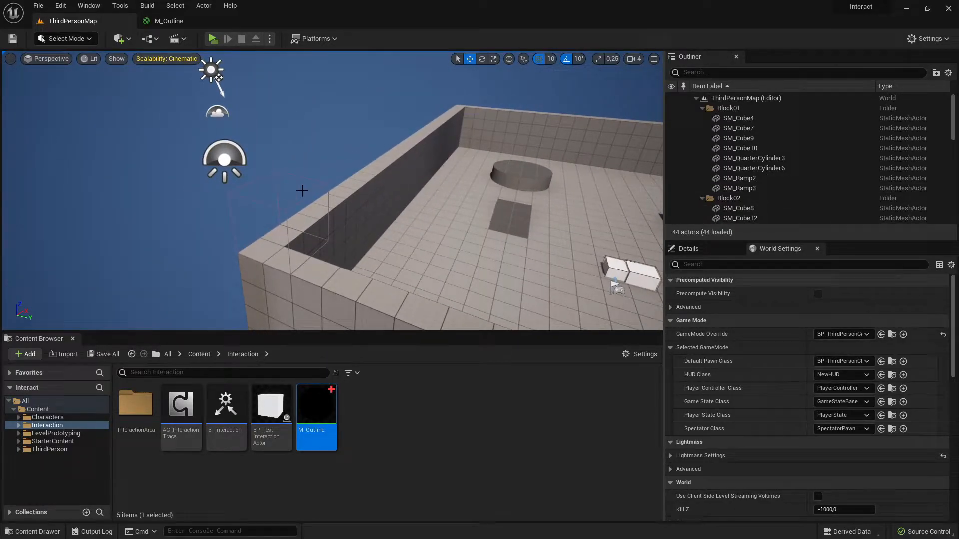
click(751, 163)
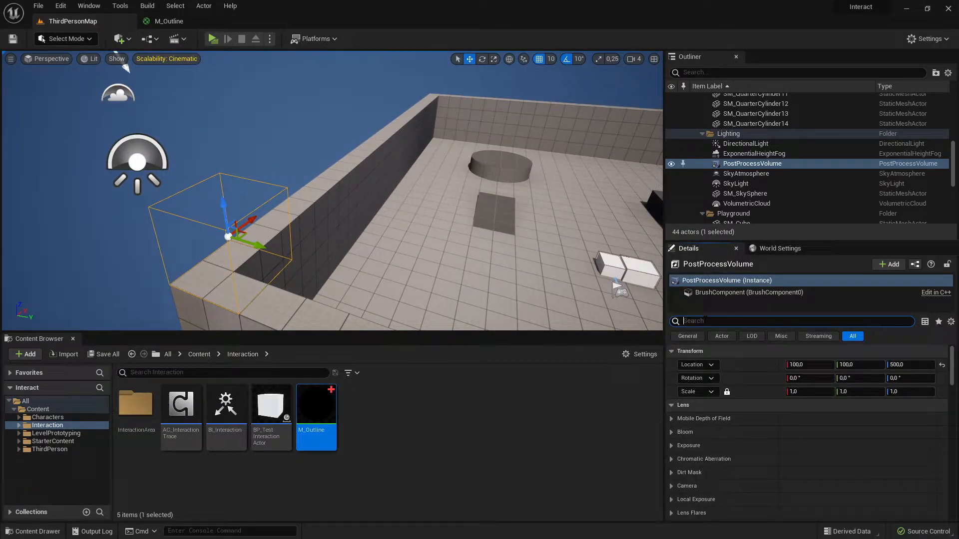
text(material)
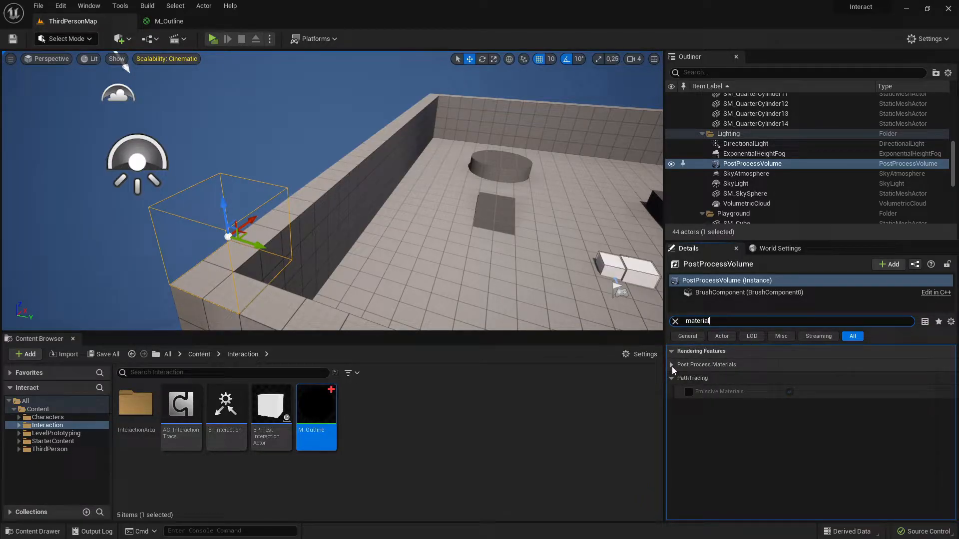
click(670, 364)
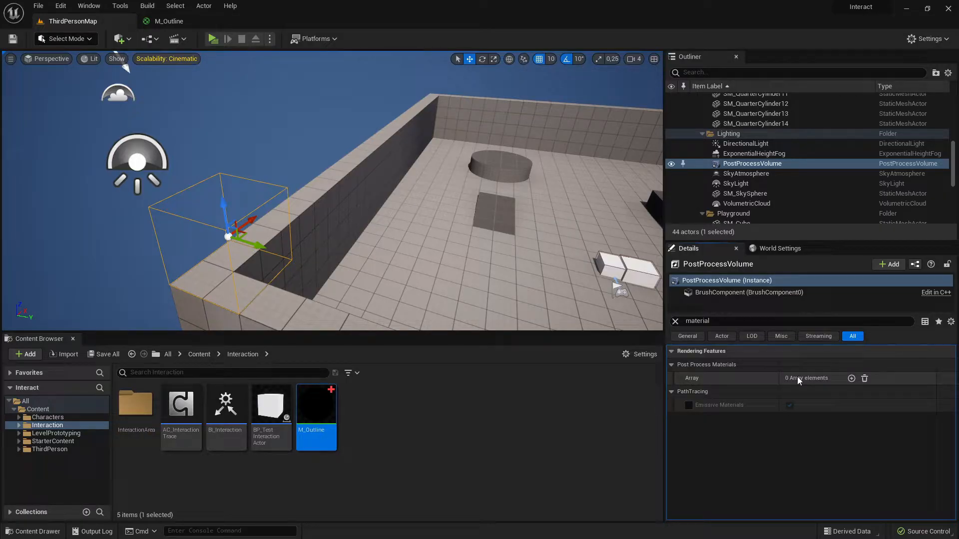
click(850, 378)
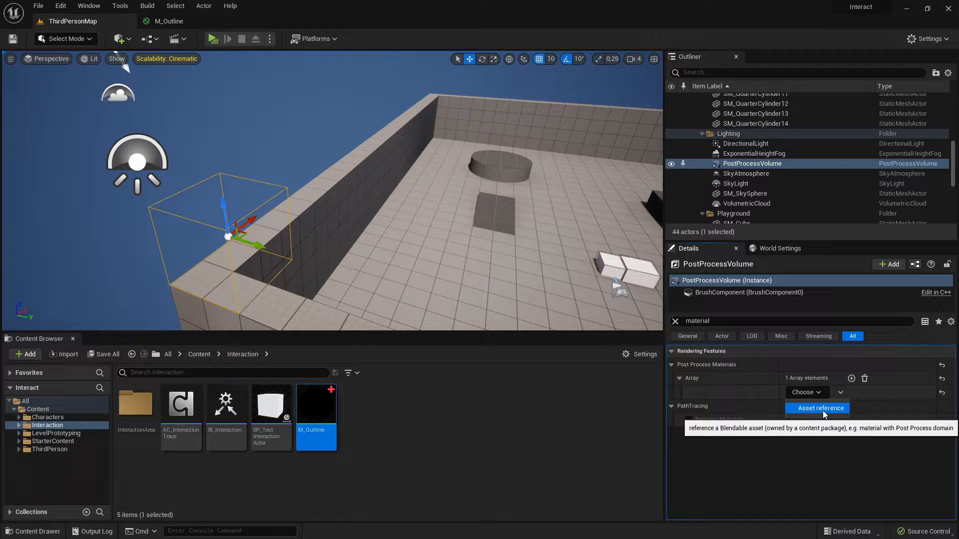
click(819, 408)
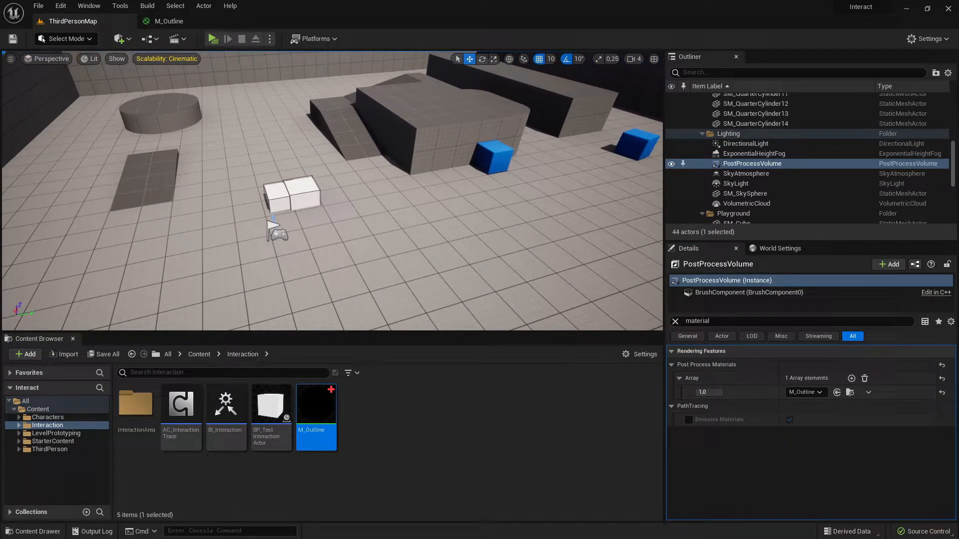
click(60, 5)
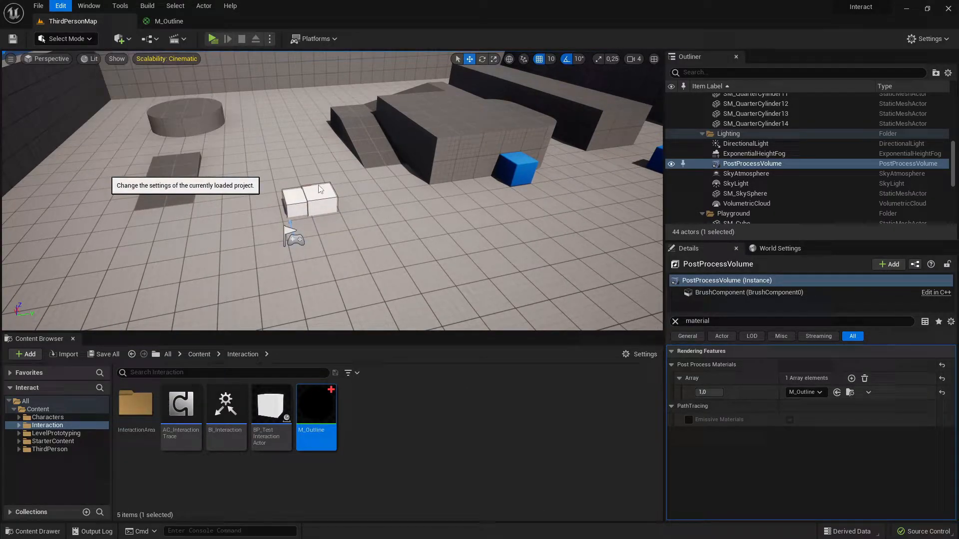
Step: Search Project Settings for 'custom depth' and set Custom Depth-Stencil Pass to Enabled with Stencil
click(59, 6)
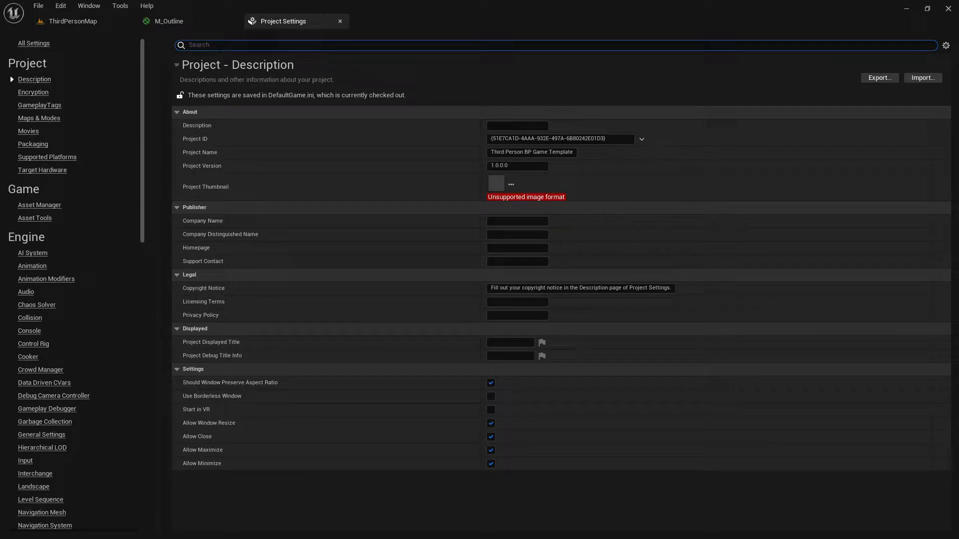
text(cus)
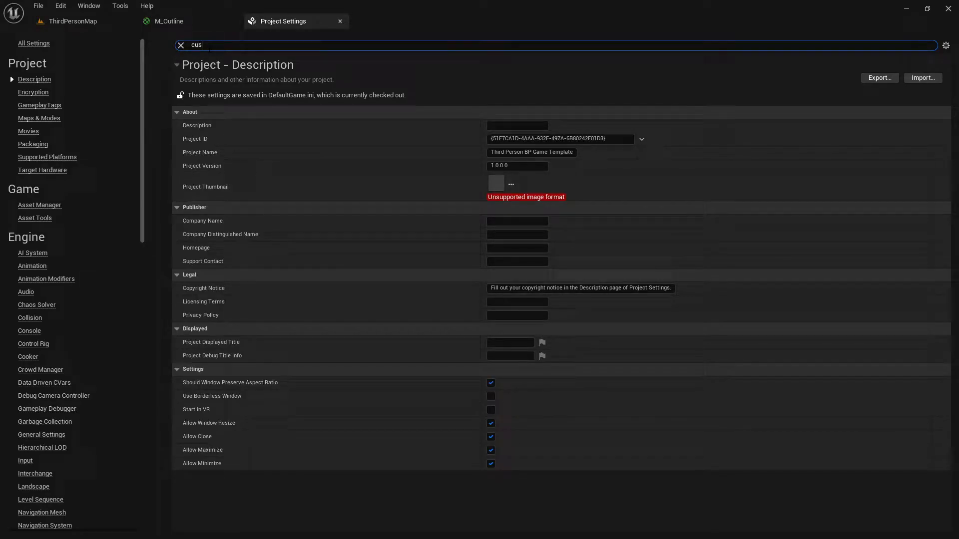
text(tom)
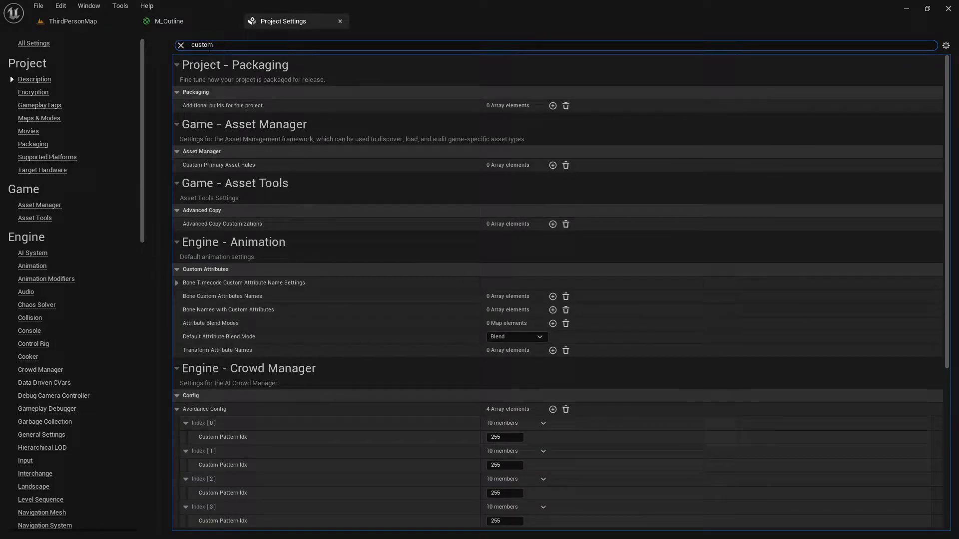
text(depth)
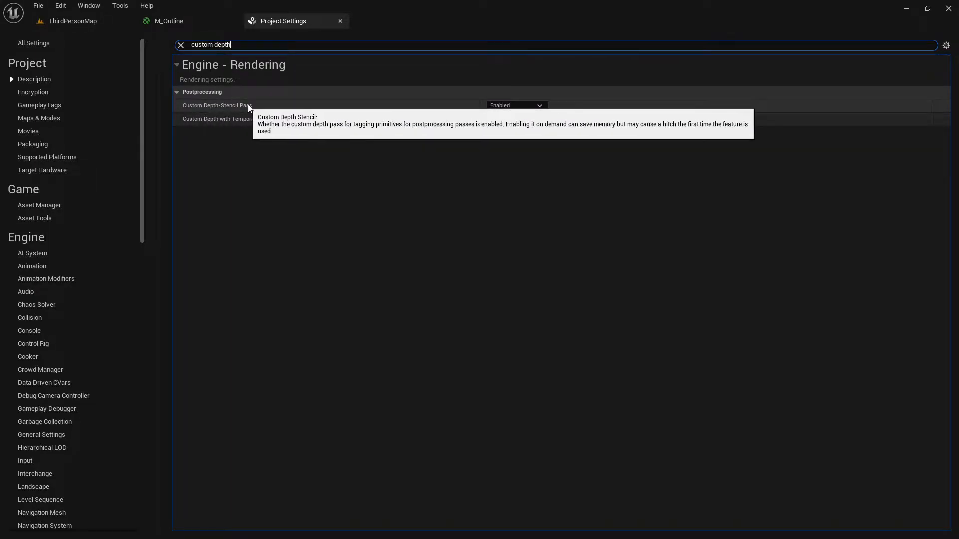
mouse_move(515, 106)
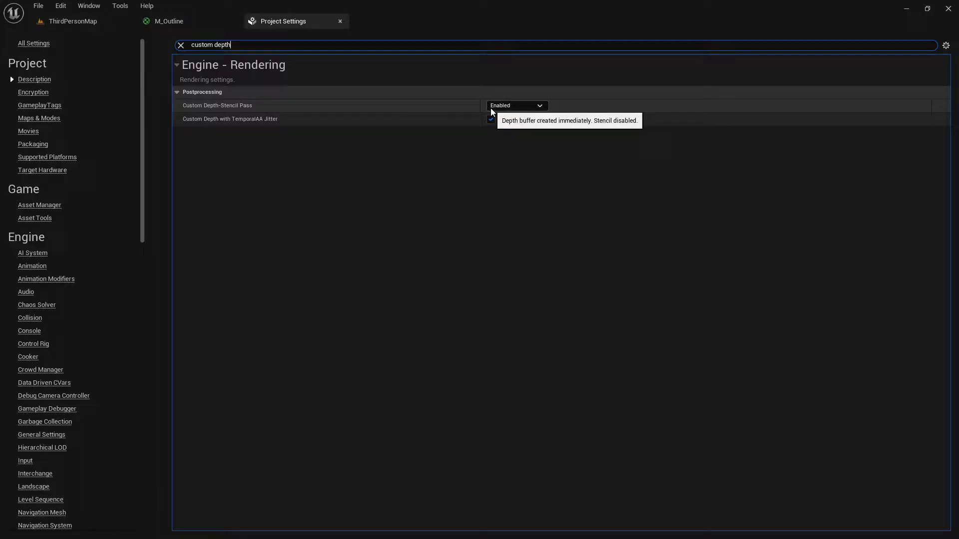
click(515, 106)
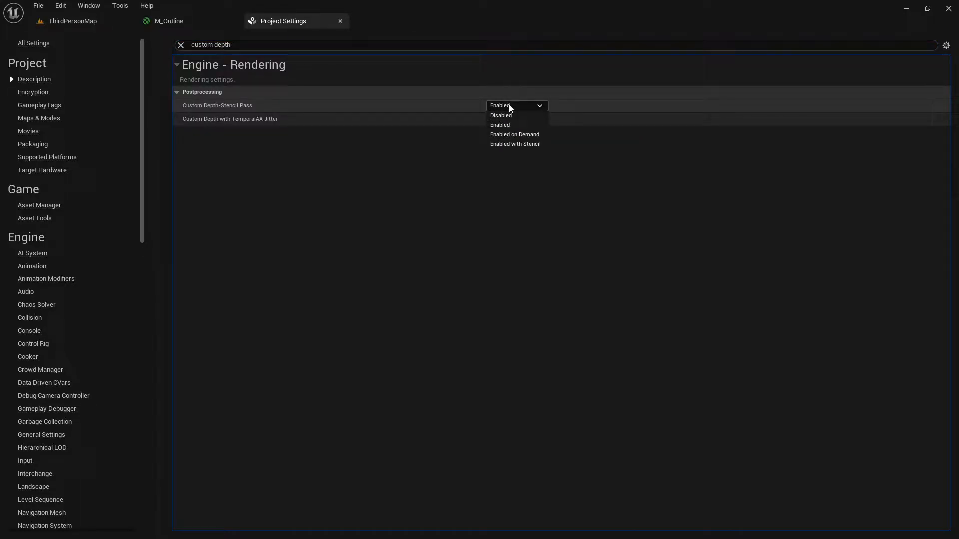
mouse_move(514, 115)
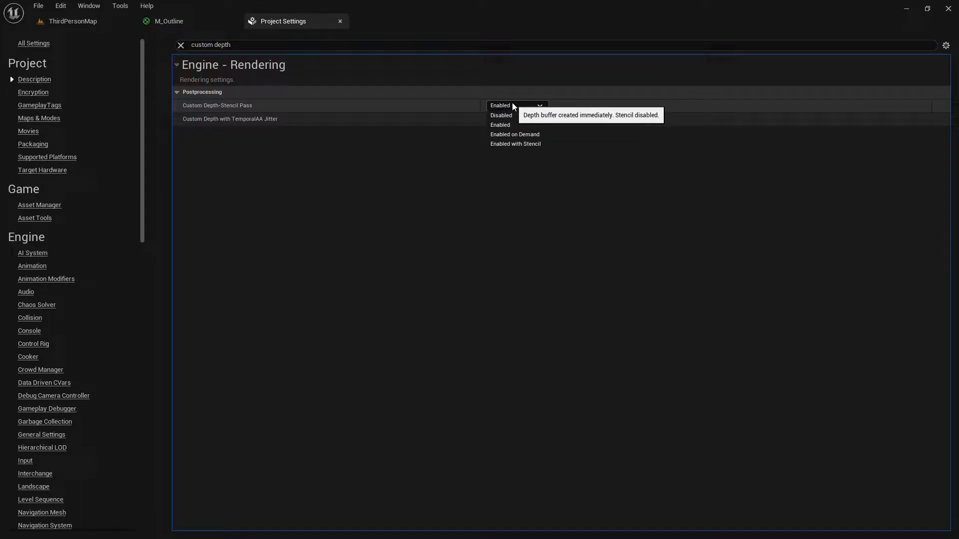
mouse_move(515, 144)
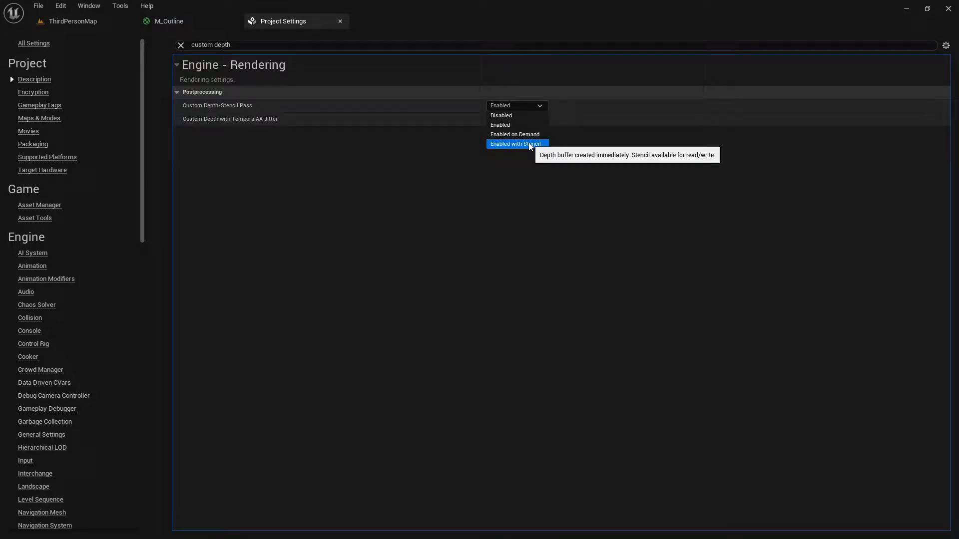
mouse_move(515, 134)
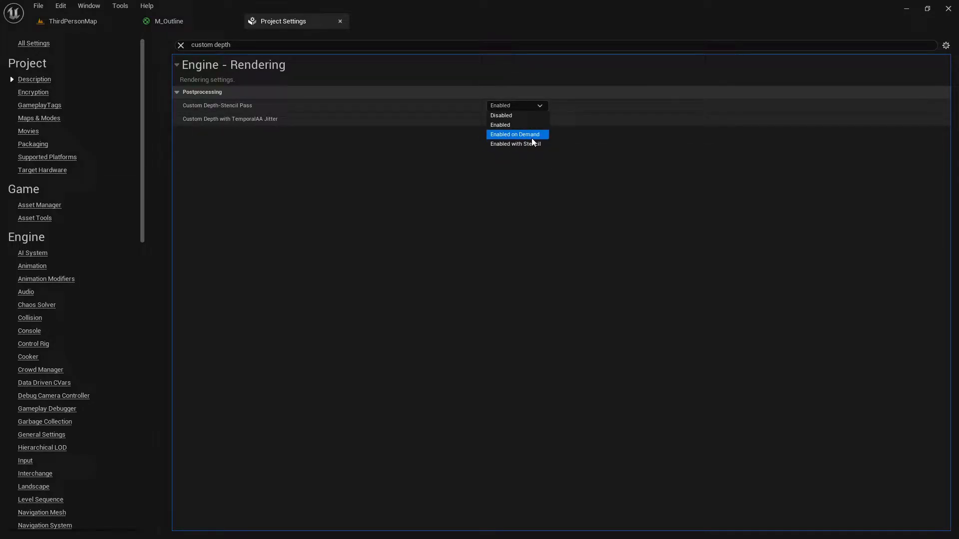
mouse_move(517, 144)
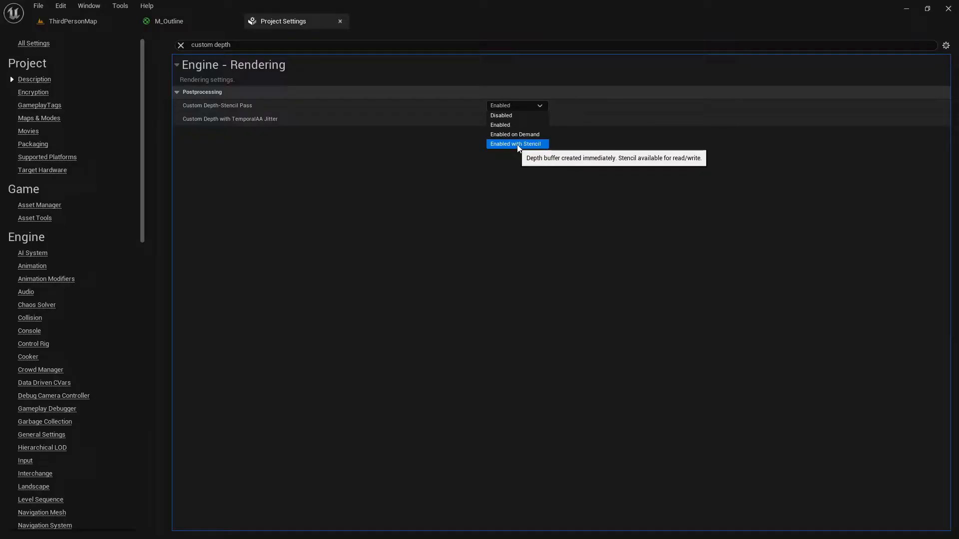
click(516, 144)
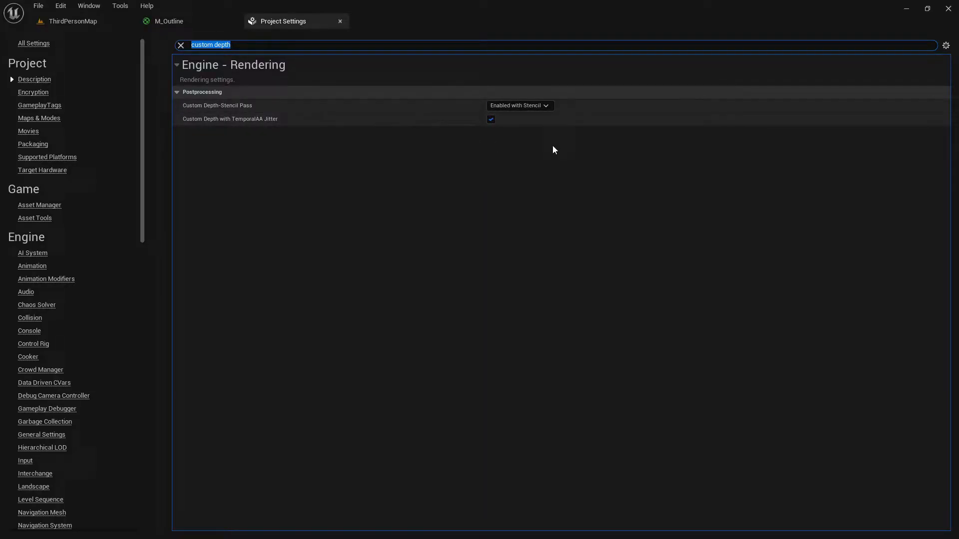
mouse_move(340, 23)
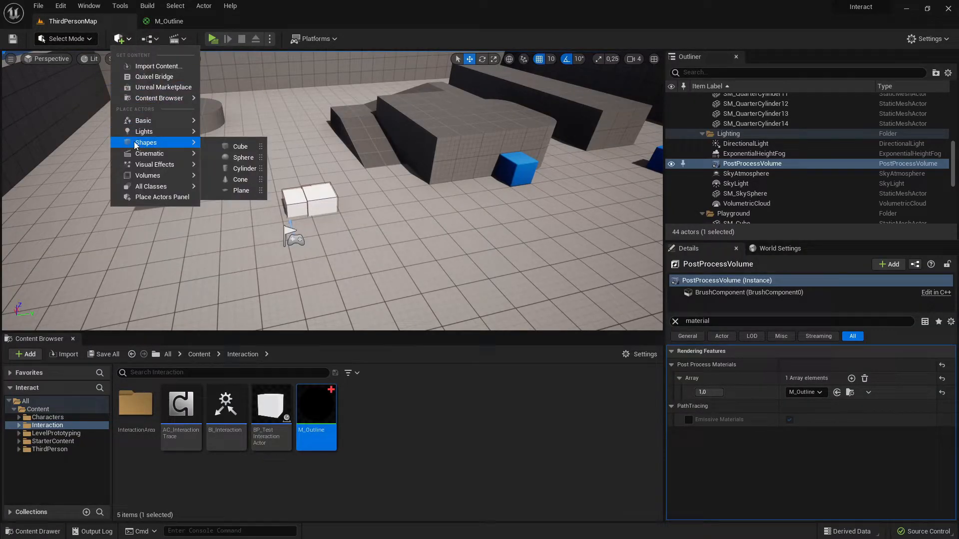
mouse_move(240, 146)
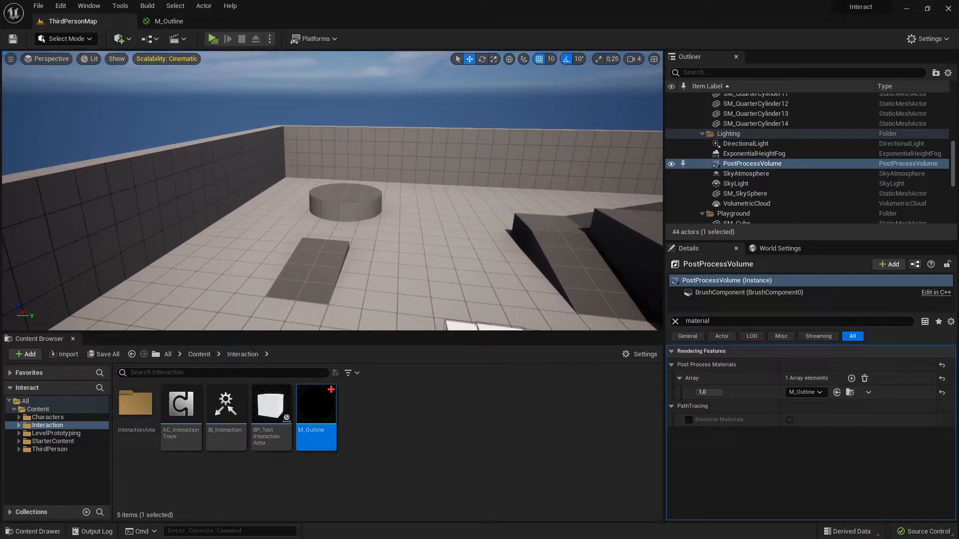
Step: Enable Render CustomDepth Pass on SM_QuarterCylinder12 with CustomDepth Stencil Value 1
click(336, 202)
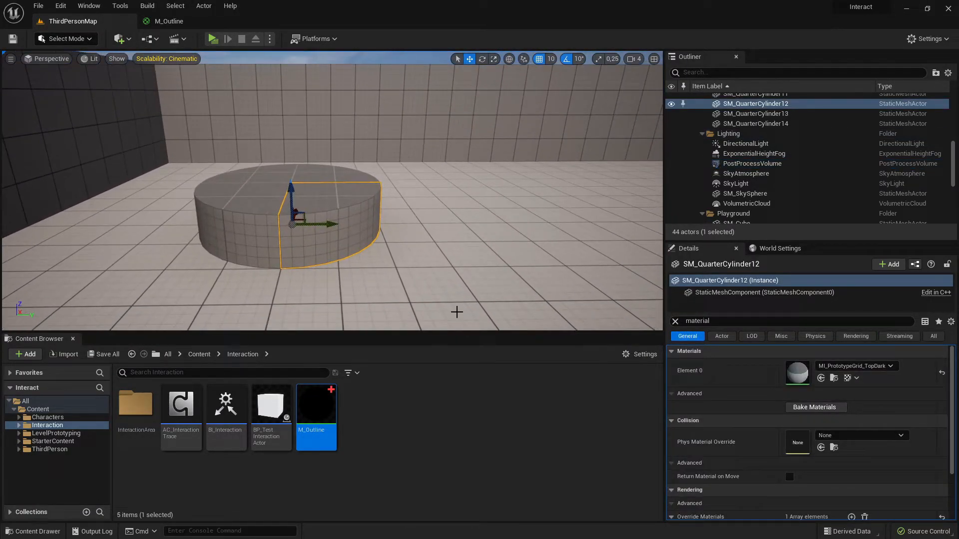
click(673, 321)
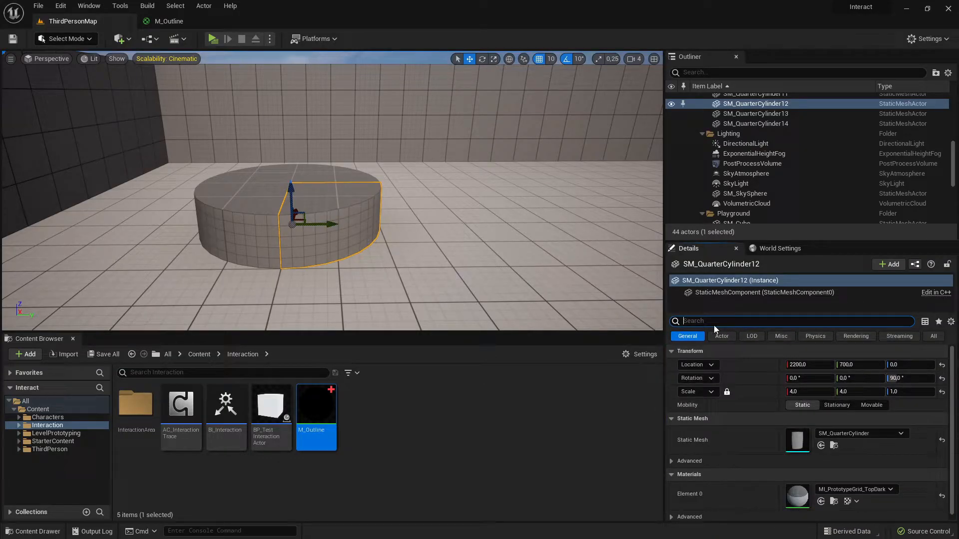
text(custom)
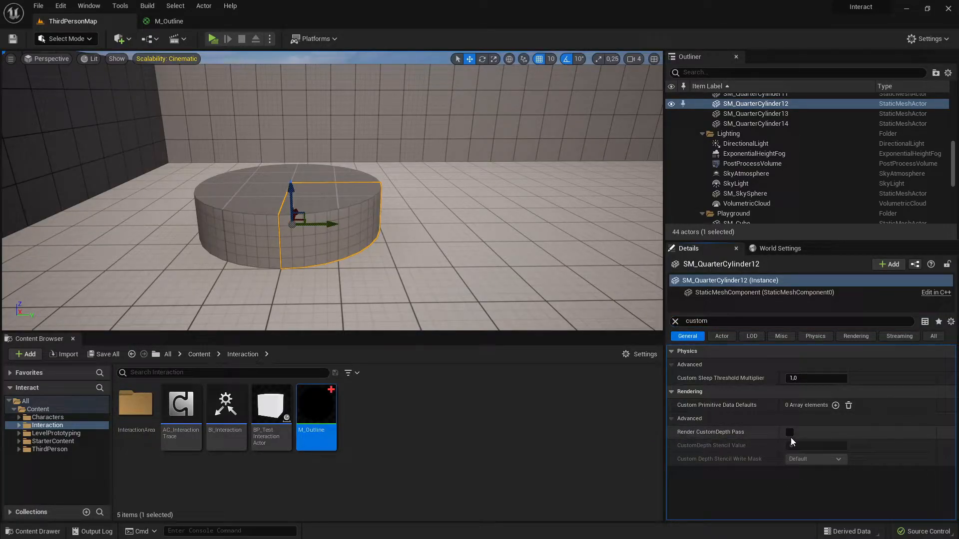
click(789, 433)
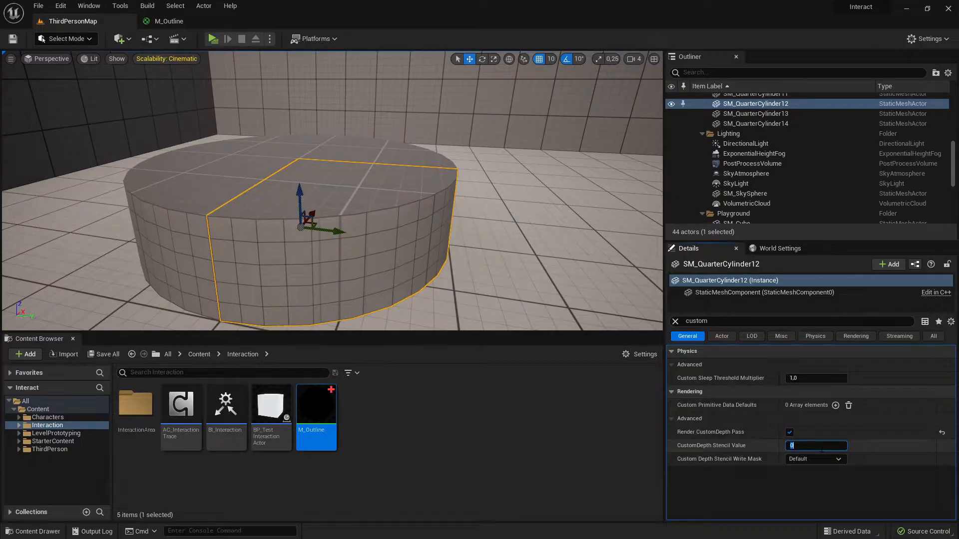
text(1)
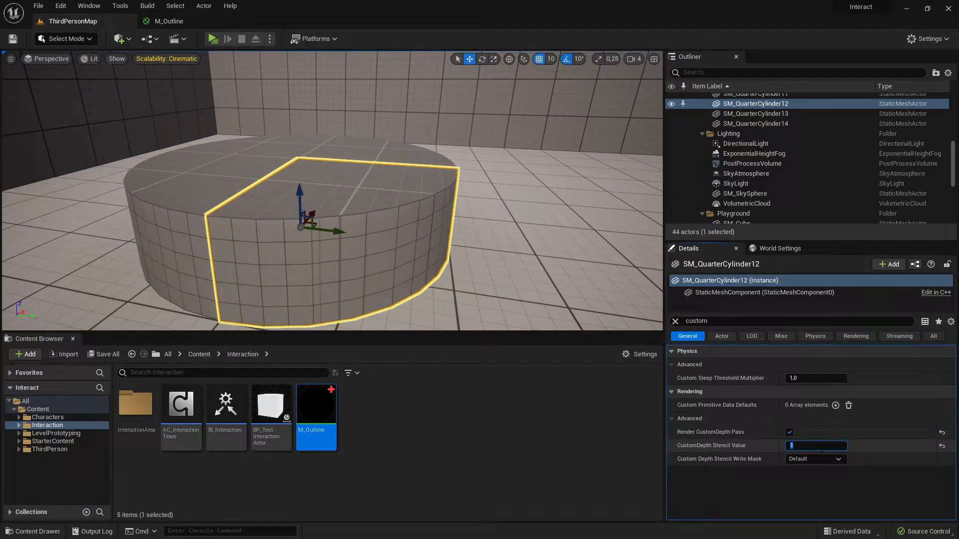
click(736, 163)
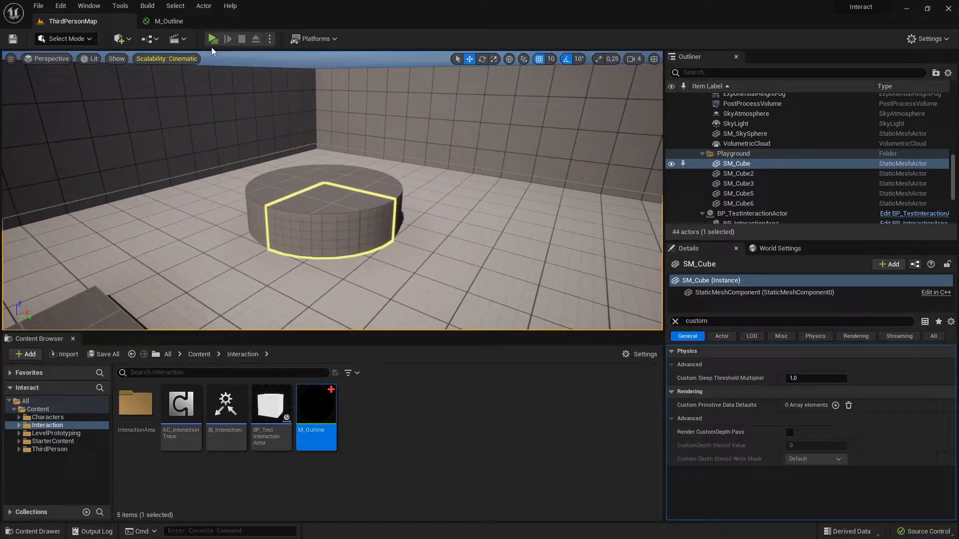
click(212, 38)
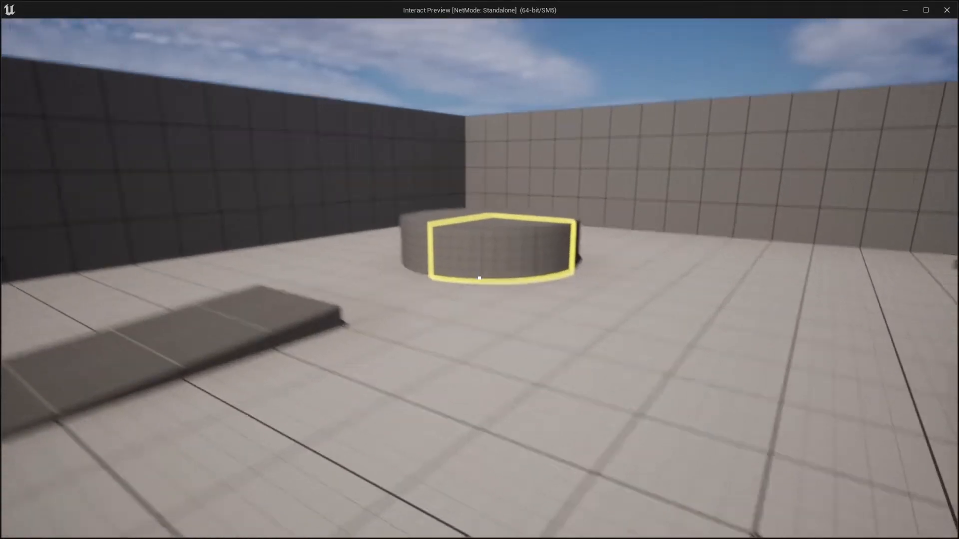
mouse_move(479, 278)
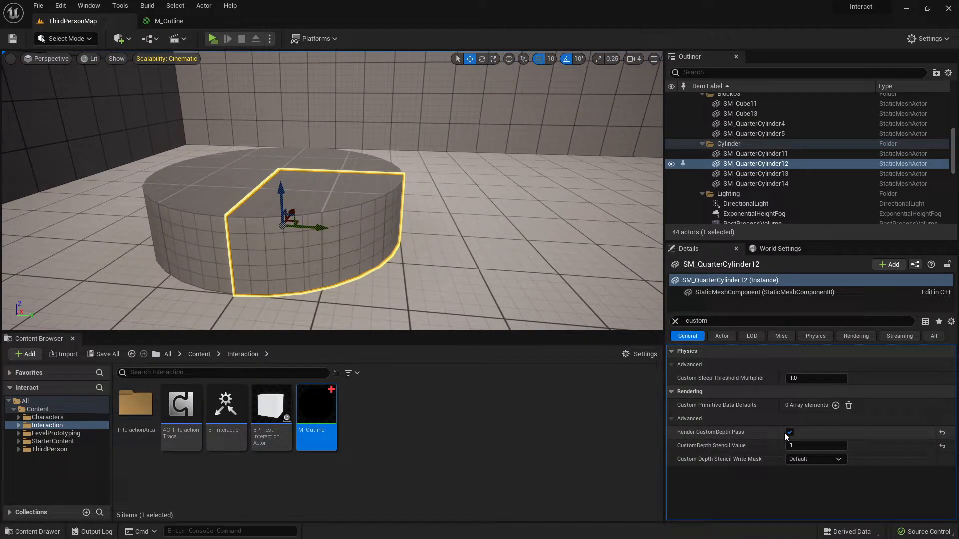
Step: Untick Render CustomDepth Pass on SM_QuarterCylinder12 and select BP_TestInteractionActor in the Content Browser
click(787, 432)
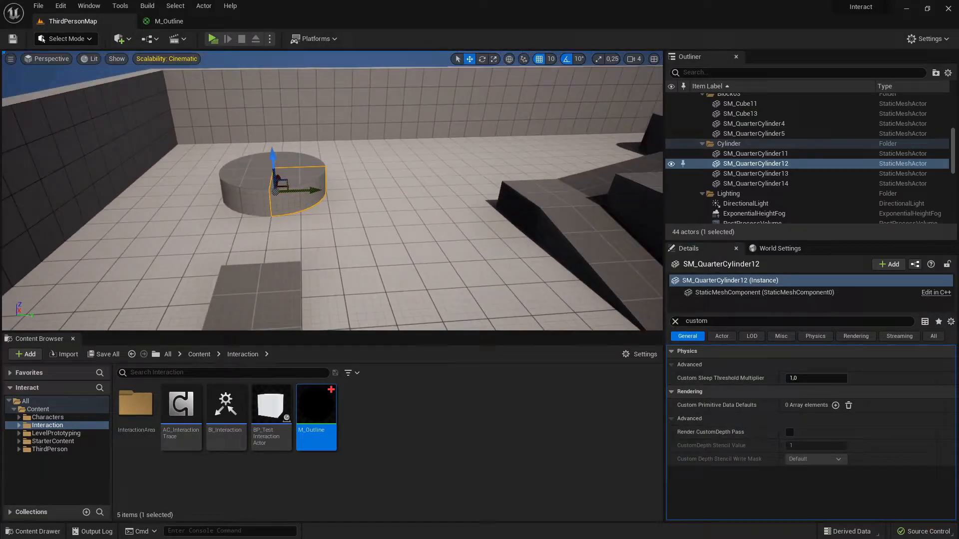
click(733, 164)
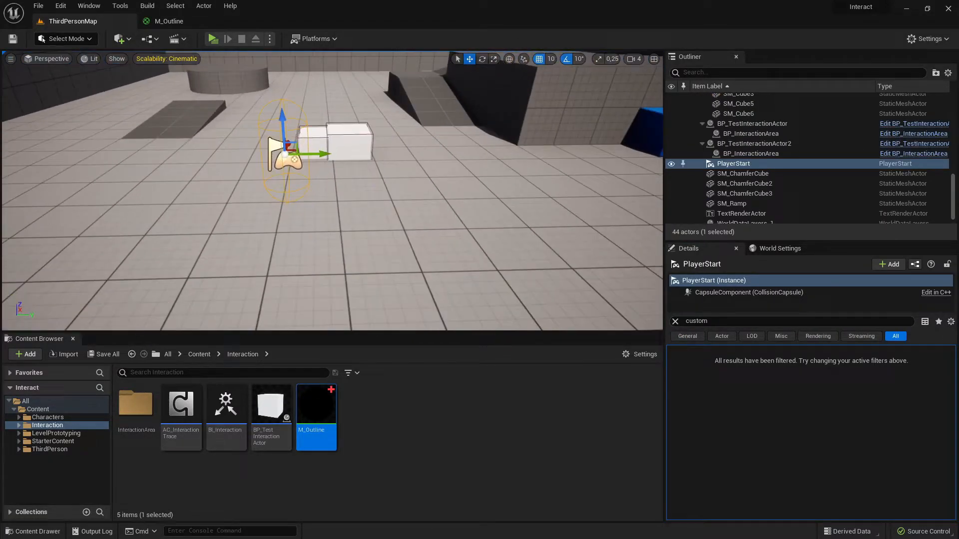
click(754, 144)
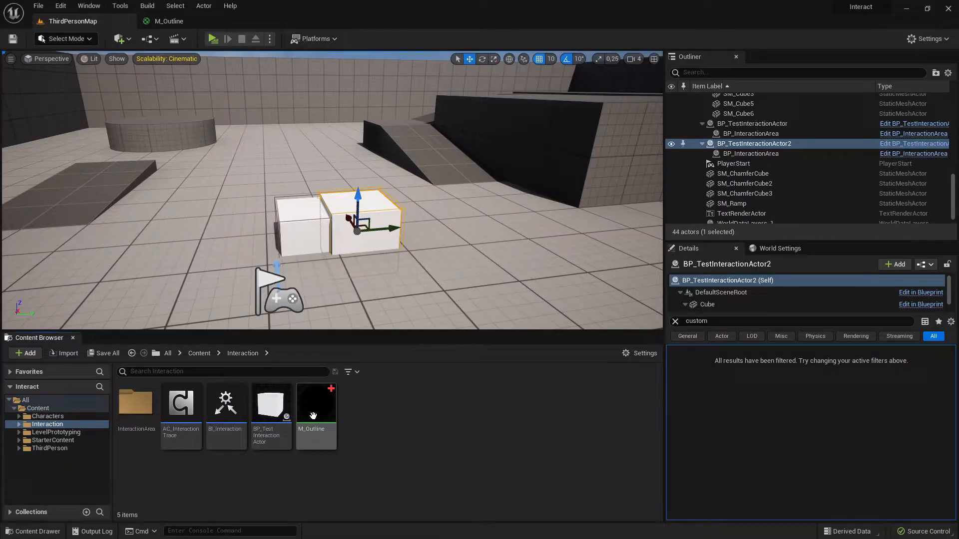
mouse_move(270, 406)
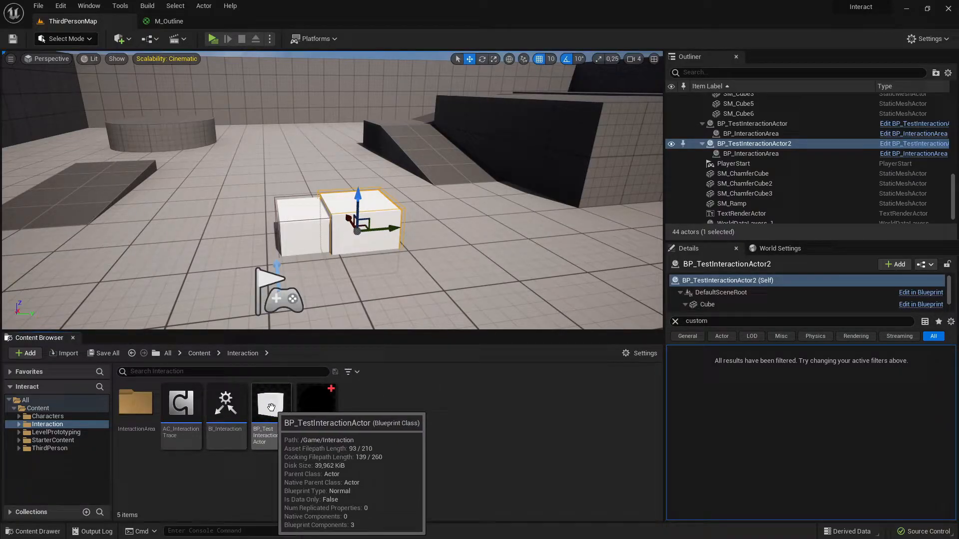
click(271, 407)
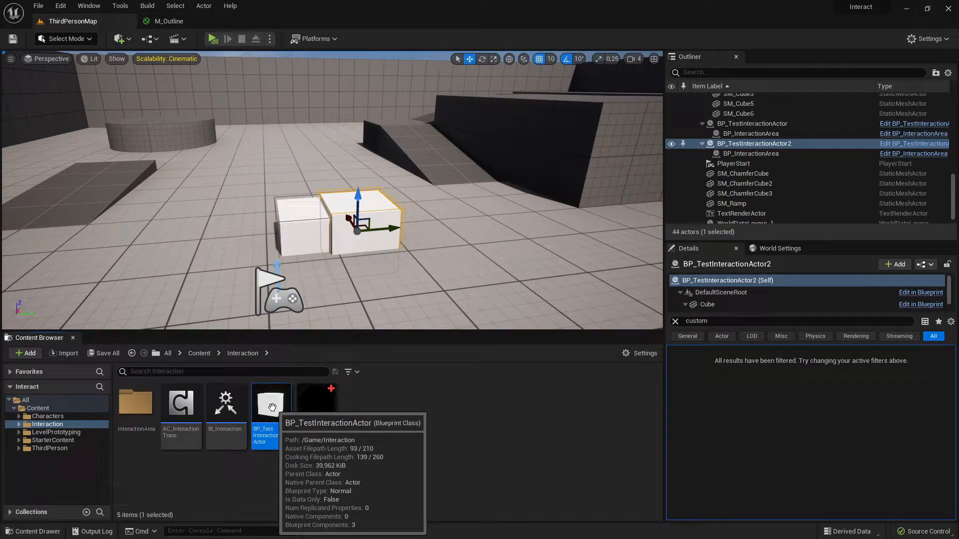
Step: Open BP_TestInteractionActor and delete the Print String and conversion nodes
double_click(265, 403)
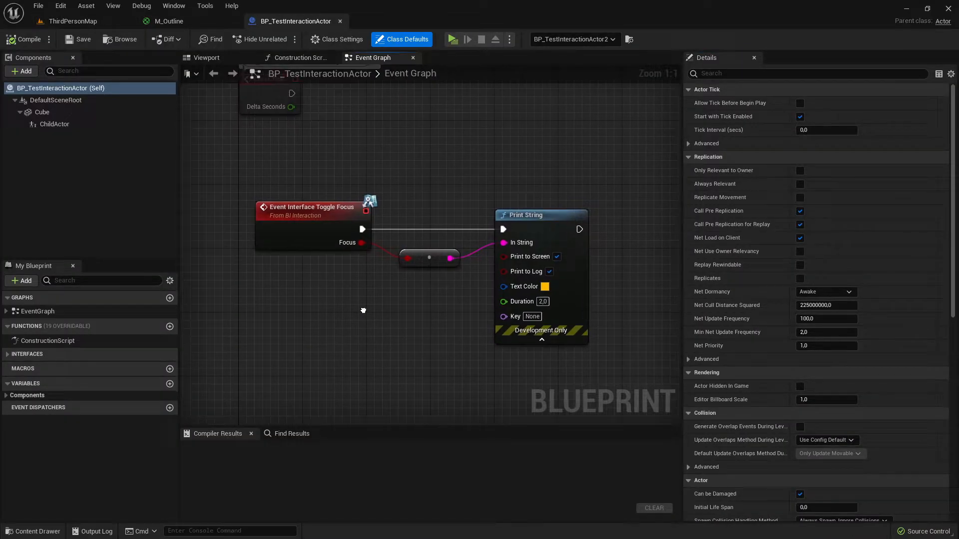
scroll(down, 3)
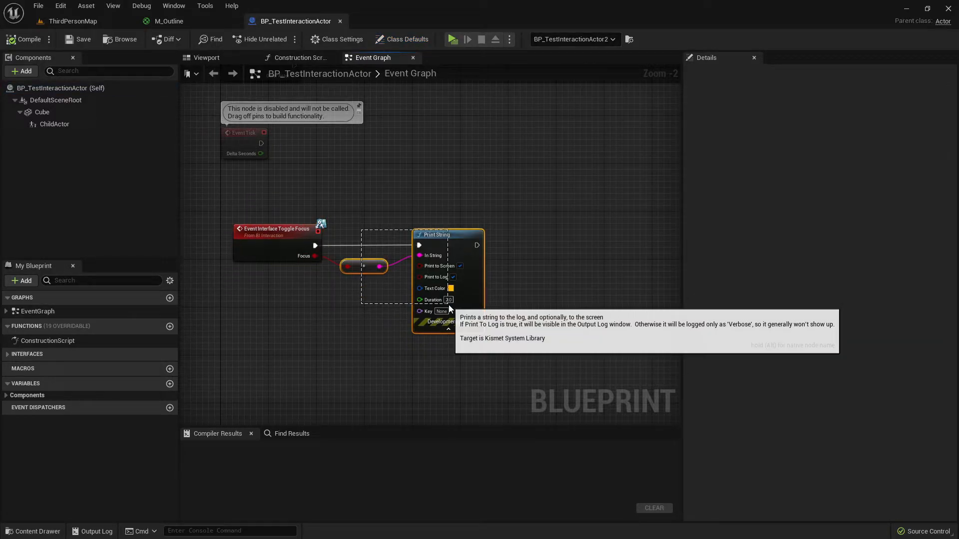
key(Delete)
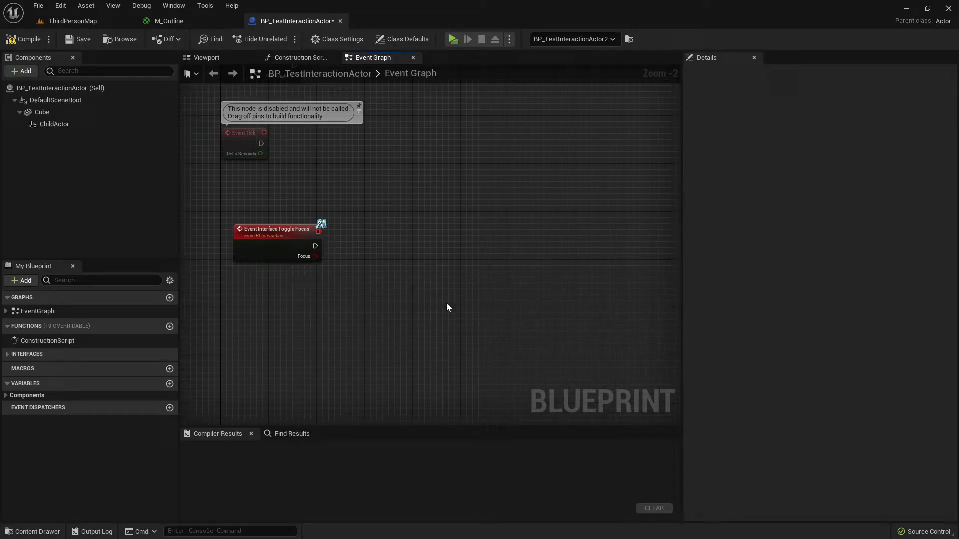
mouse_move(55, 120)
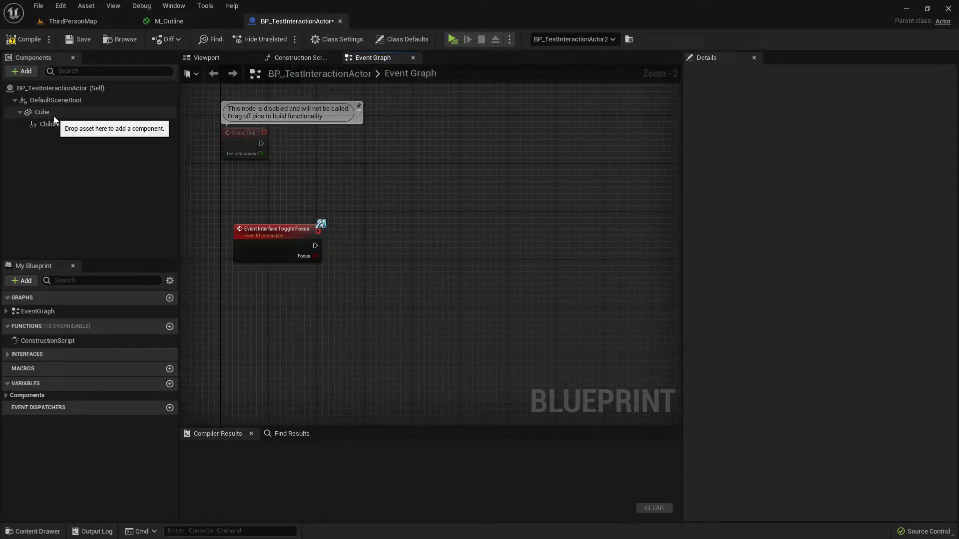
Step: Add a Cube component reference and a Set Render Custom Depth node to the Event Graph
click(41, 112)
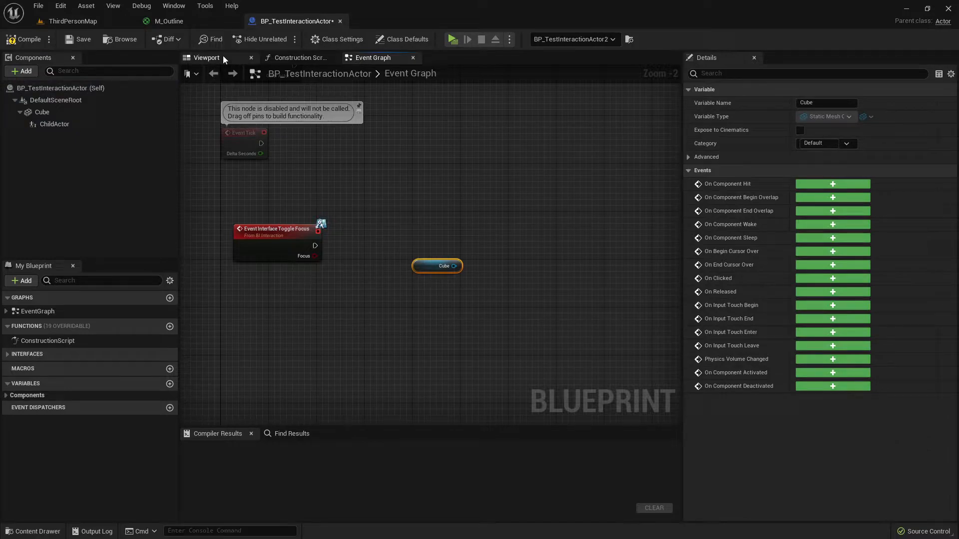
click(206, 57)
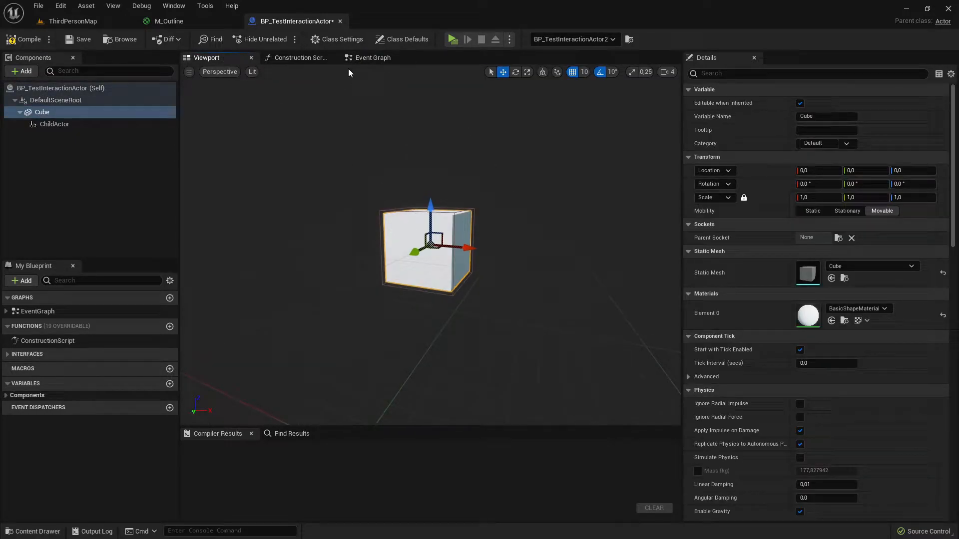
click(371, 57)
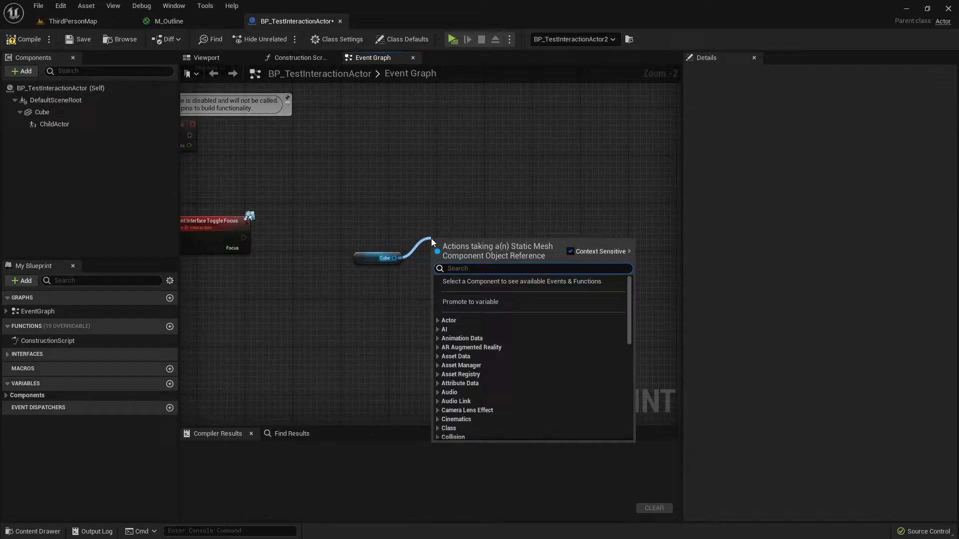
text(render cu)
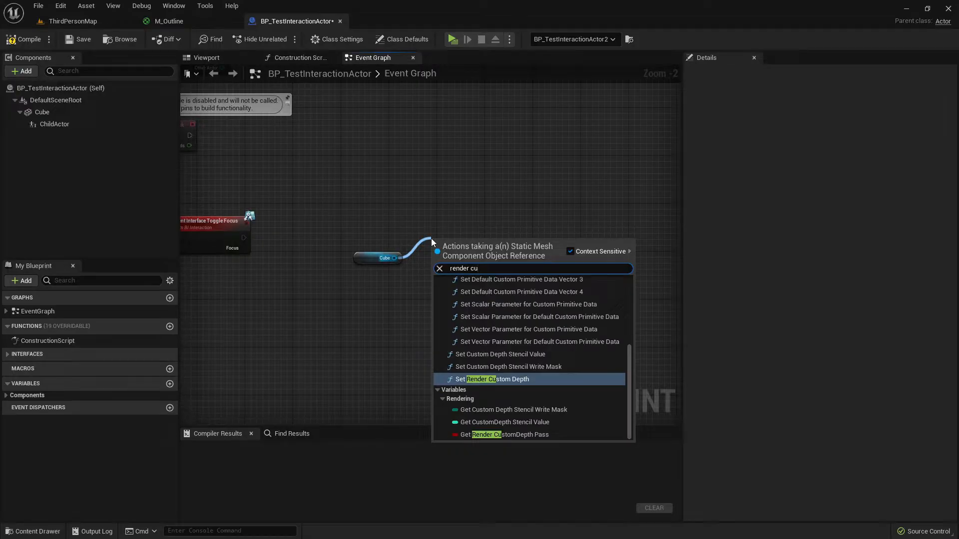
click(492, 379)
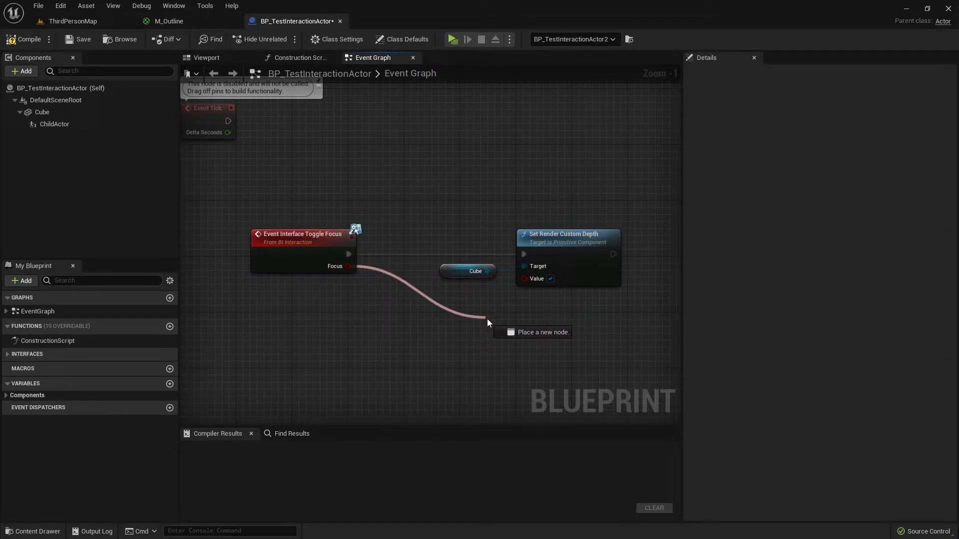
Step: Wire Focus into Value, give the Cube stencil value 1, and untick its Render CustomDepth Pass
click(468, 270)
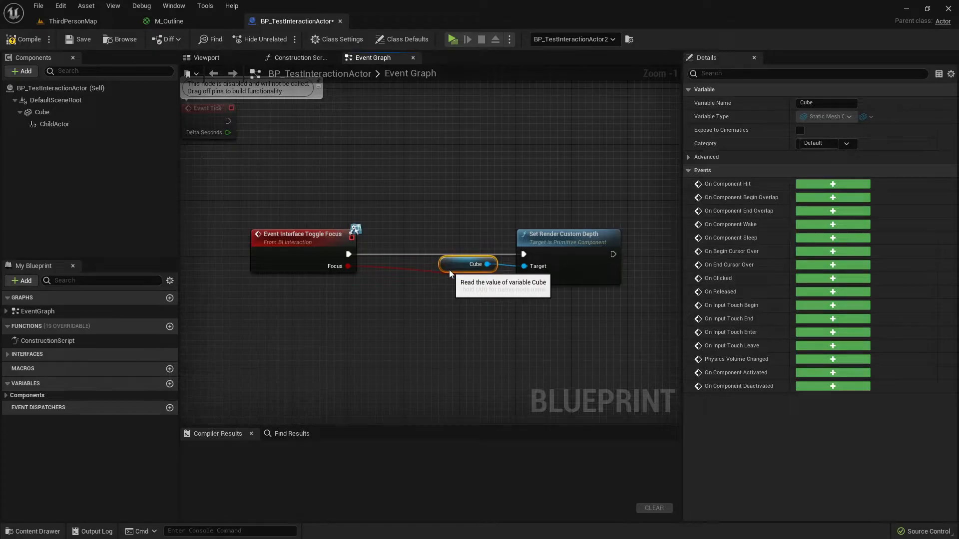
click(42, 112)
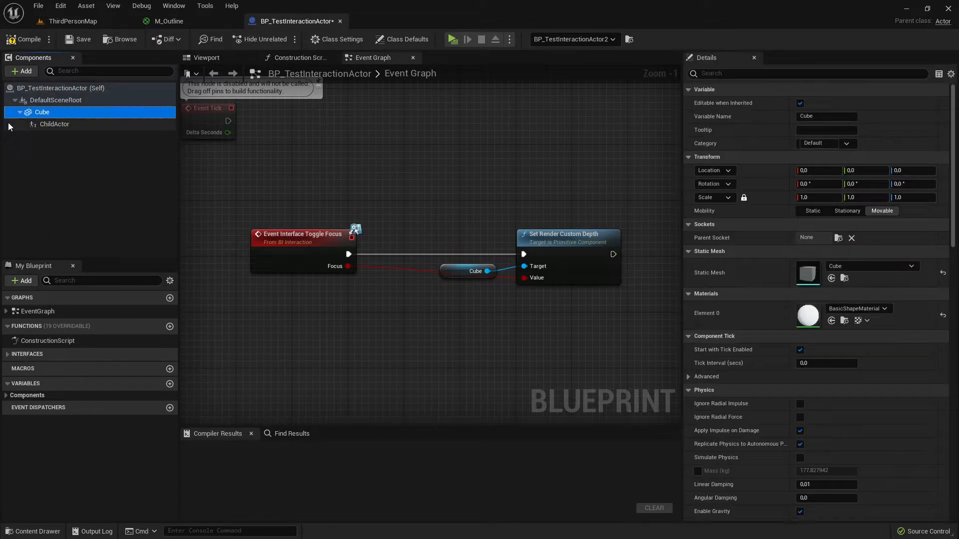
mouse_move(667, 156)
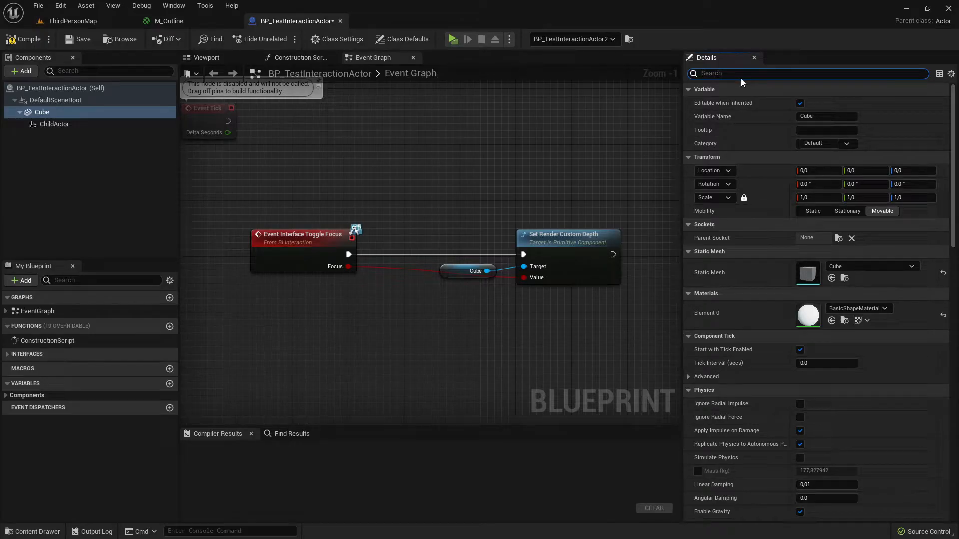
text(render cust)
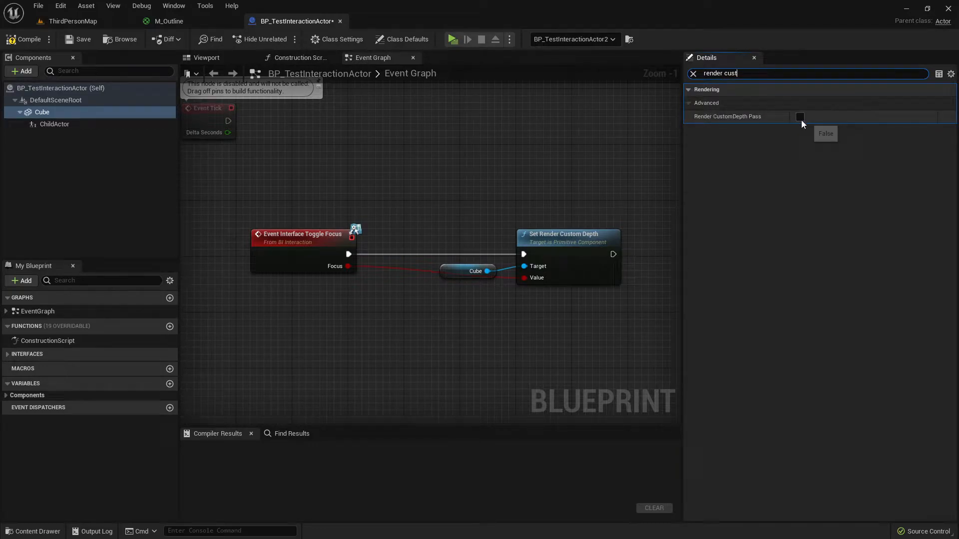
click(799, 116)
text(stencil)
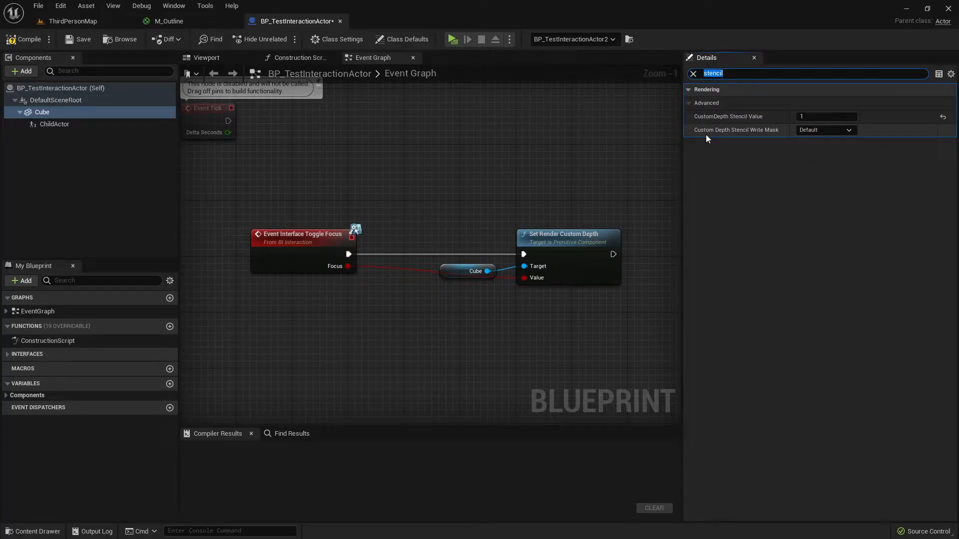
text(custom dep)
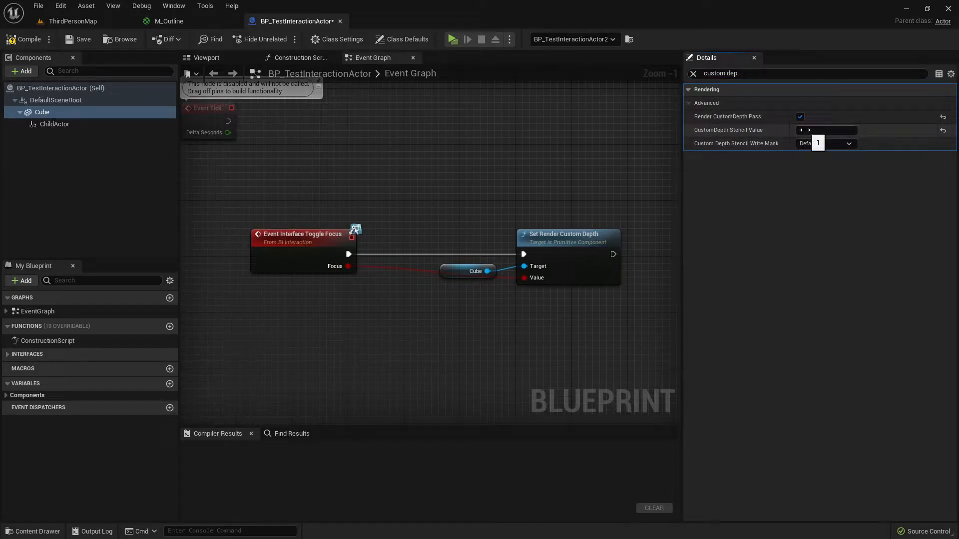
click(826, 130)
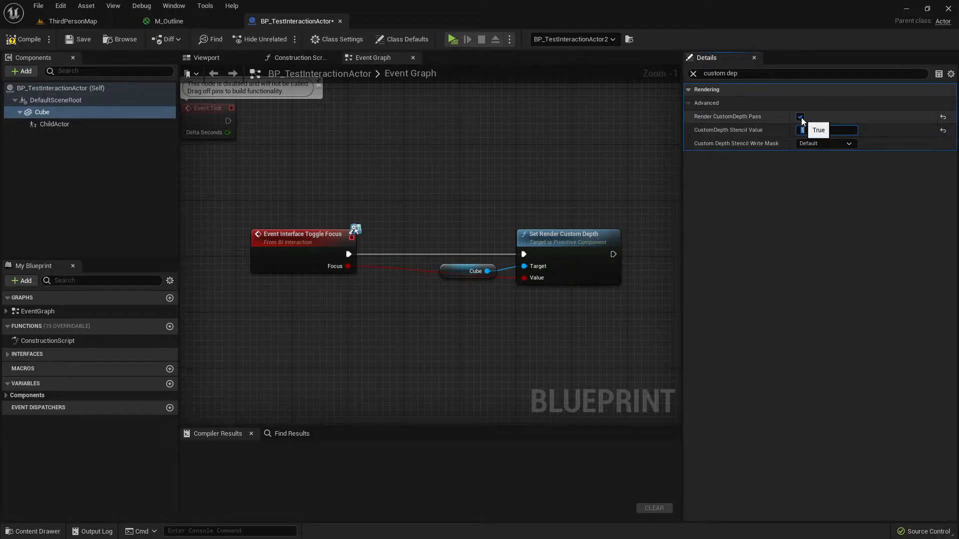
click(800, 116)
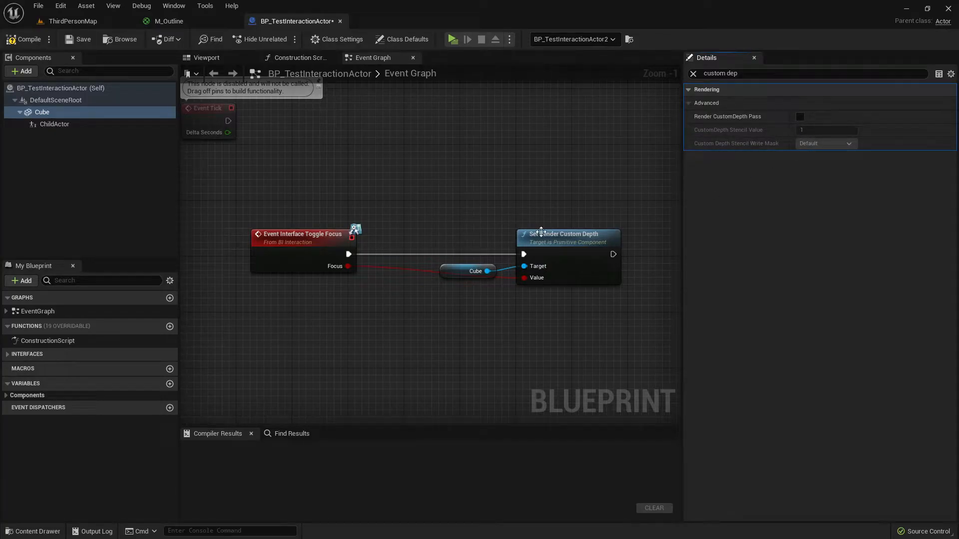
click(27, 39)
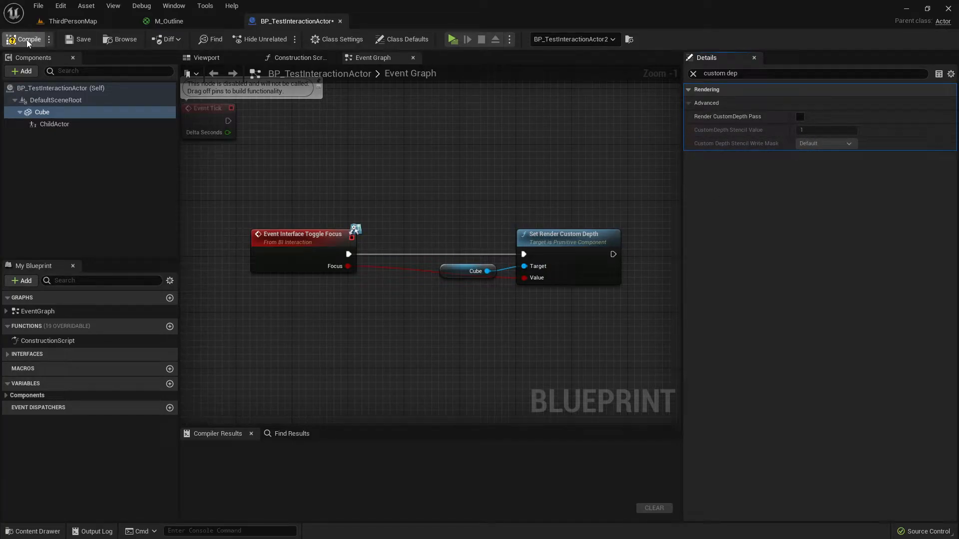
Step: Compile BP_TestInteractionActor and go back to the ThirdPersonMap level
click(25, 39)
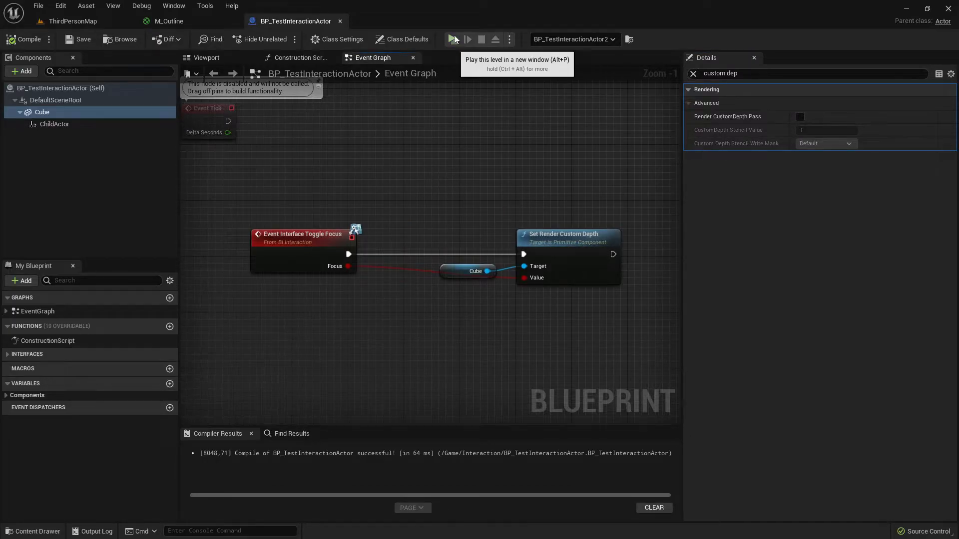
click(454, 39)
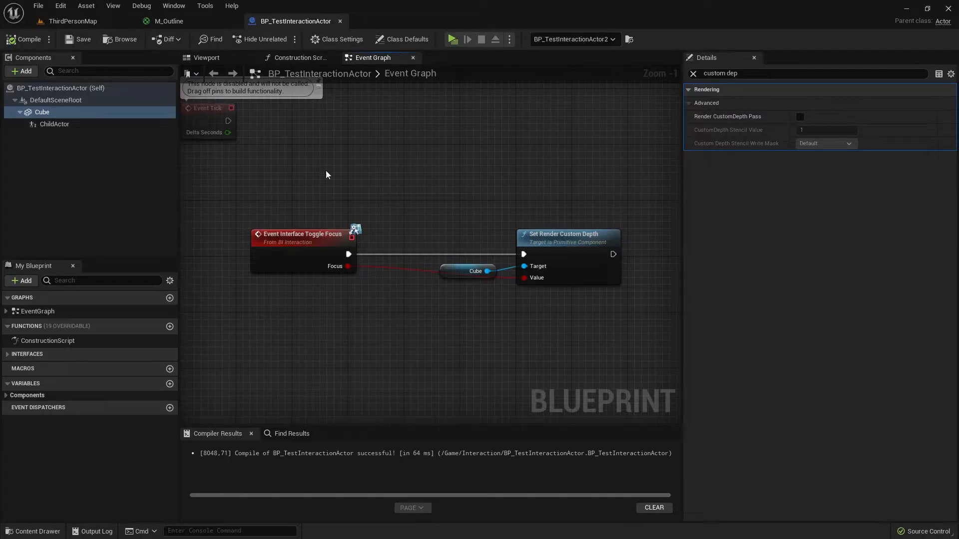
click(168, 21)
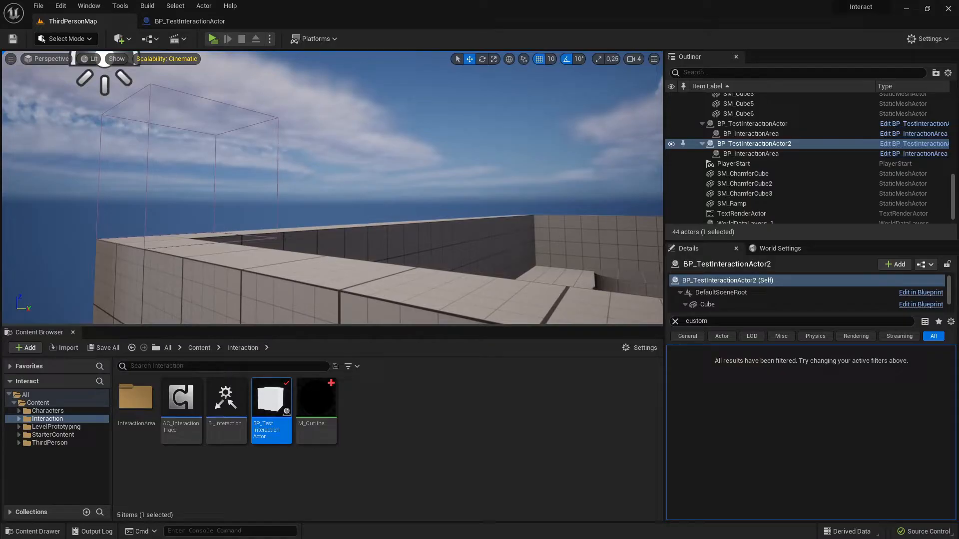
Step: Confirm the PostProcessVolume has Infinite Extent (Unbound) enabled by filtering Details for 'infi'
click(752, 163)
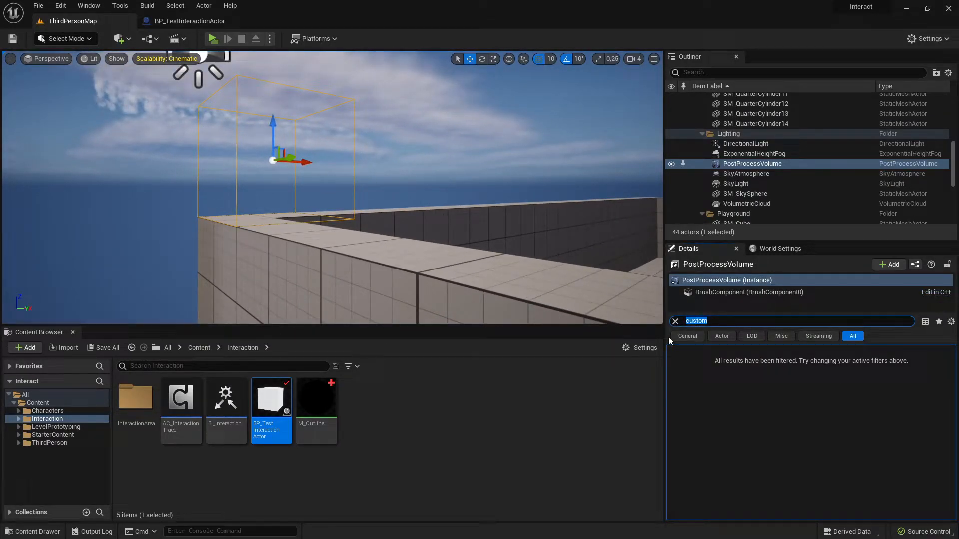
text(infin)
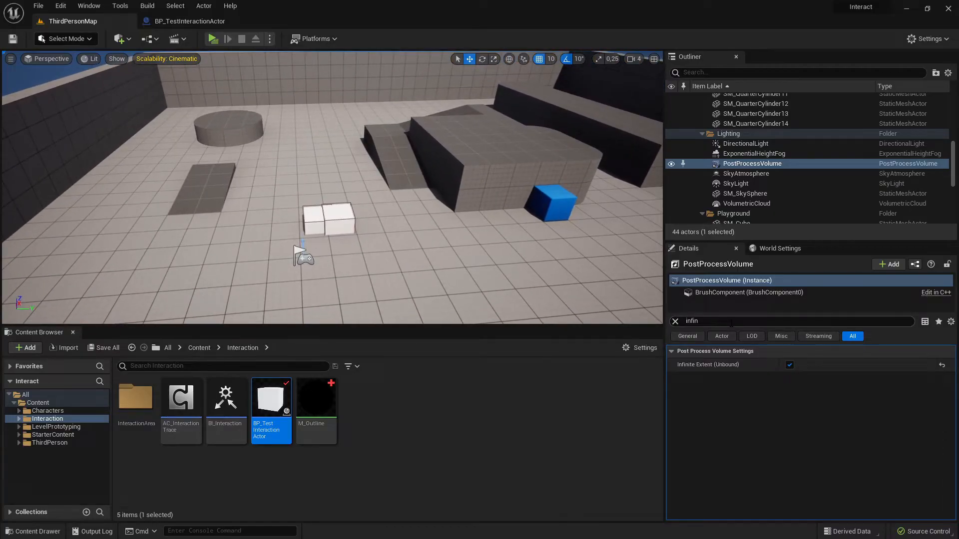
click(674, 321)
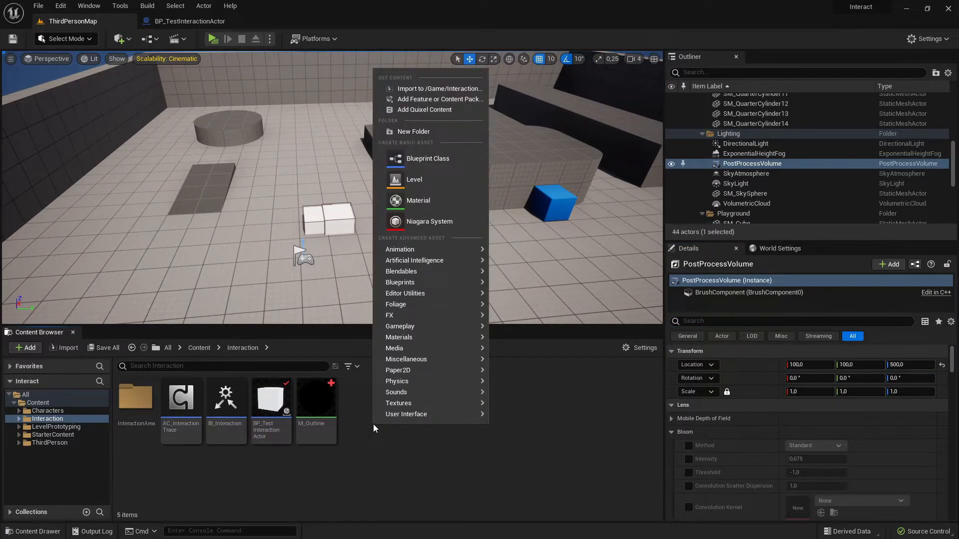
Step: Create the WB_Interaction Widget Blueprint with a UserWidget root and open it
click(405, 414)
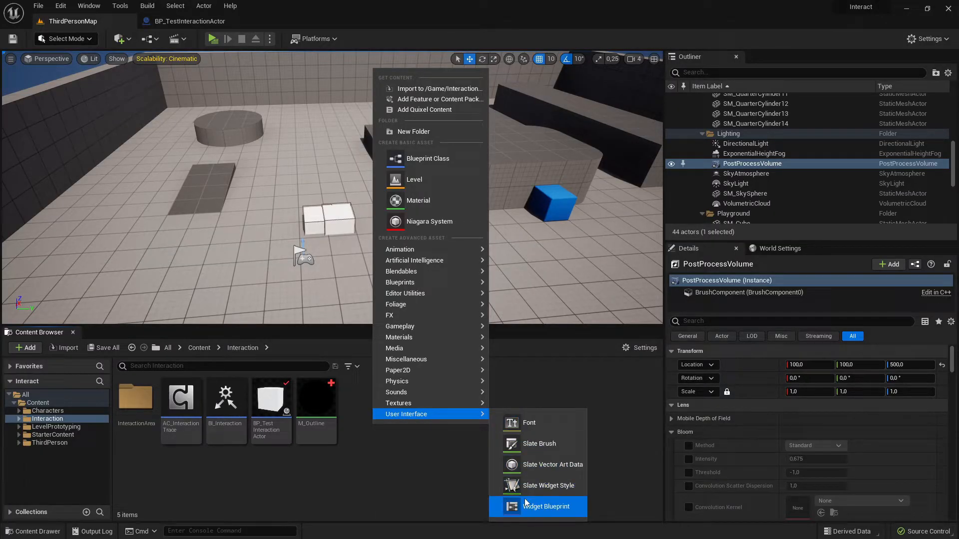
click(545, 507)
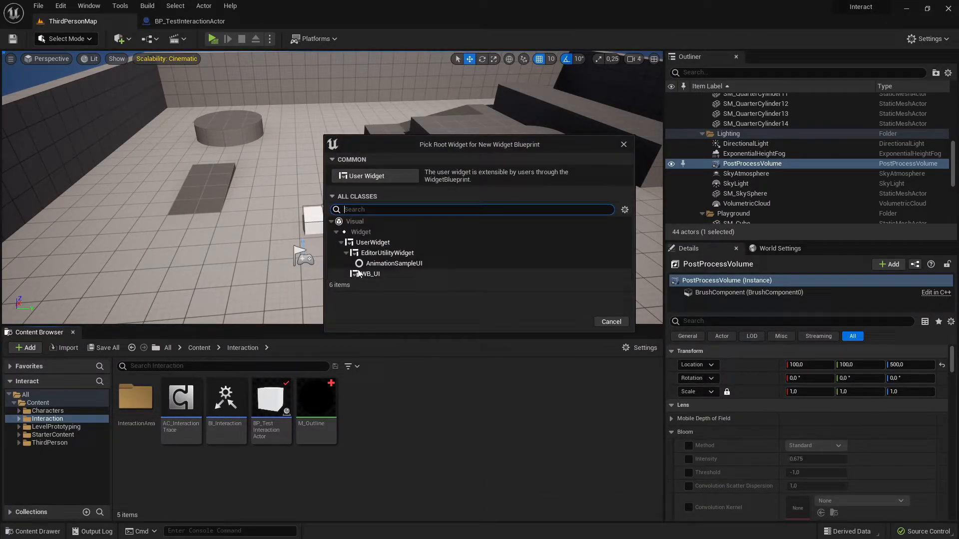
click(371, 242)
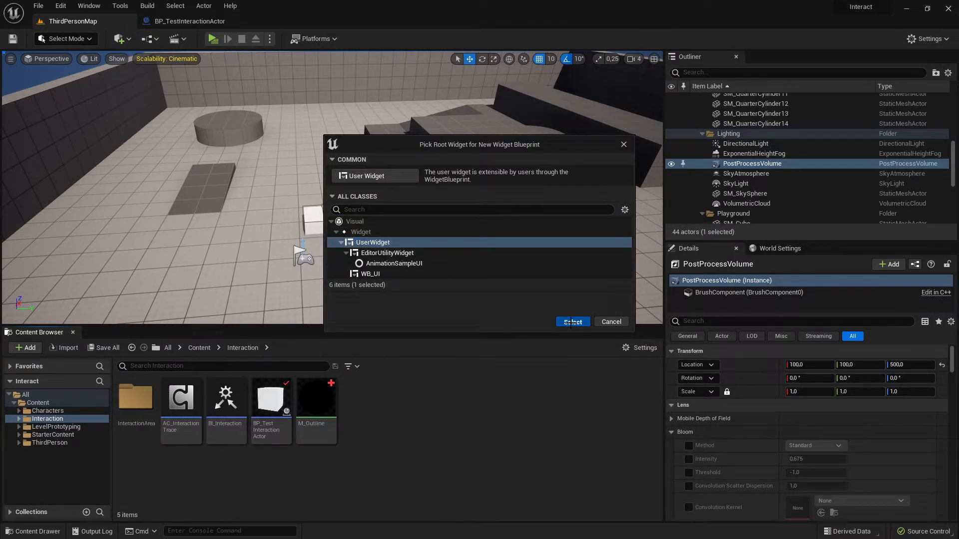
click(572, 321)
text(WB_Interaction)
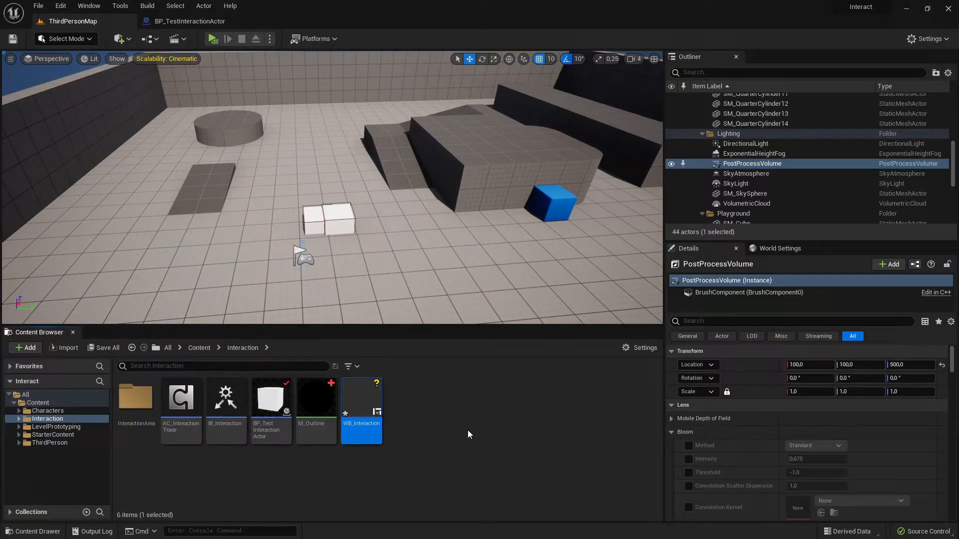
mouse_move(361, 397)
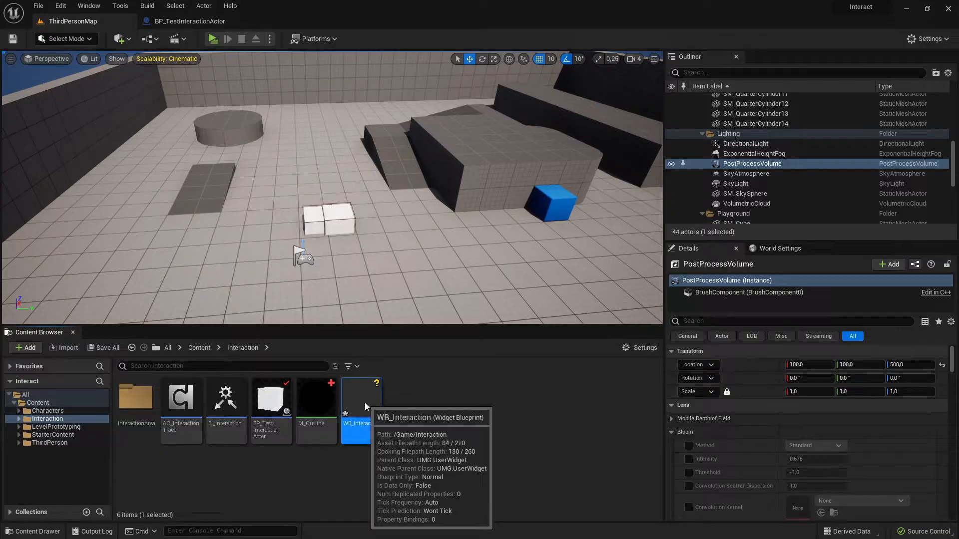
double_click(356, 396)
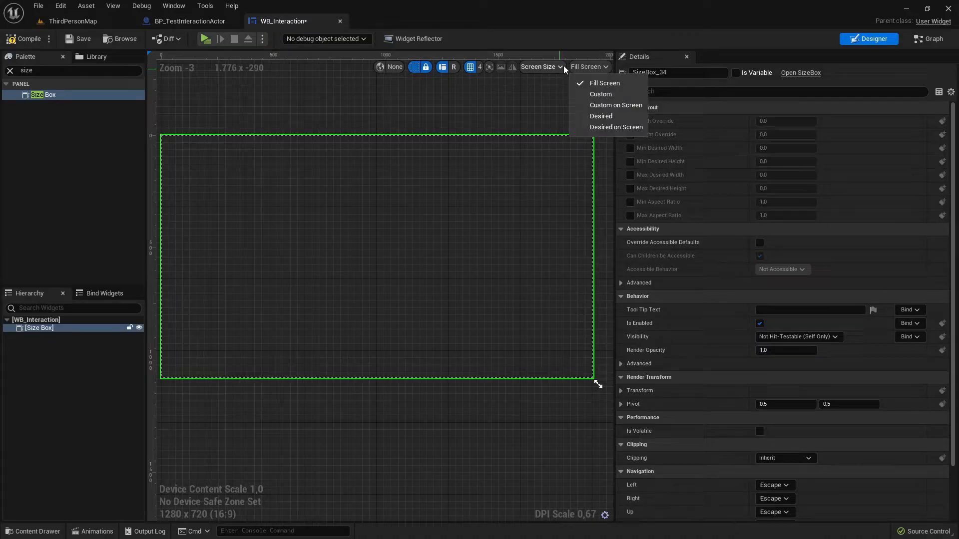
mouse_move(601, 115)
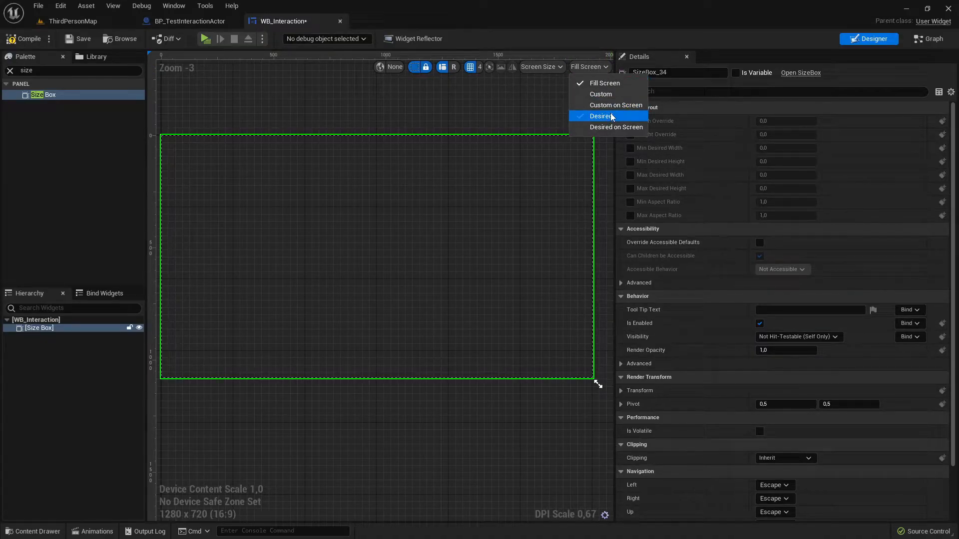
Step: Override the Size Box to a fixed 100 by 100 size
click(601, 117)
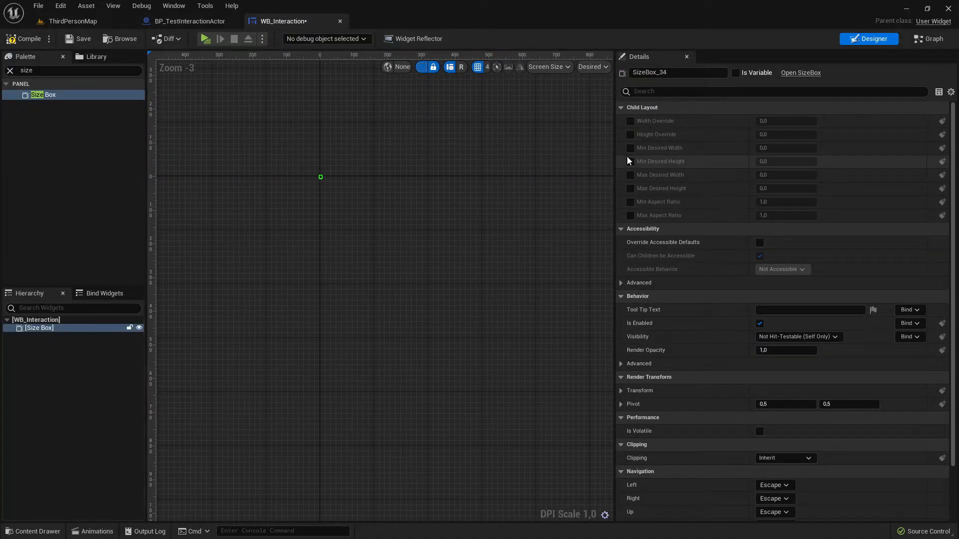
click(630, 121)
text(100)
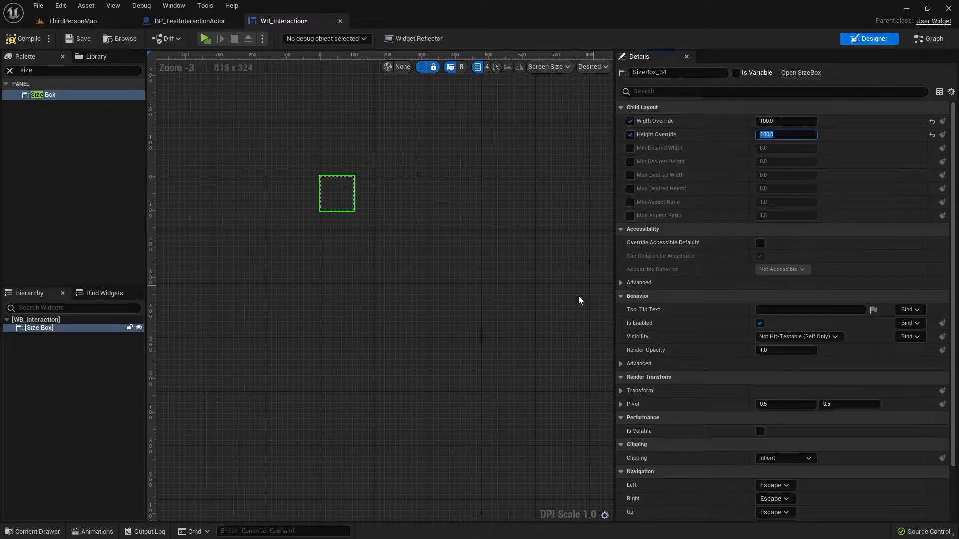
scroll(up, 3)
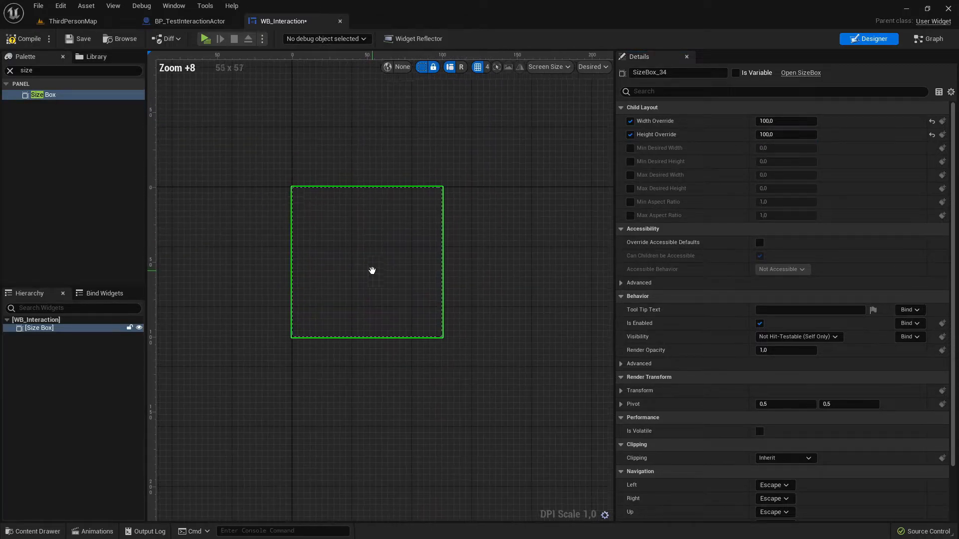
Step: Add a Border inside the Size Box with a dark translucent brush colour
text(bo)
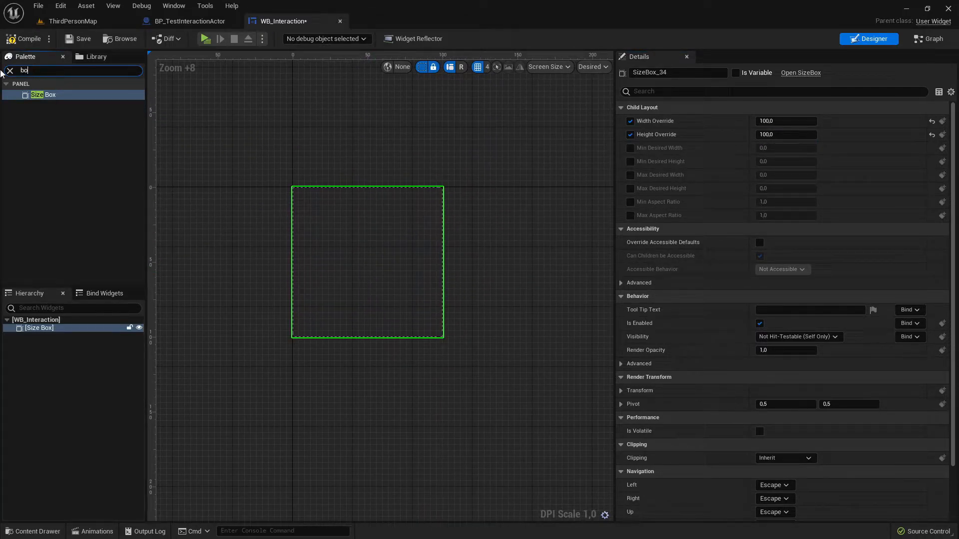
text(border)
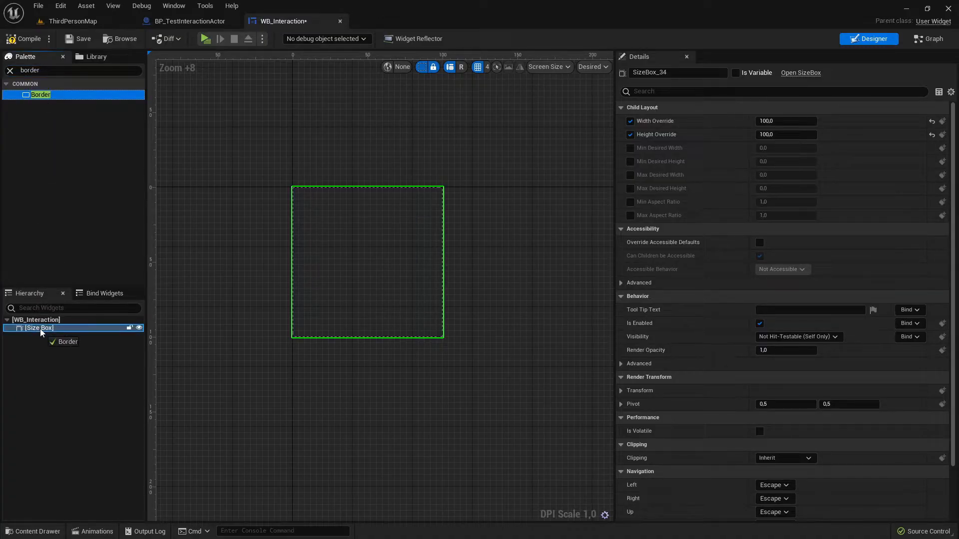
click(41, 342)
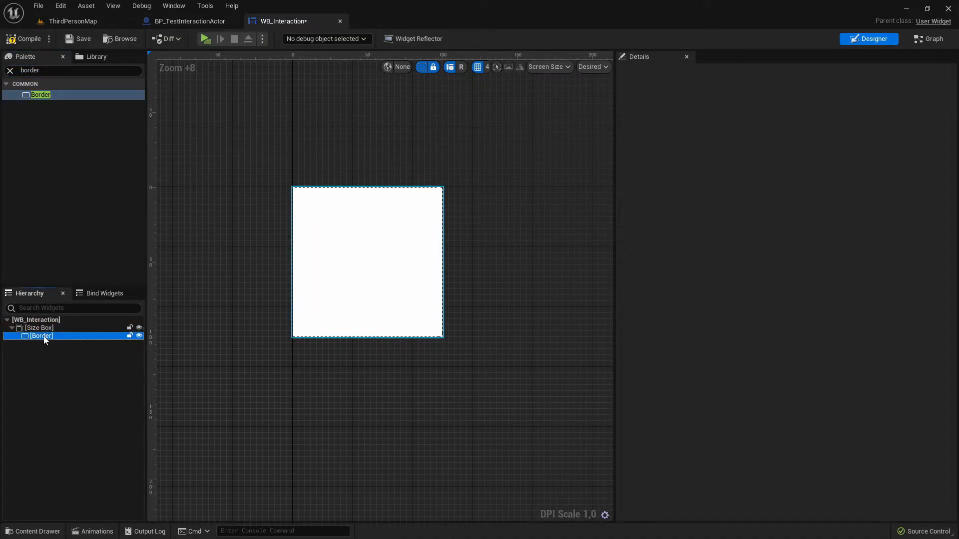
click(41, 336)
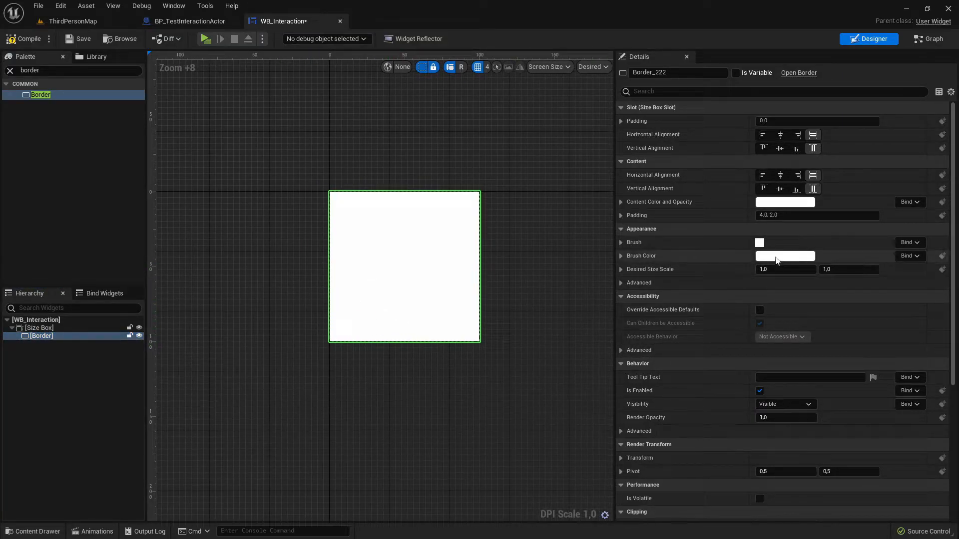
click(785, 256)
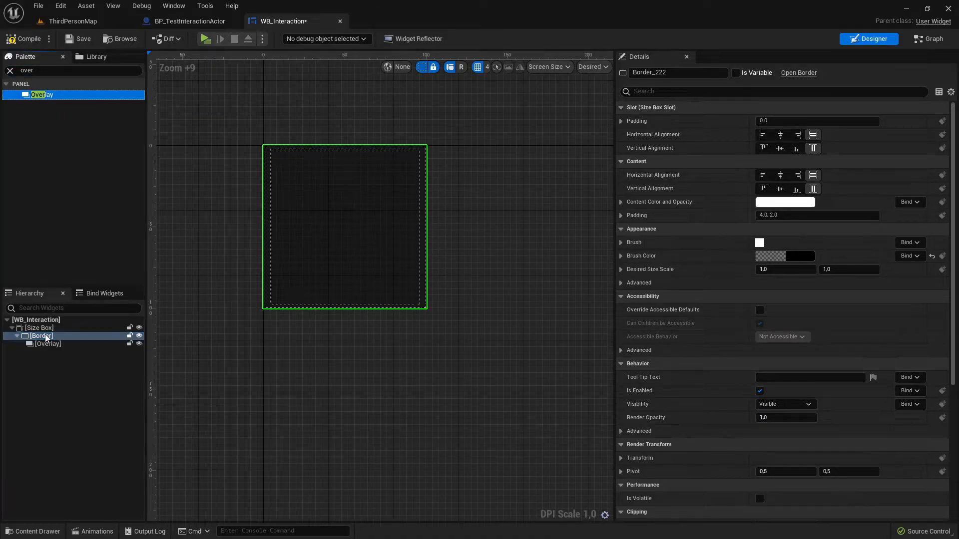
Step: Add a centred 'E' text at font size 50 to the Overlay and compile
click(48, 344)
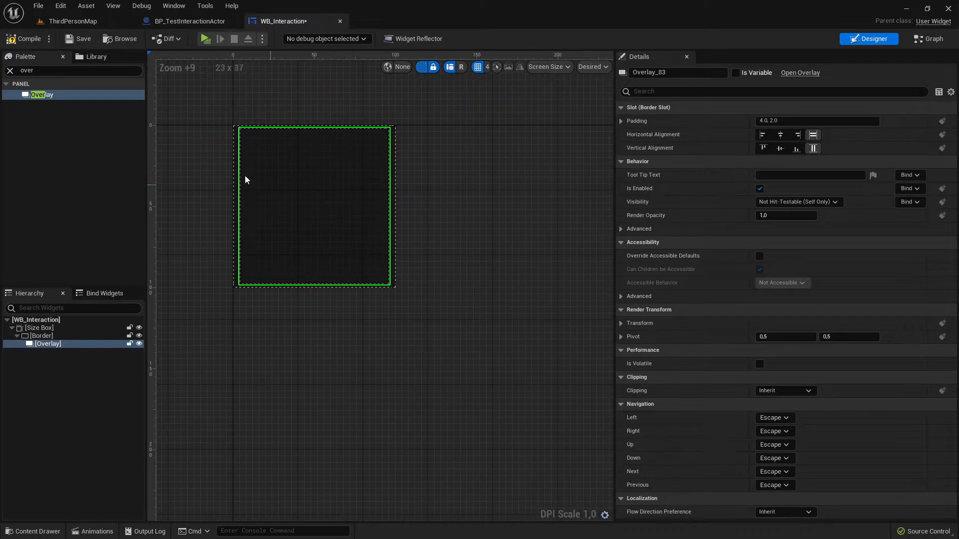
click(74, 70)
text(text)
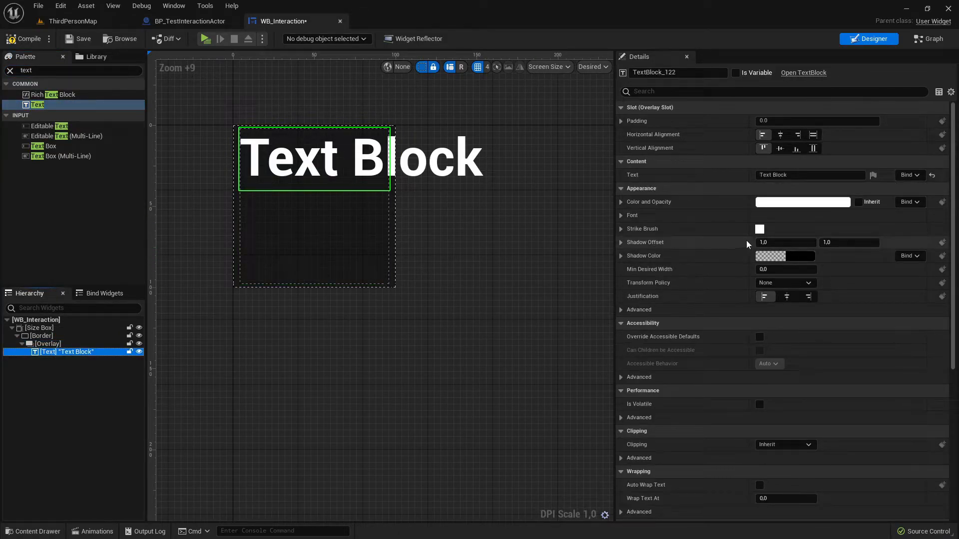
click(780, 148)
text(E)
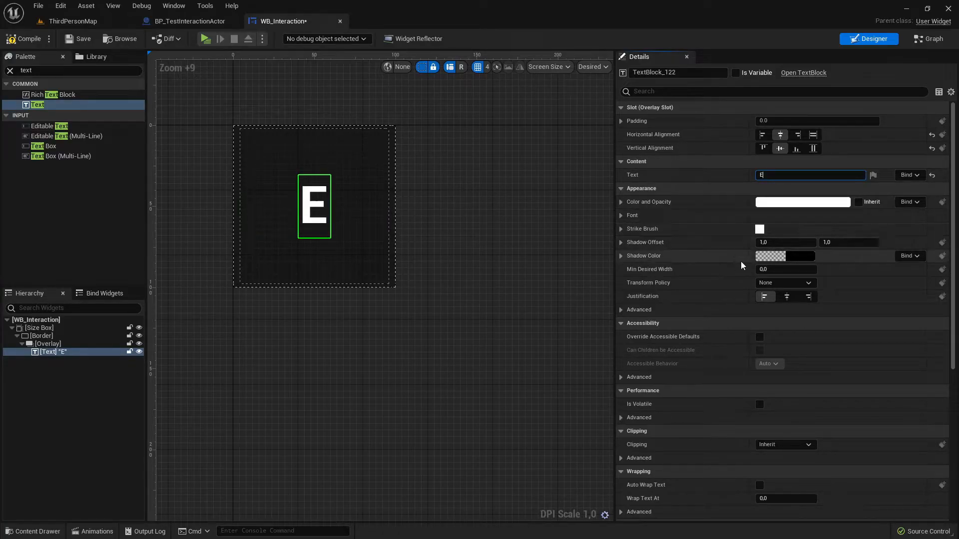
click(621, 215)
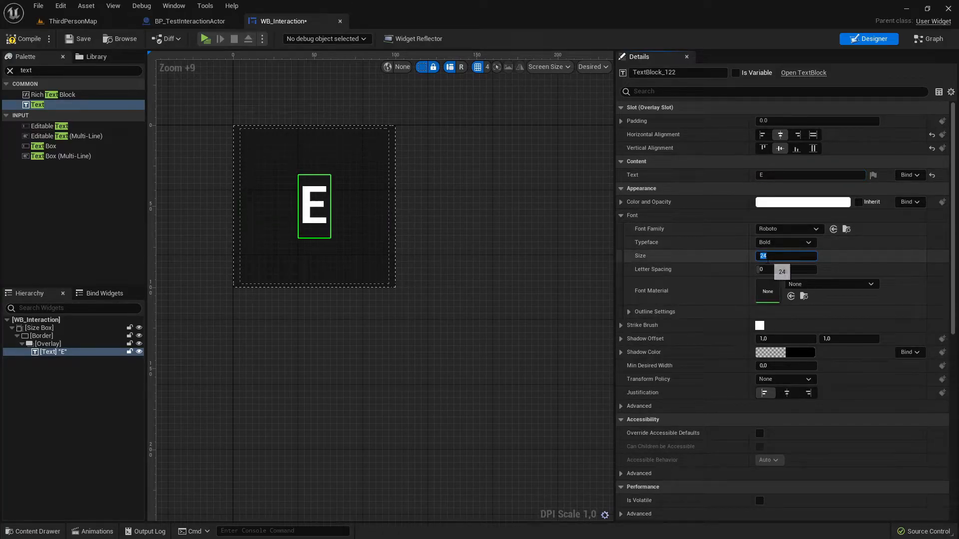
text(50)
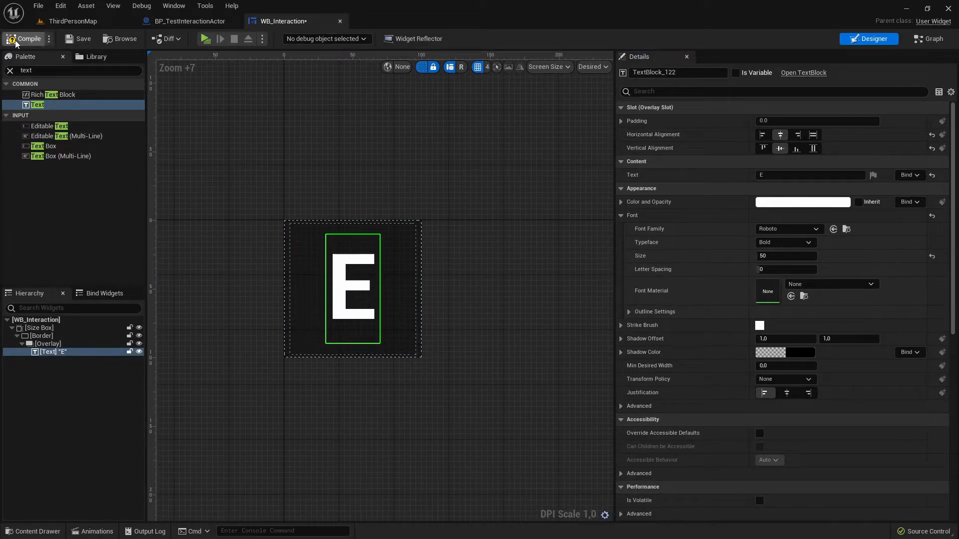
click(24, 38)
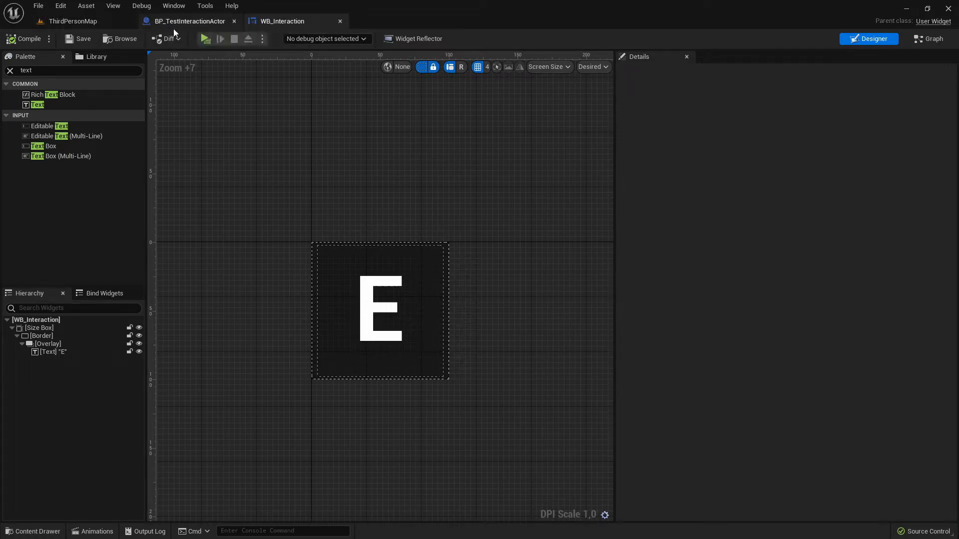
Step: Add a Widget component to BP_TestInteractionActor from the component search
click(188, 21)
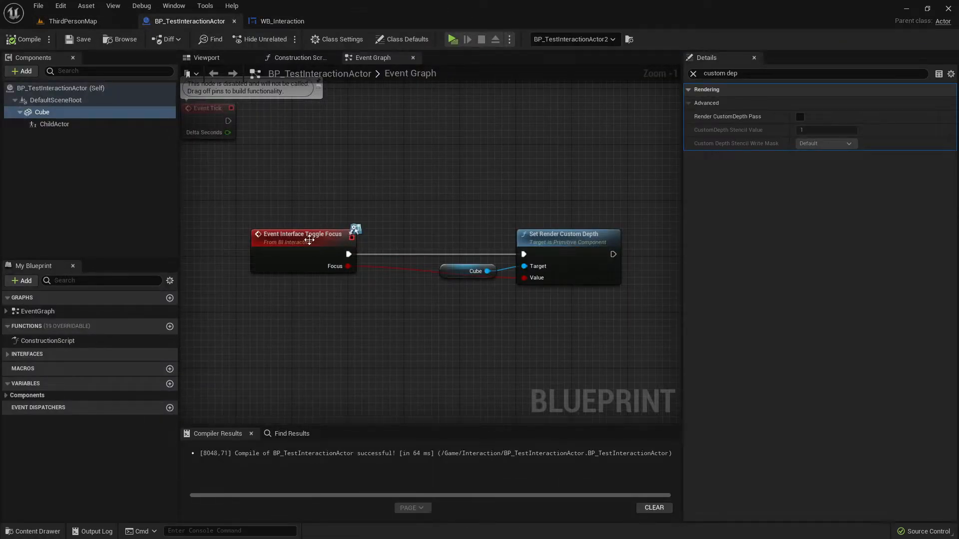
click(206, 57)
text(w)
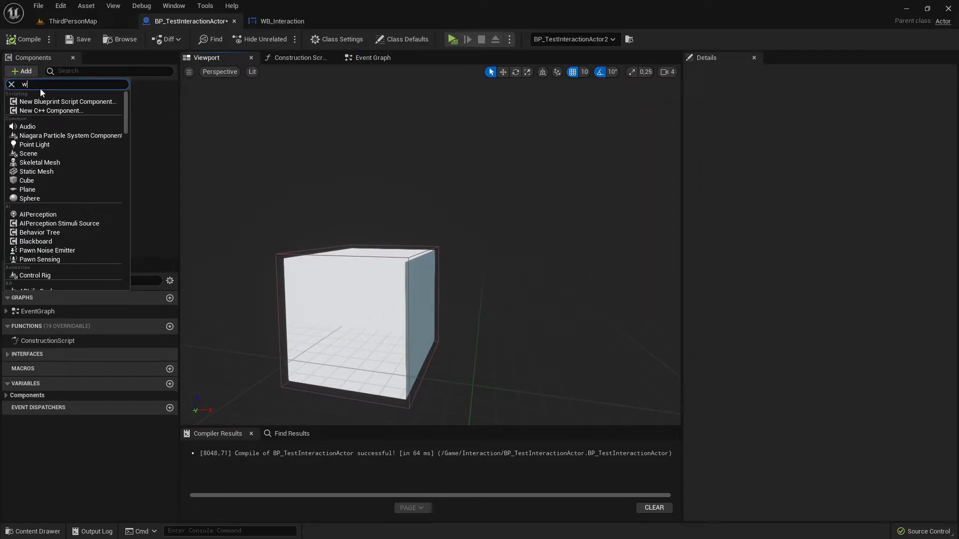
text(idget)
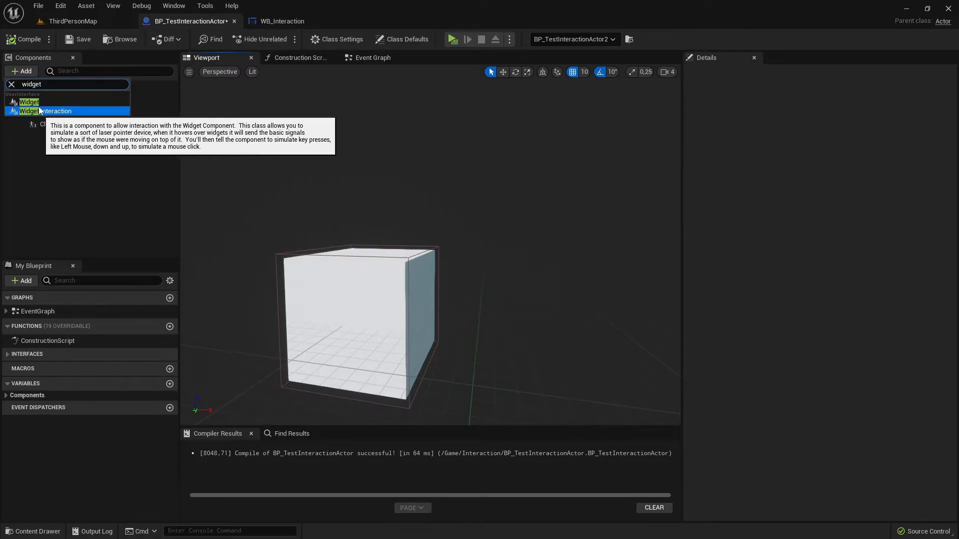
mouse_move(30, 102)
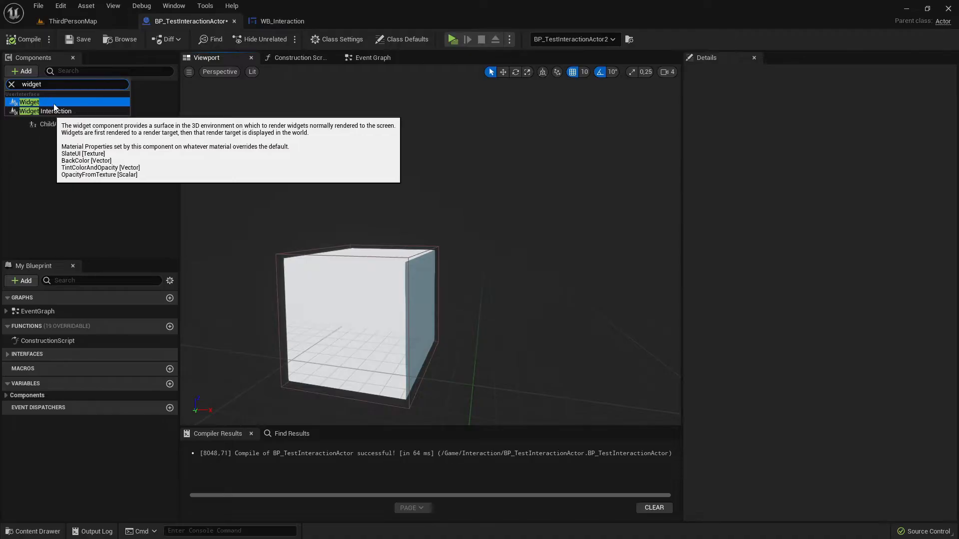
click(30, 102)
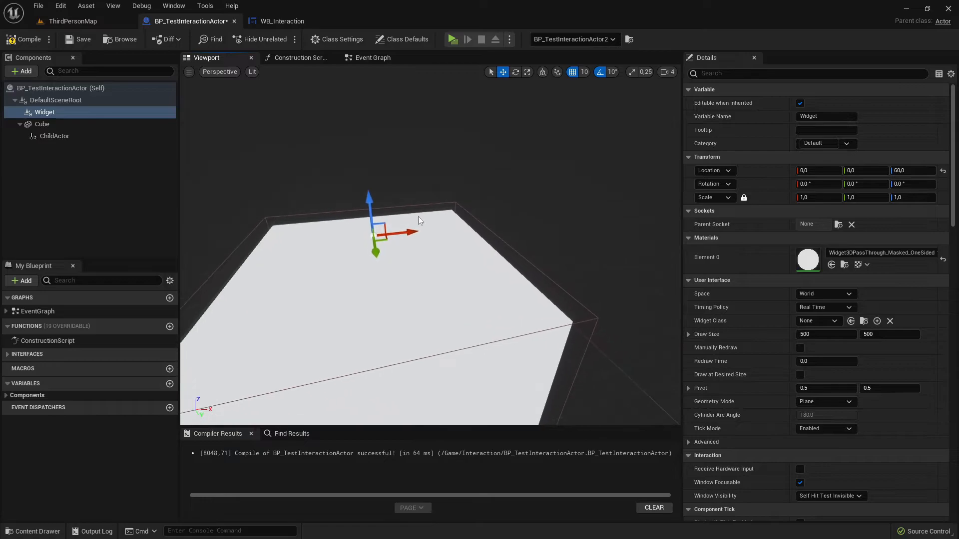
Step: Set the Widget component to WB_Interaction, Draw at Desired Size, Screen space, and save
click(818, 320)
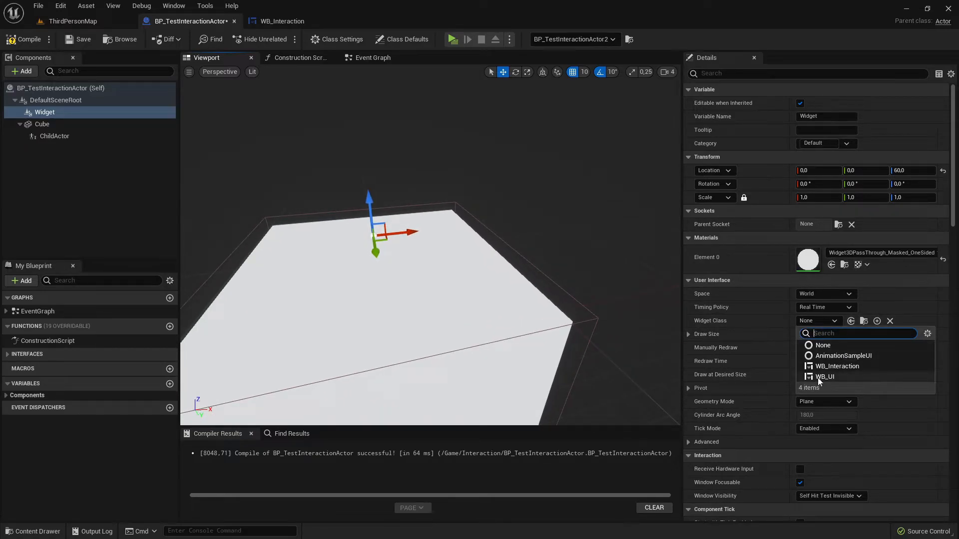
mouse_move(837, 365)
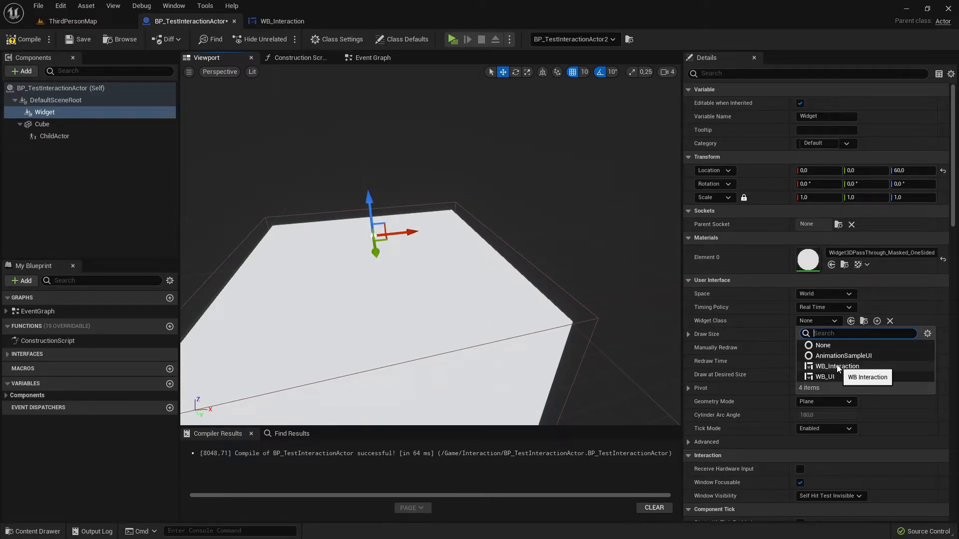
click(837, 365)
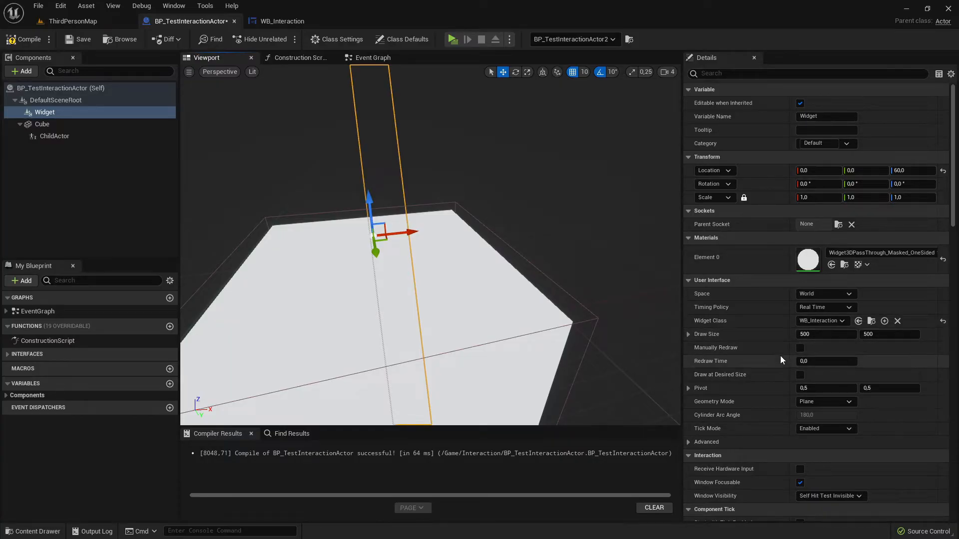
mouse_move(720, 374)
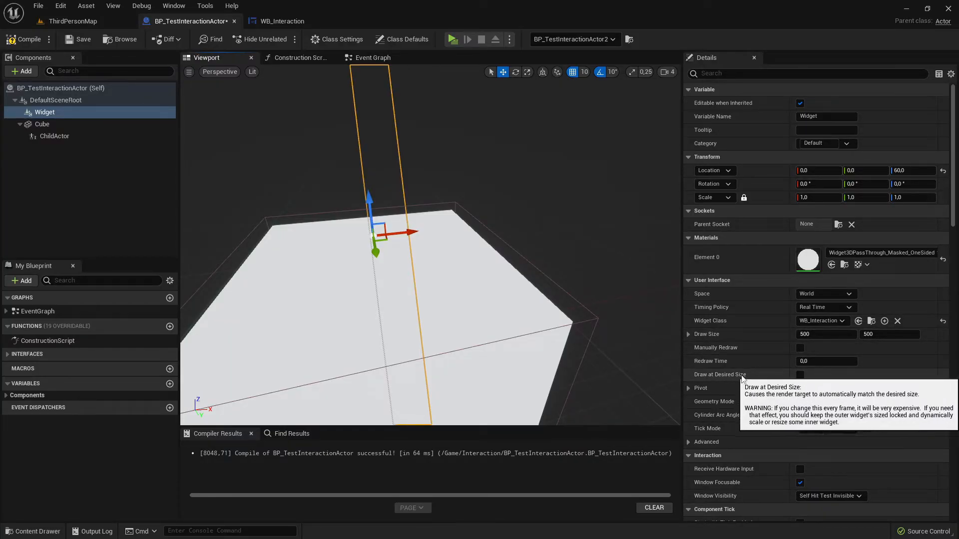
click(800, 374)
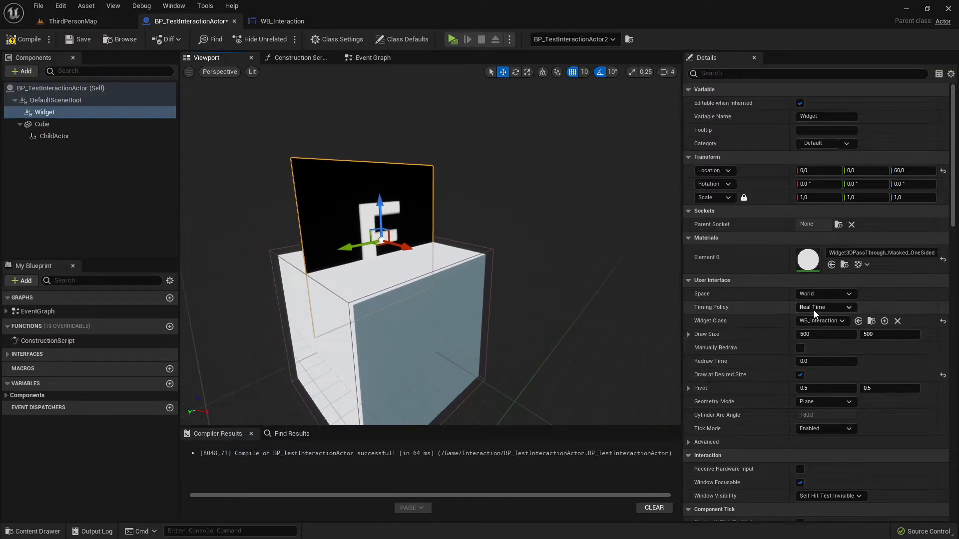
mouse_move(829, 306)
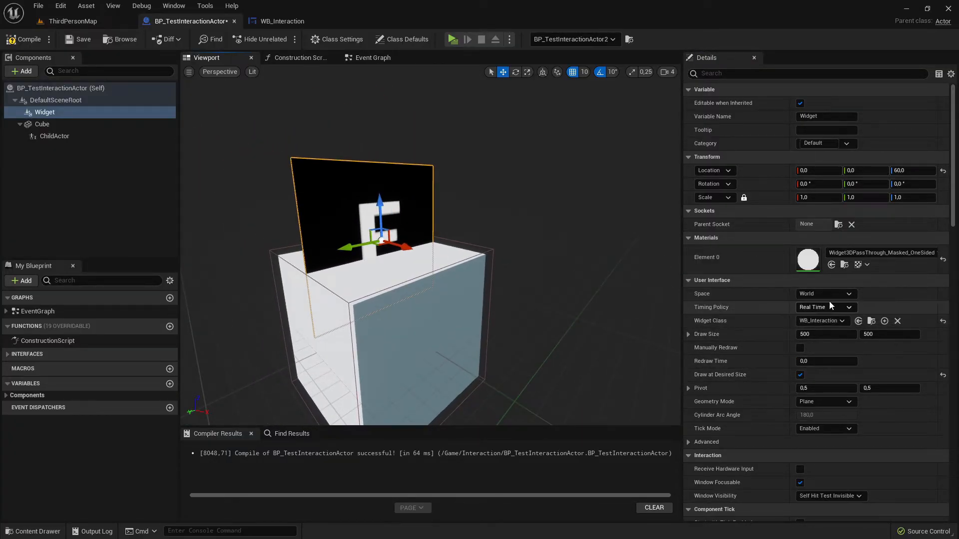
click(849, 293)
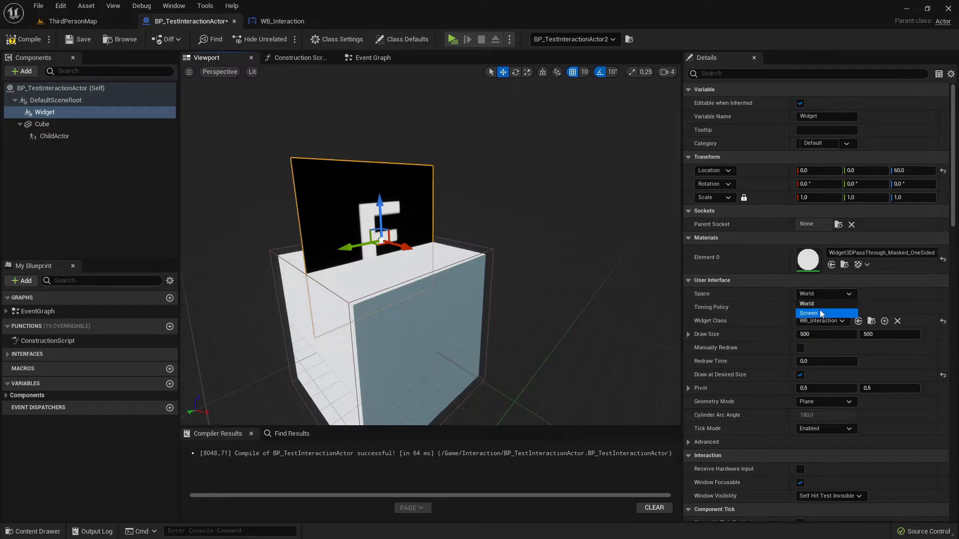
click(808, 312)
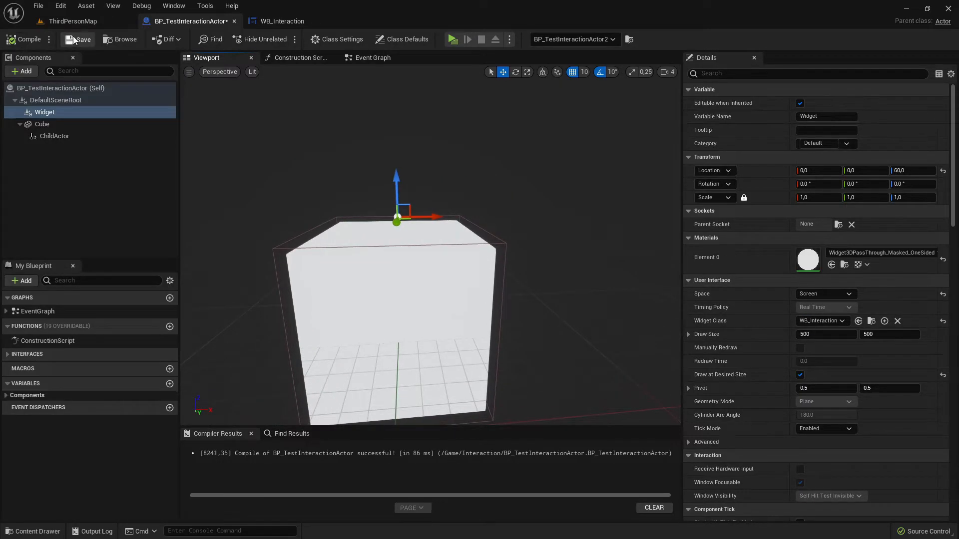
click(450, 39)
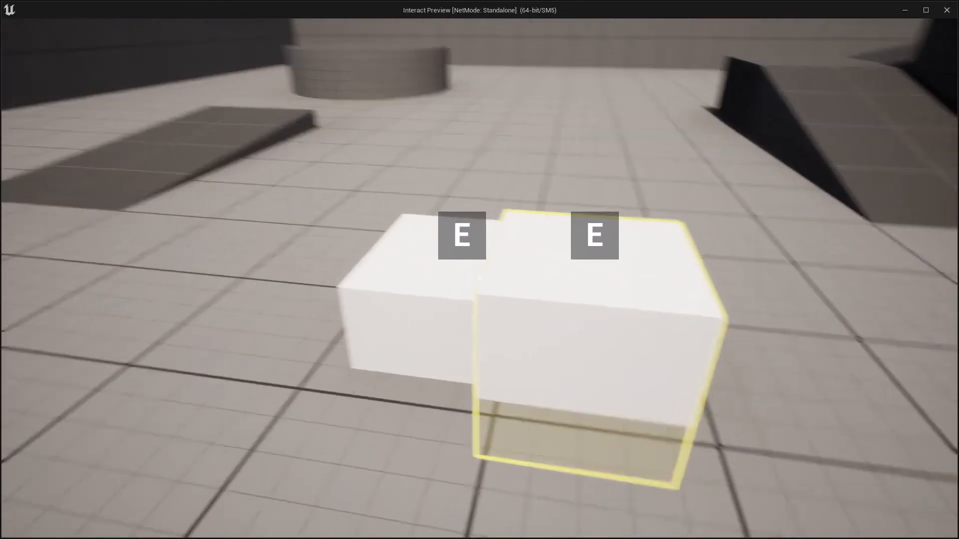
mouse_move(479, 275)
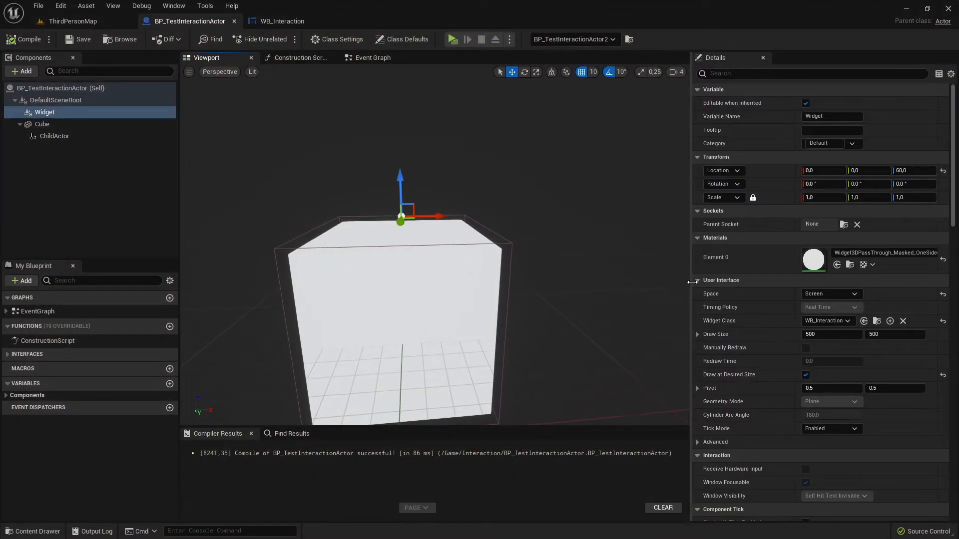
Step: Tick Hidden in Game on the Widget component, recompile, and reopen the Event Graph
scroll(down, 3)
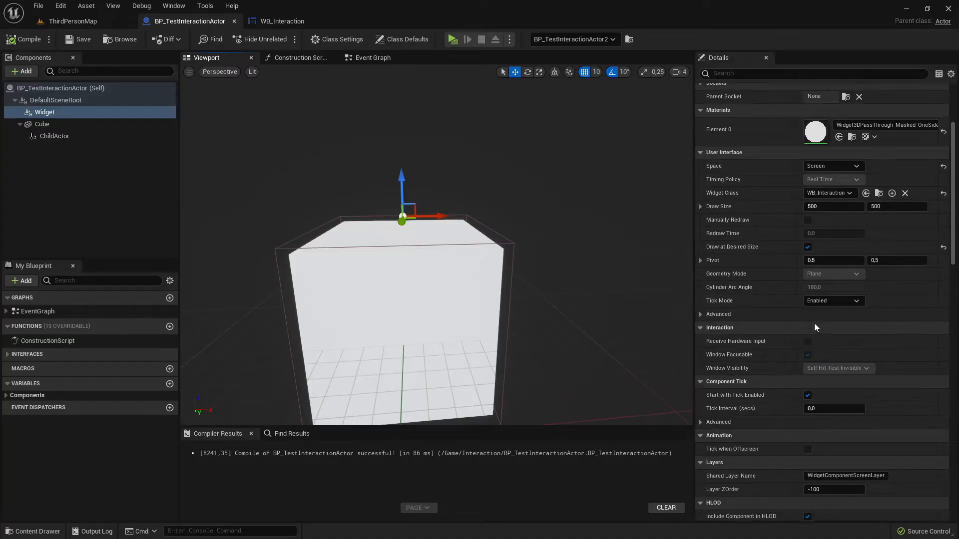
scroll(up, 3)
text(h)
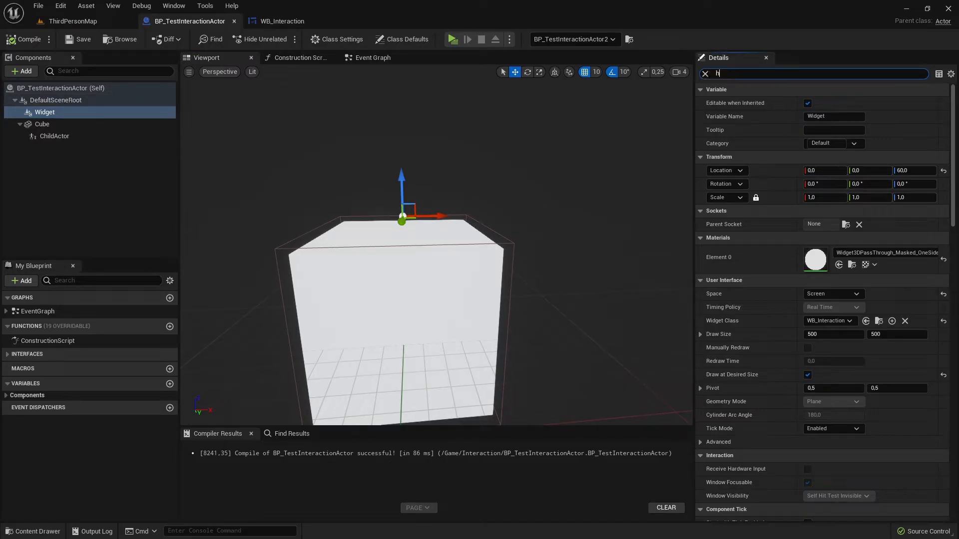
text(idde)
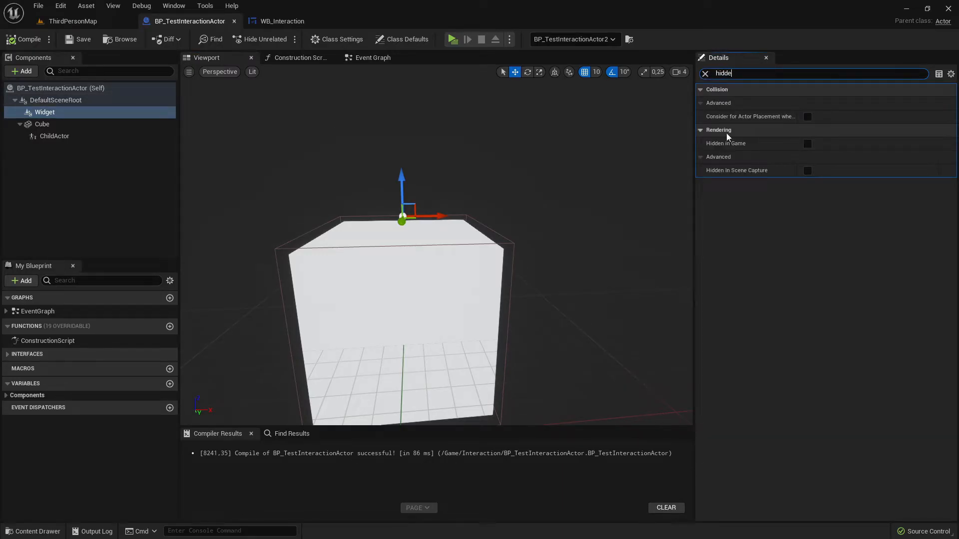
click(807, 143)
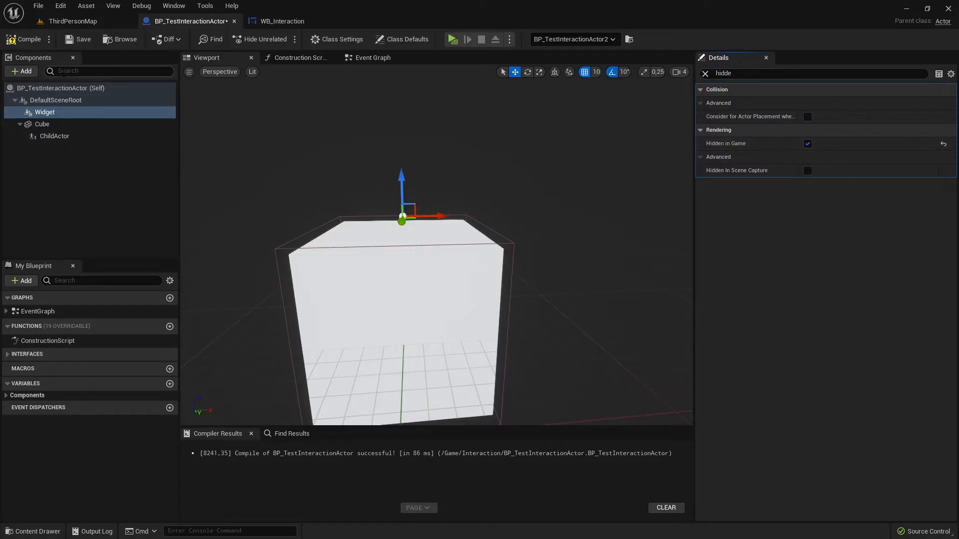
click(450, 39)
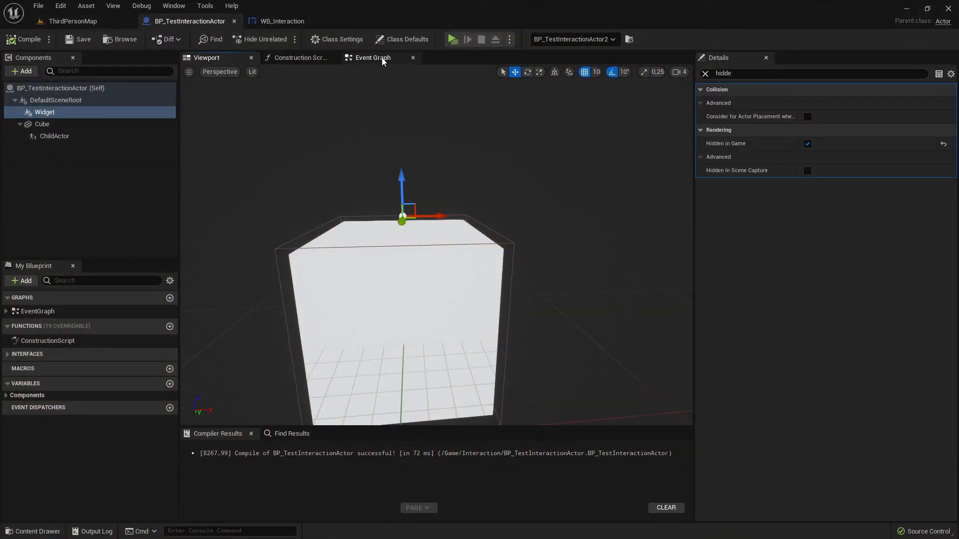
click(371, 57)
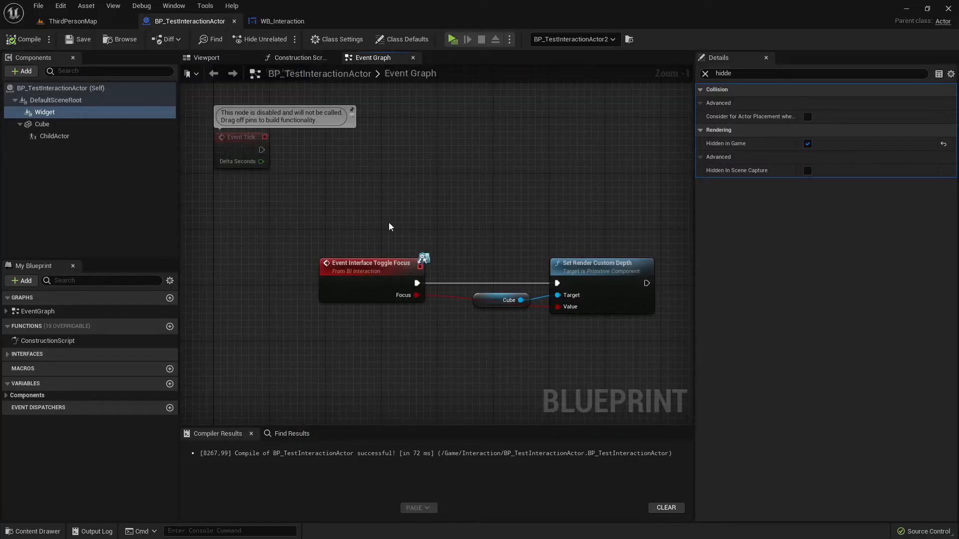
Step: Open BI_Interaction and add a function named GetInteractionWidgetRef
click(72, 21)
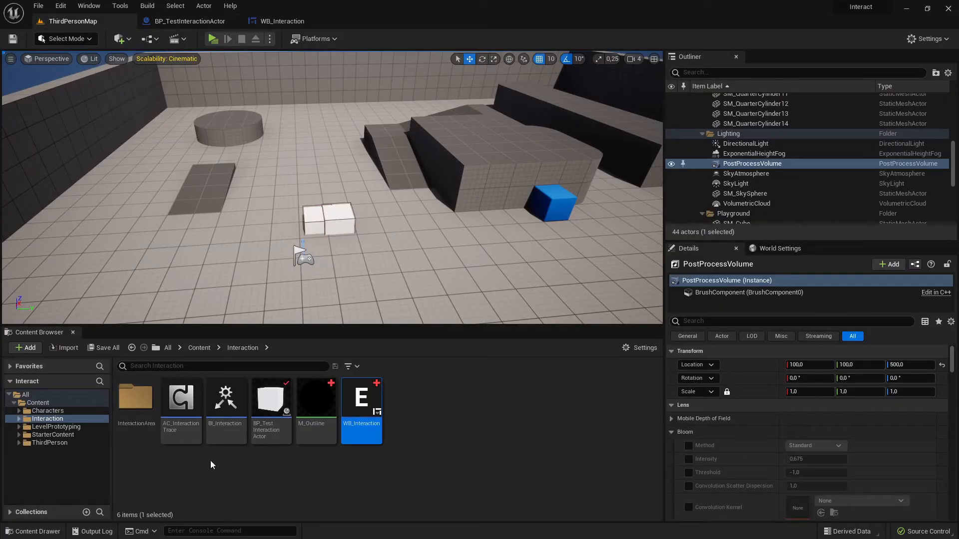
mouse_move(226, 398)
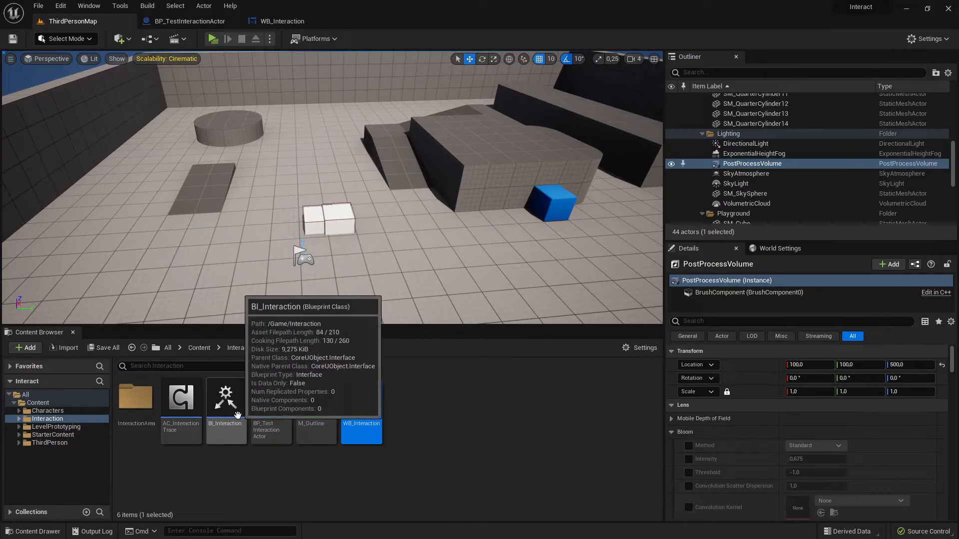
double_click(224, 397)
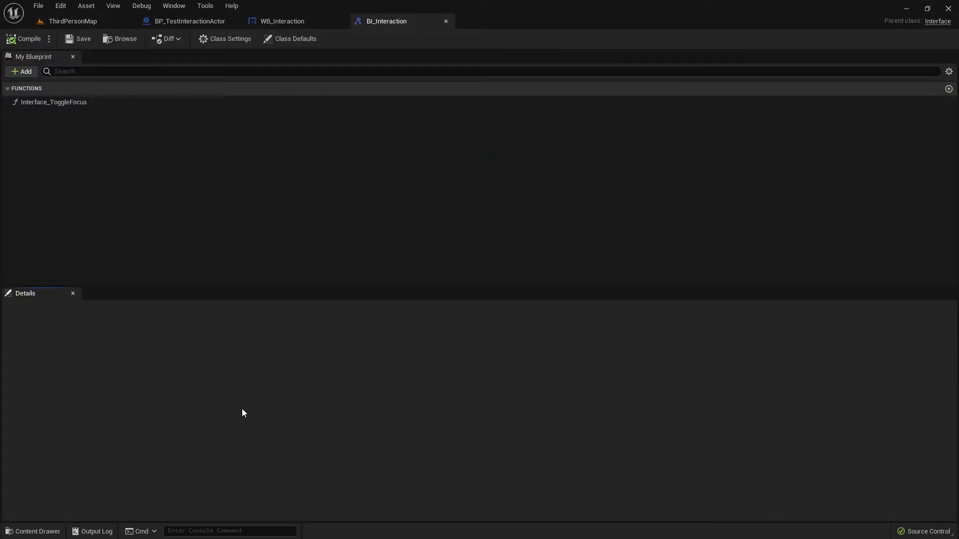
mouse_move(25, 71)
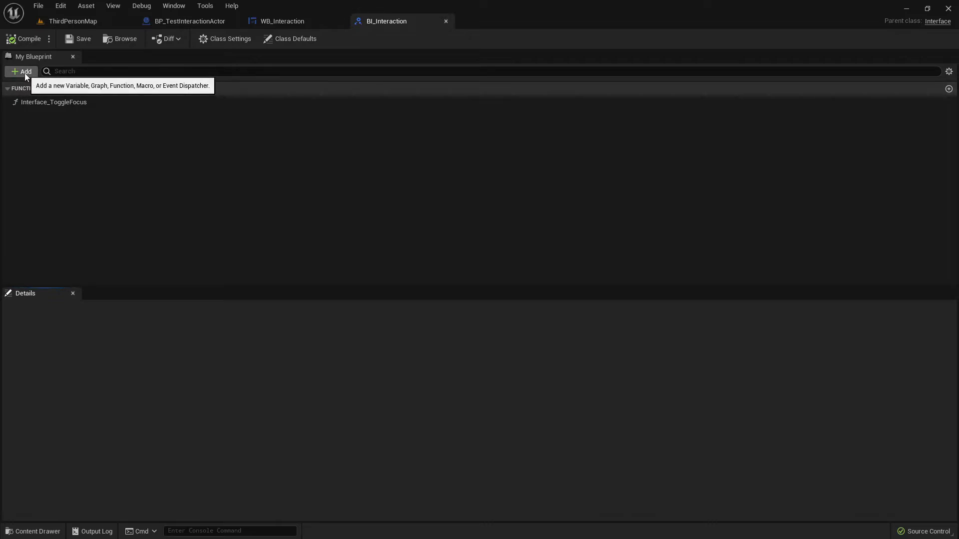
click(24, 72)
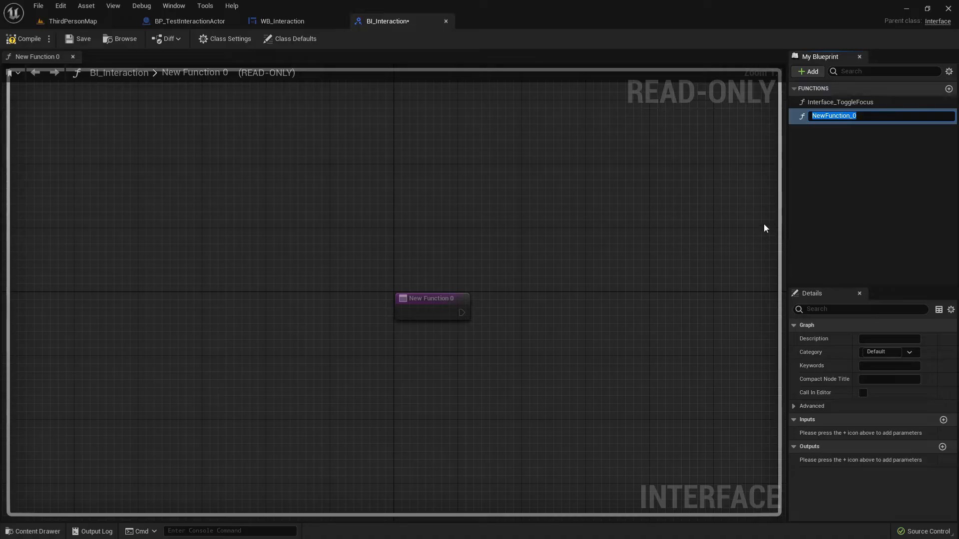
mouse_move(800, 160)
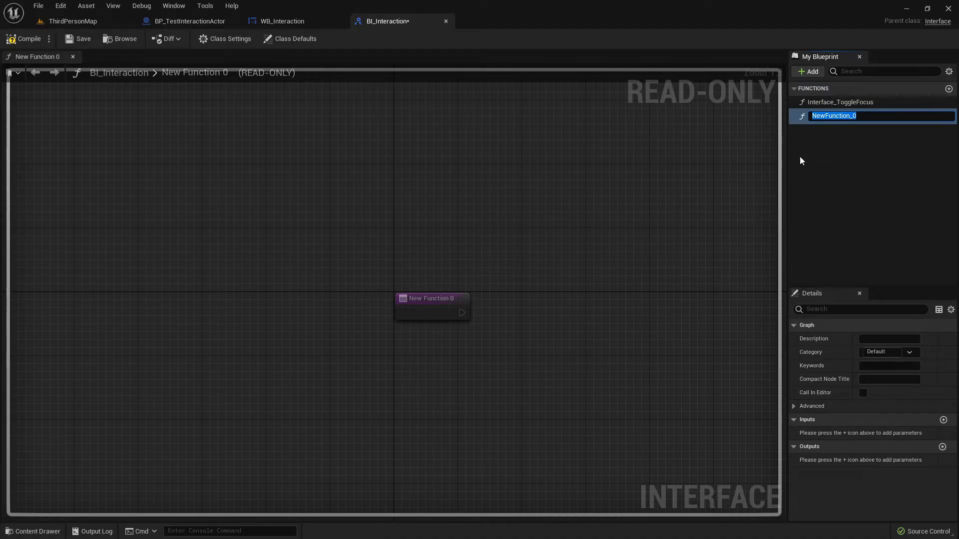
text(GetInterac)
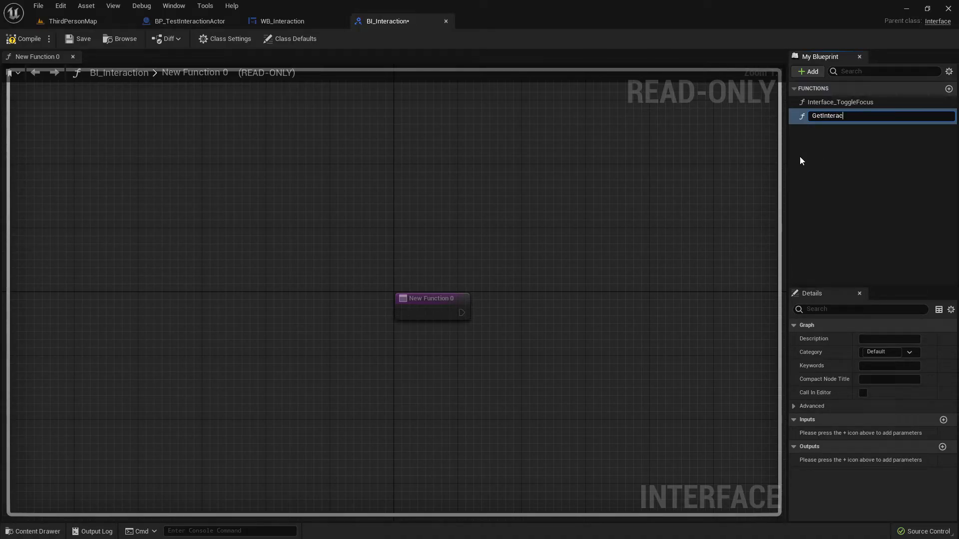
text(tionWidgetRef)
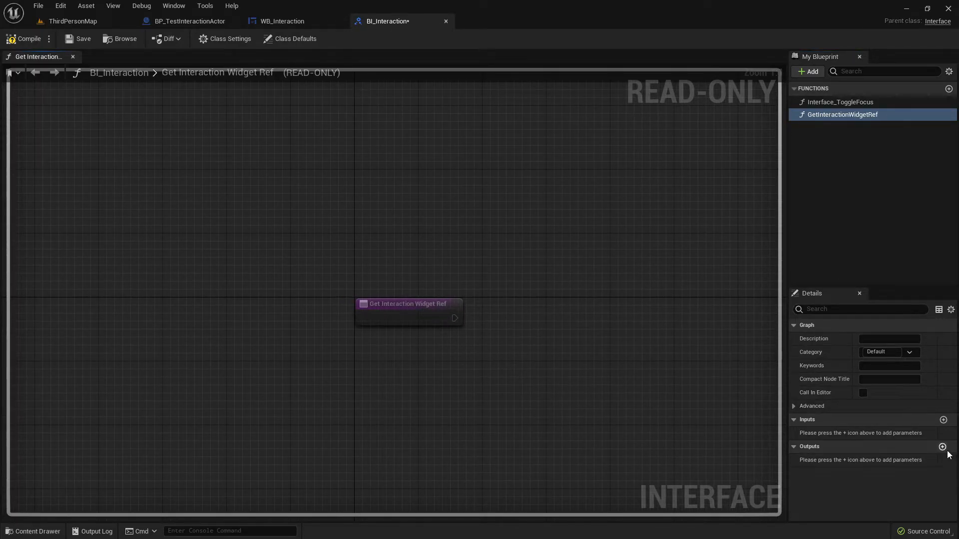
Step: Give GetInteractionWidgetRef an output Ref of Widget Component object reference type
click(942, 447)
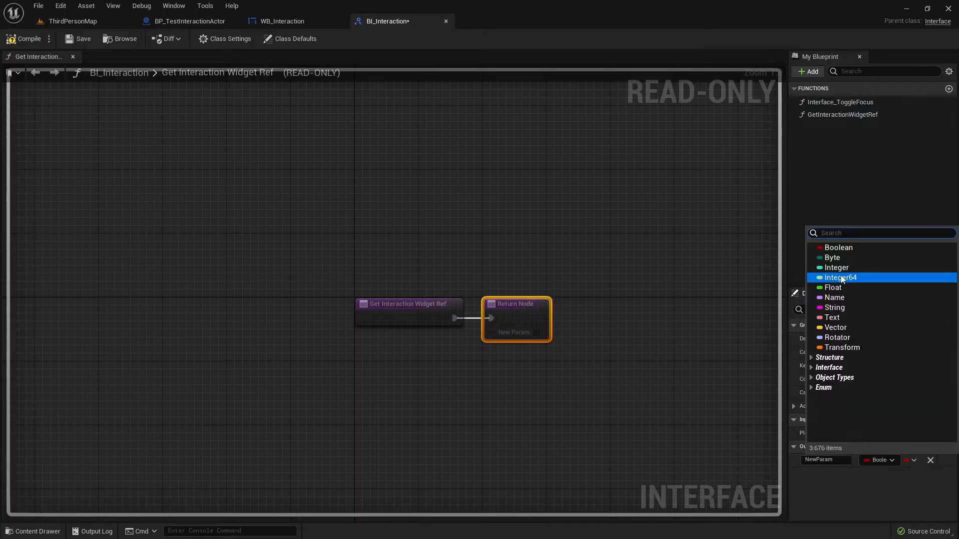
text(widget)
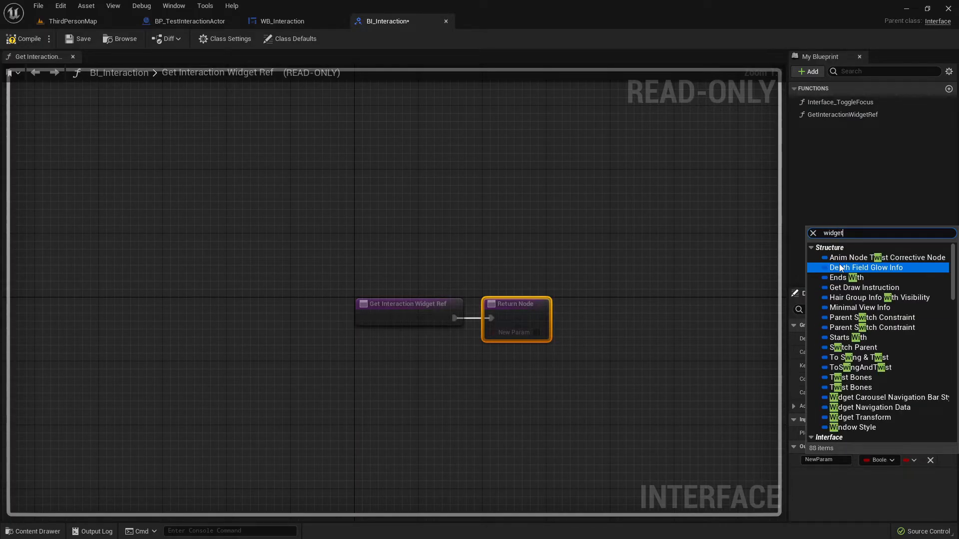
text(object)
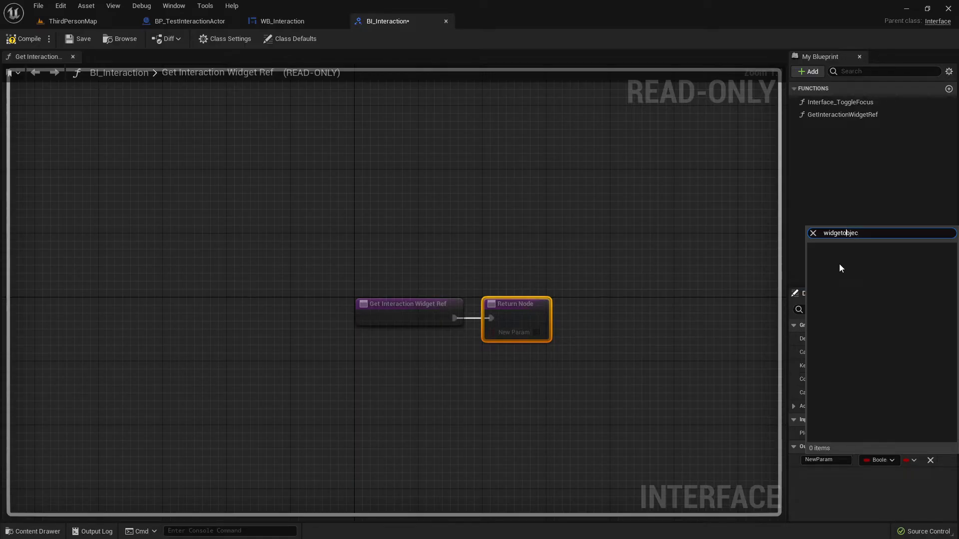
text(wid)
click(827, 460)
text(Ref)
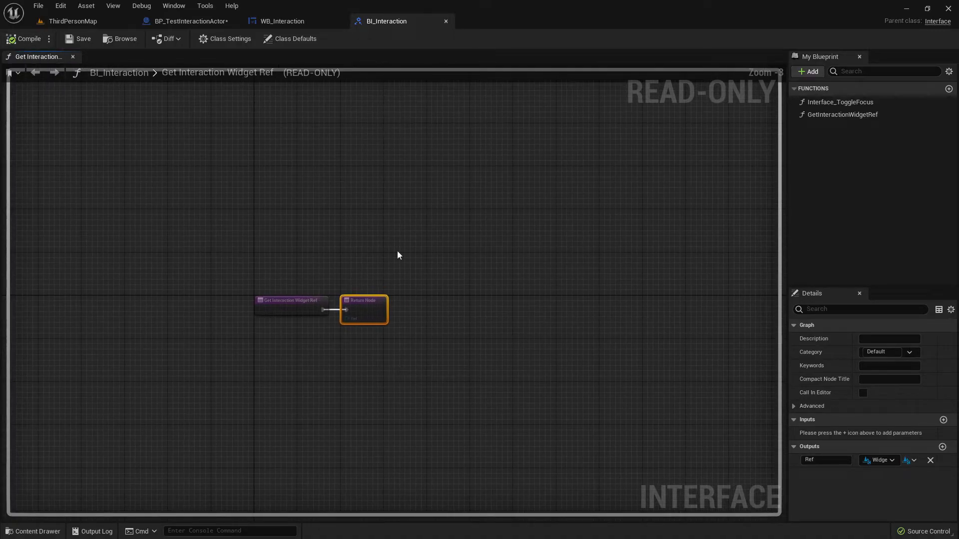
mouse_move(281, 21)
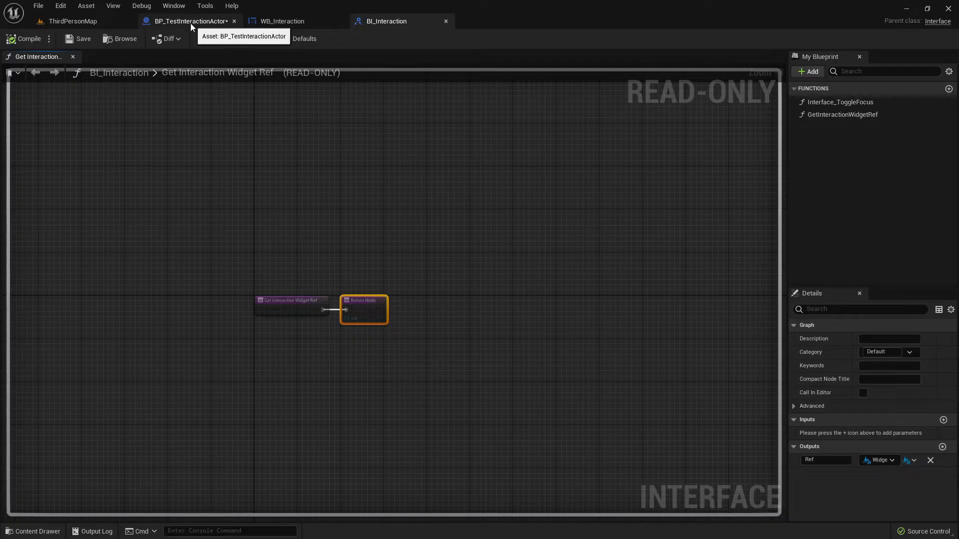
Step: Implement Get Interaction Widget Ref to return the Widget component as Ref, then compile
click(186, 21)
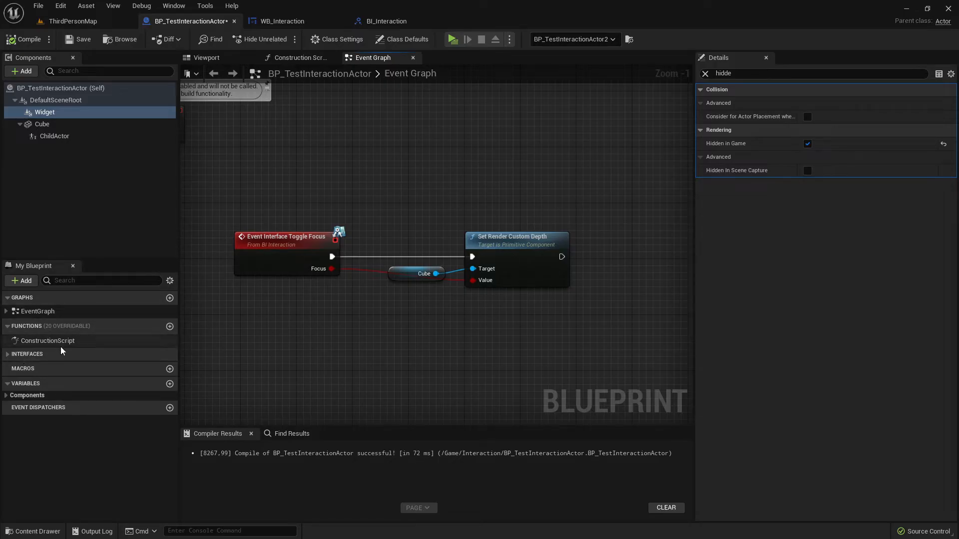
click(27, 353)
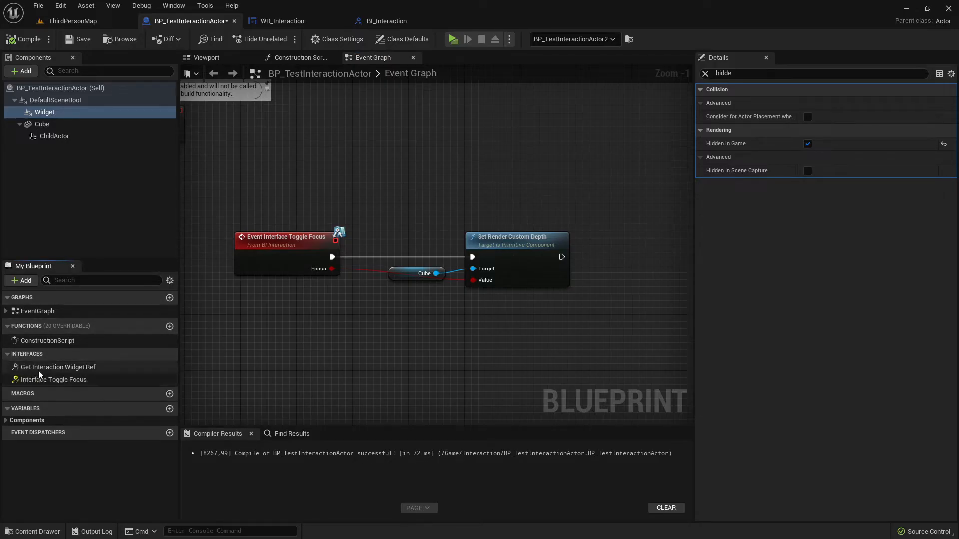
mouse_move(58, 367)
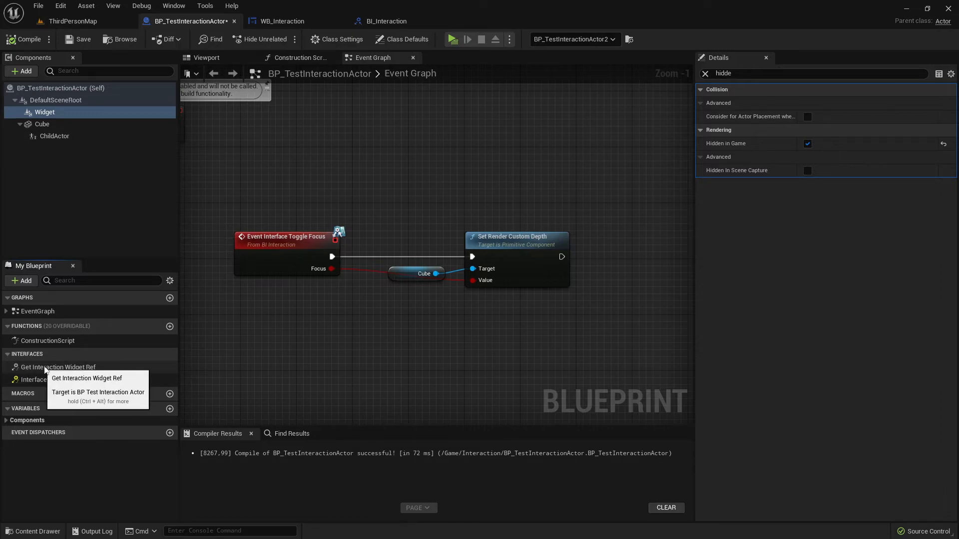
mouse_move(66, 379)
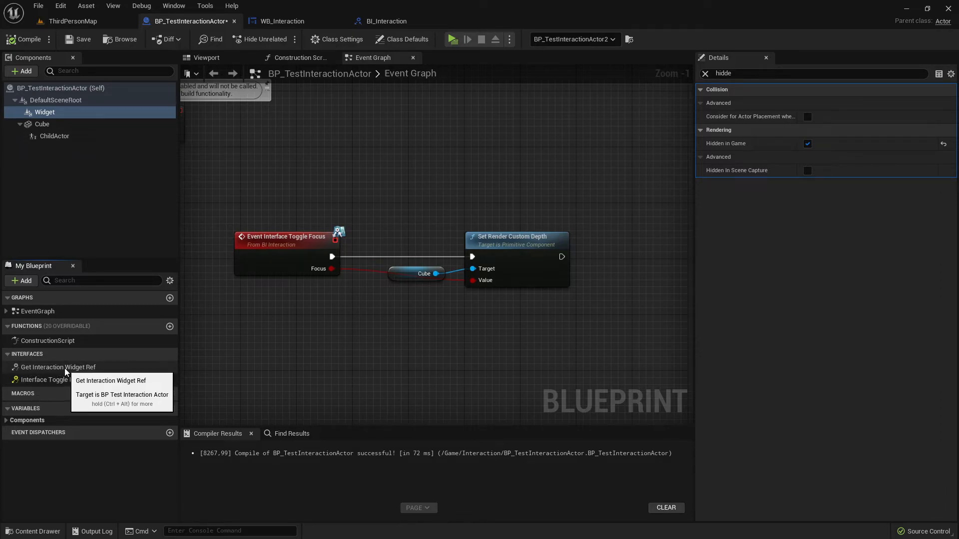
double_click(58, 367)
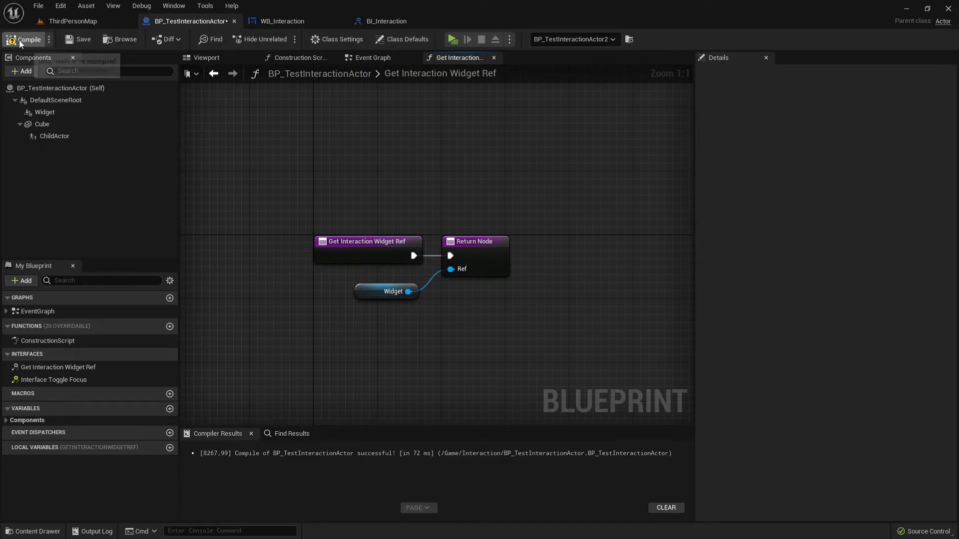
click(25, 39)
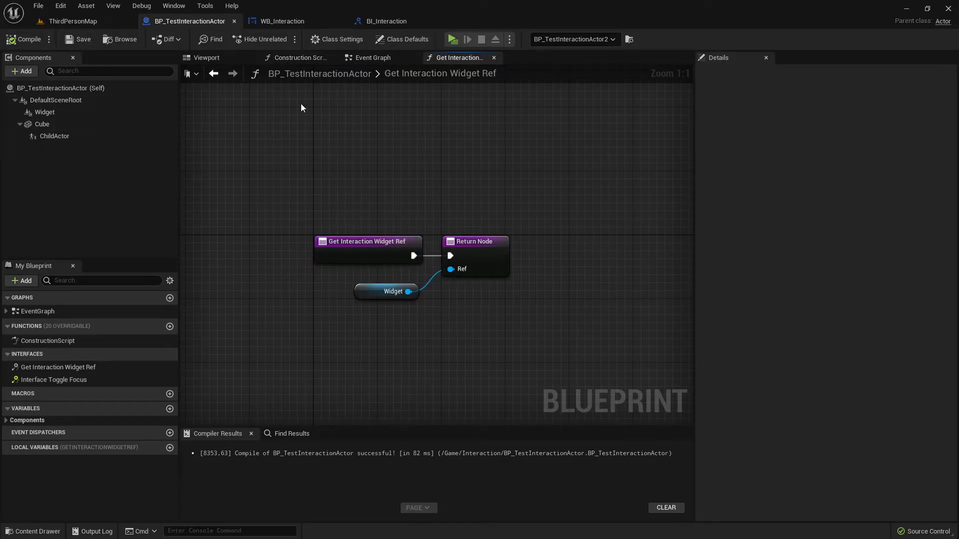
Step: Open BP_InteractionArea from the level editor and select its Toggle Focus event
click(72, 21)
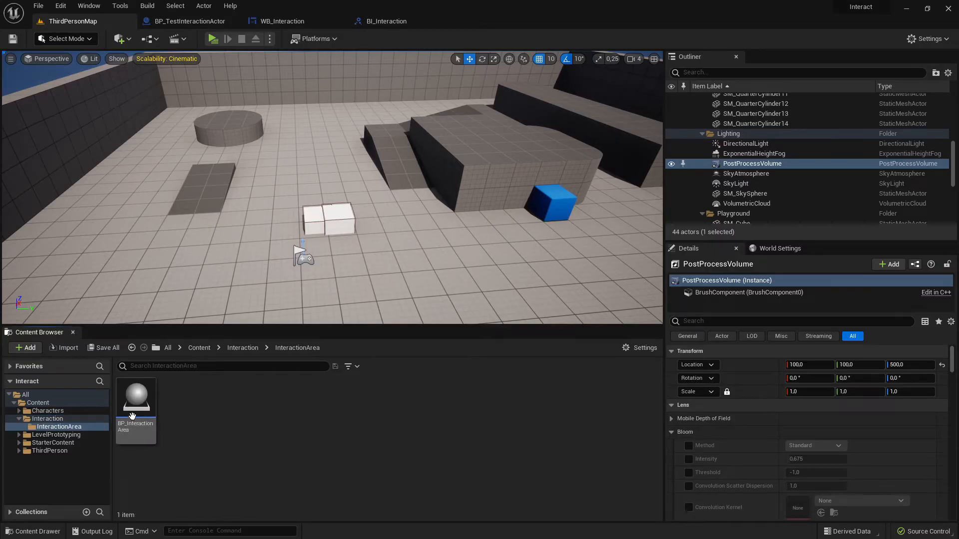
double_click(136, 397)
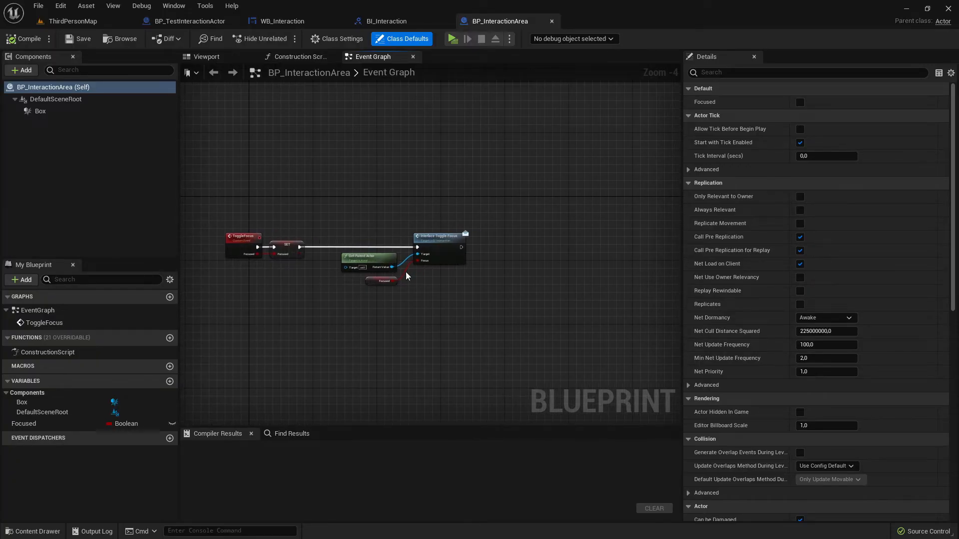
click(243, 236)
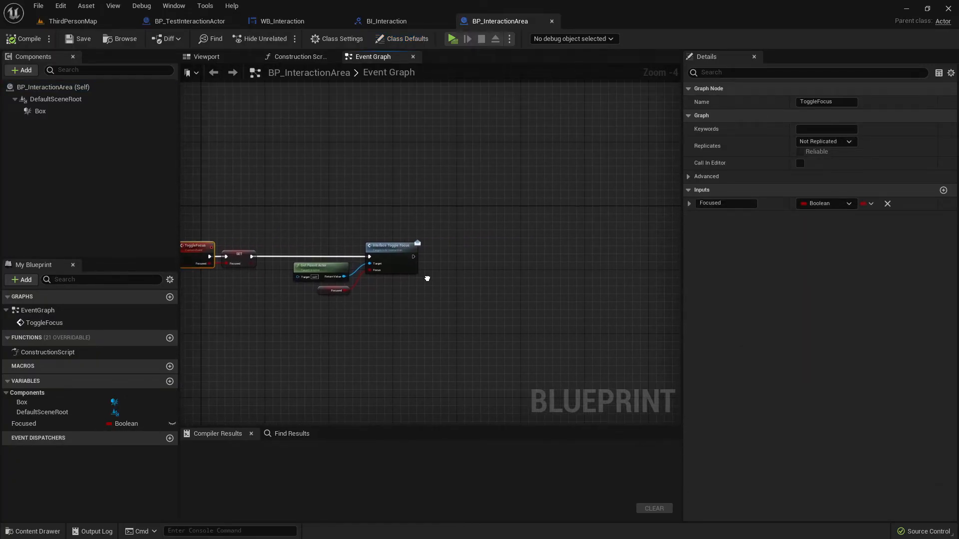
mouse_move(399, 266)
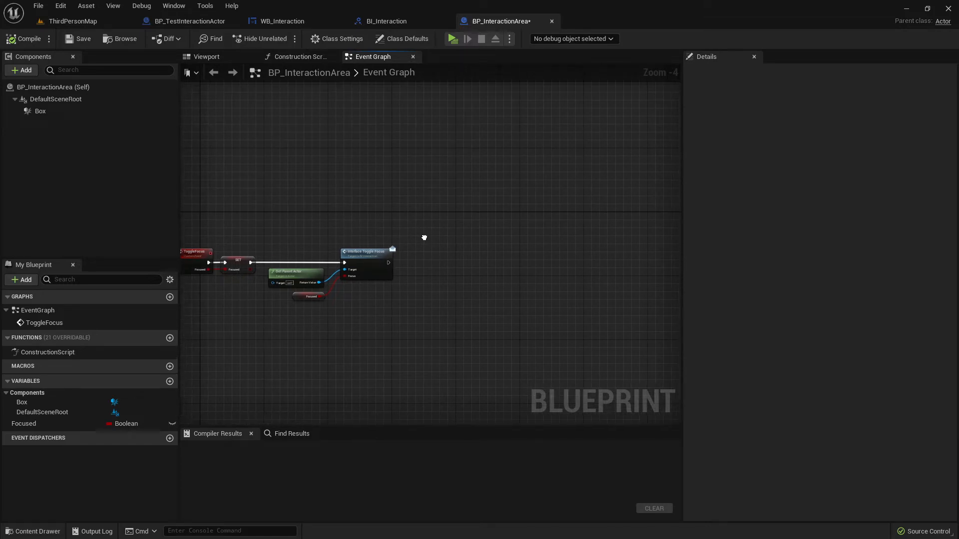
Step: Get the parent's Interaction Widget Ref, set Hidden in Game to NOT Focused, and compile
scroll(up, 3)
text(get widget)
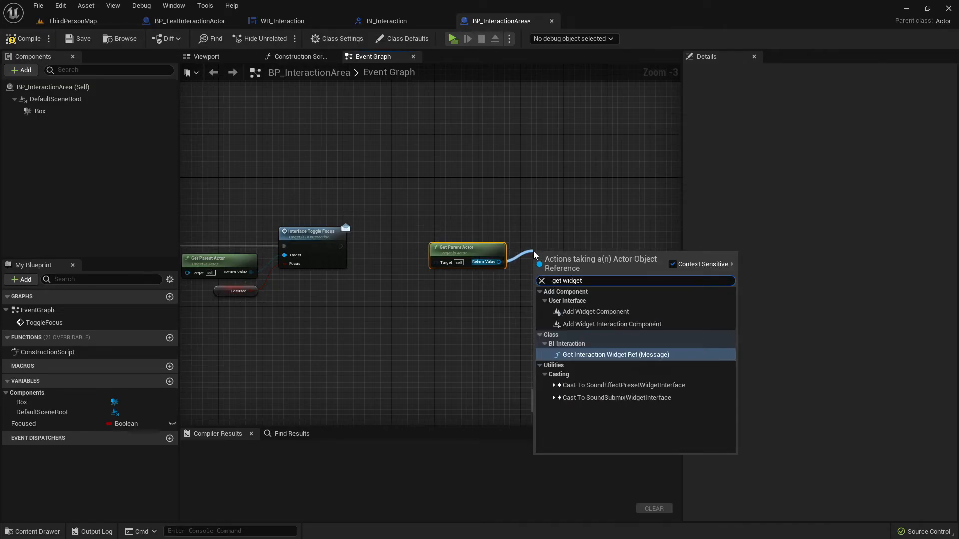
mouse_move(557, 359)
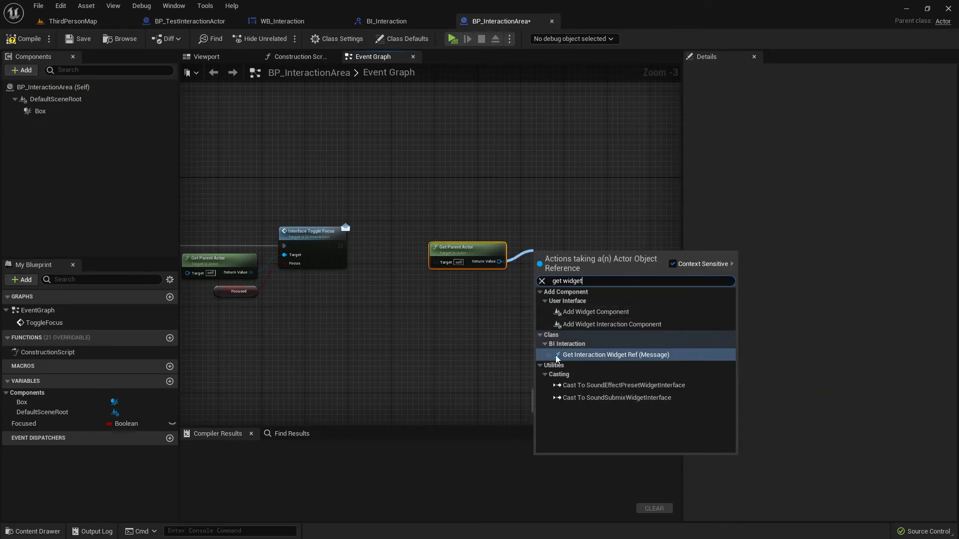
click(616, 354)
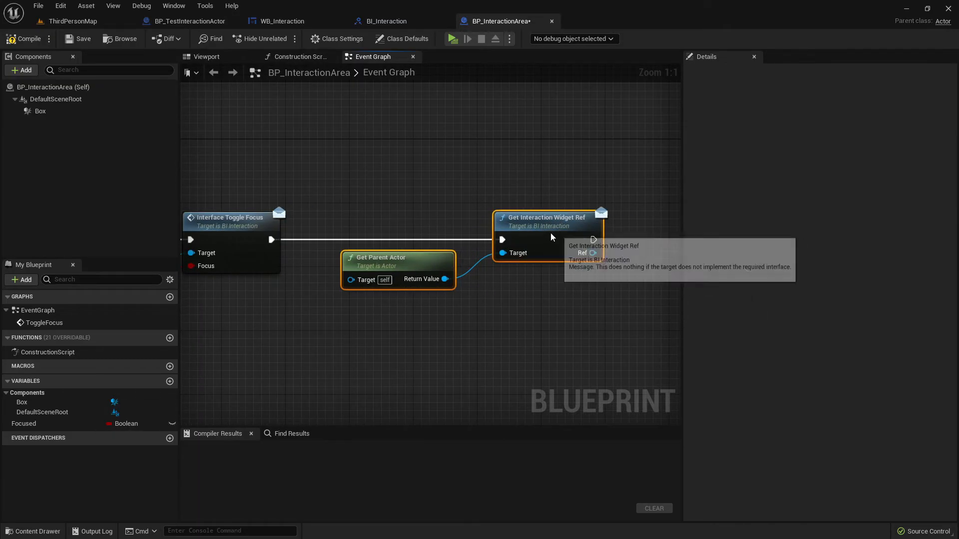
scroll(down, 3)
text(set hid)
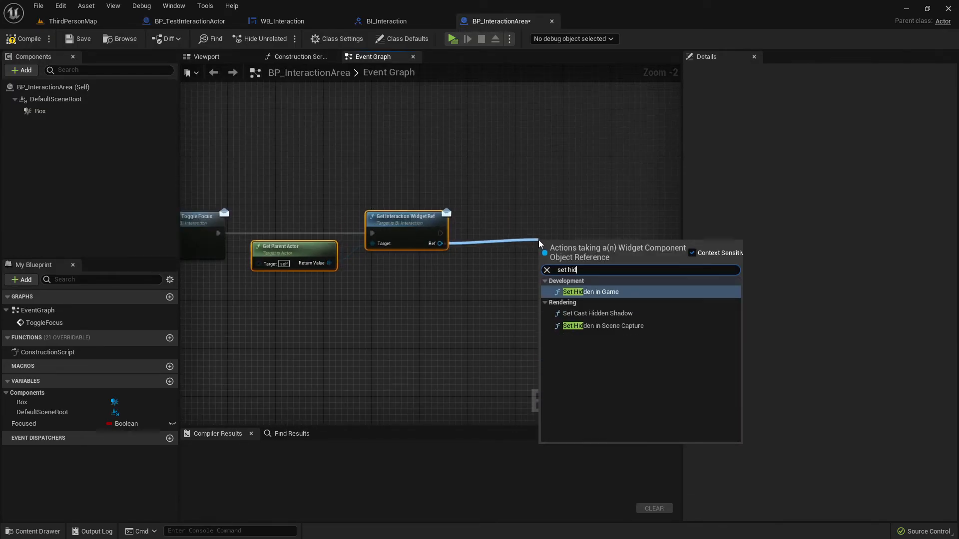
click(592, 291)
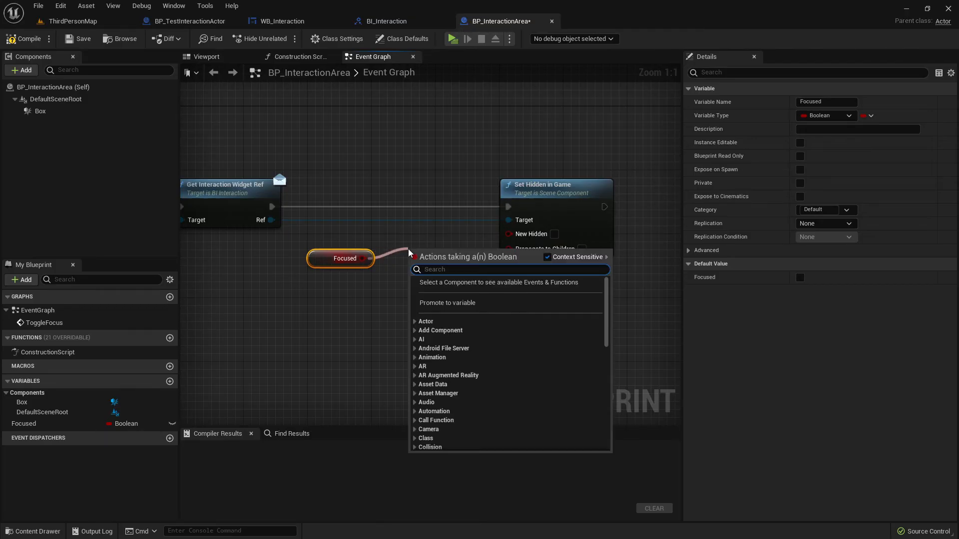
text(not)
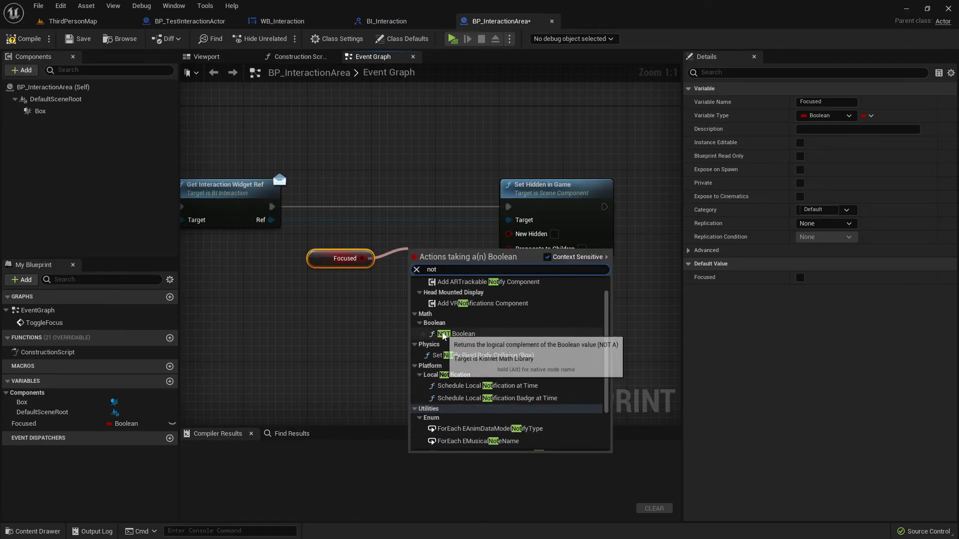
click(456, 333)
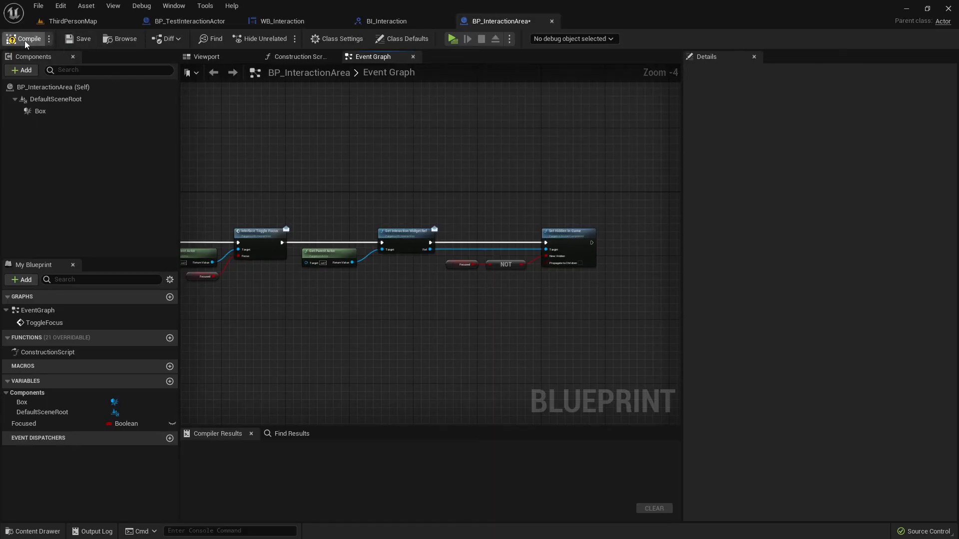
click(24, 39)
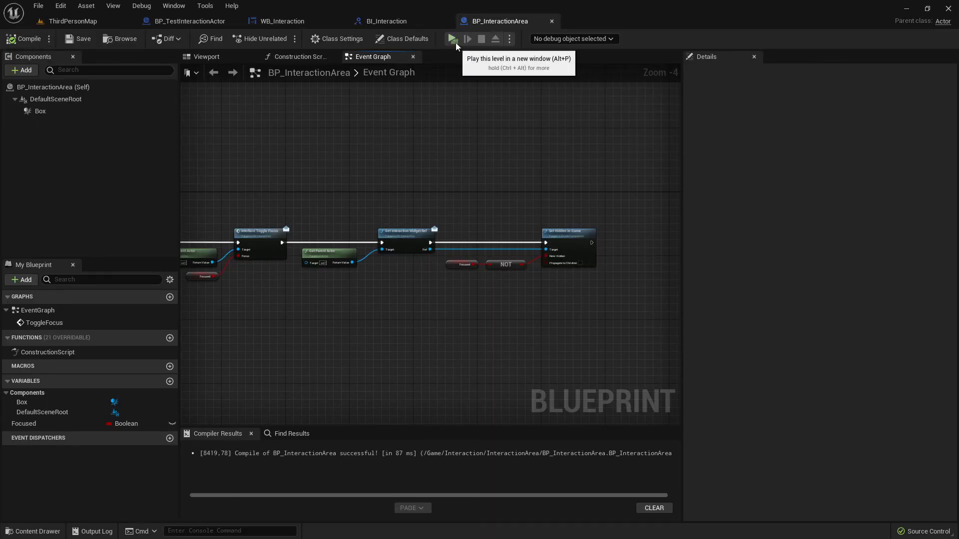
Step: Play the level in a new window to test the interaction widget
click(451, 39)
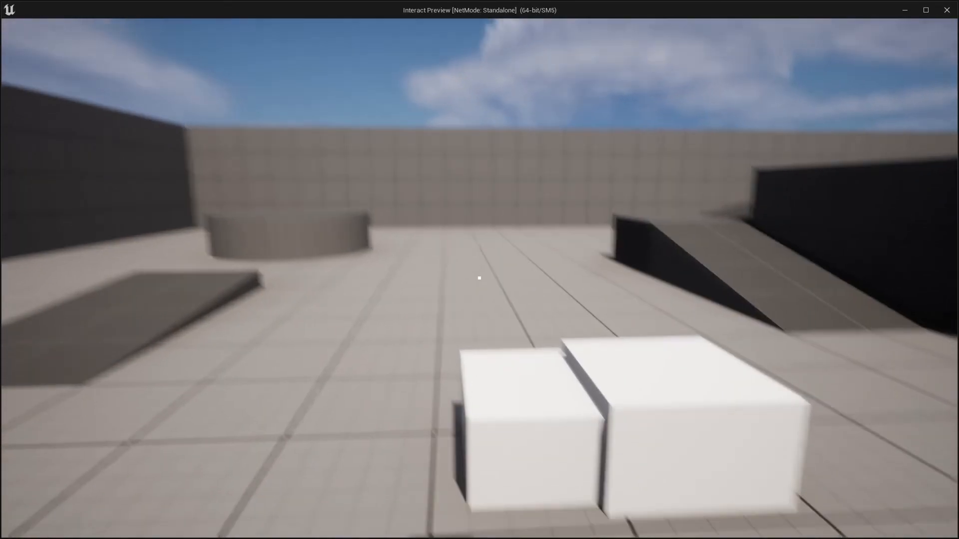
mouse_move(479, 278)
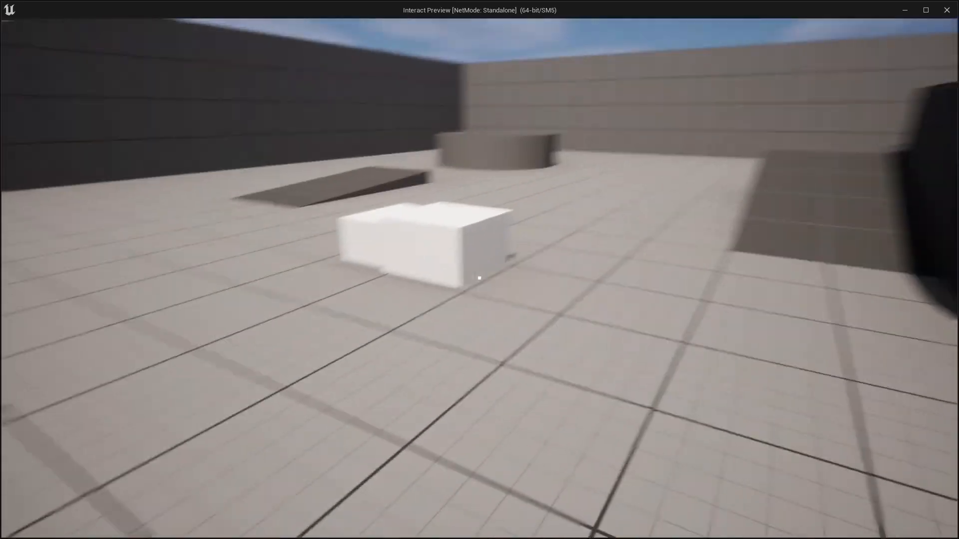